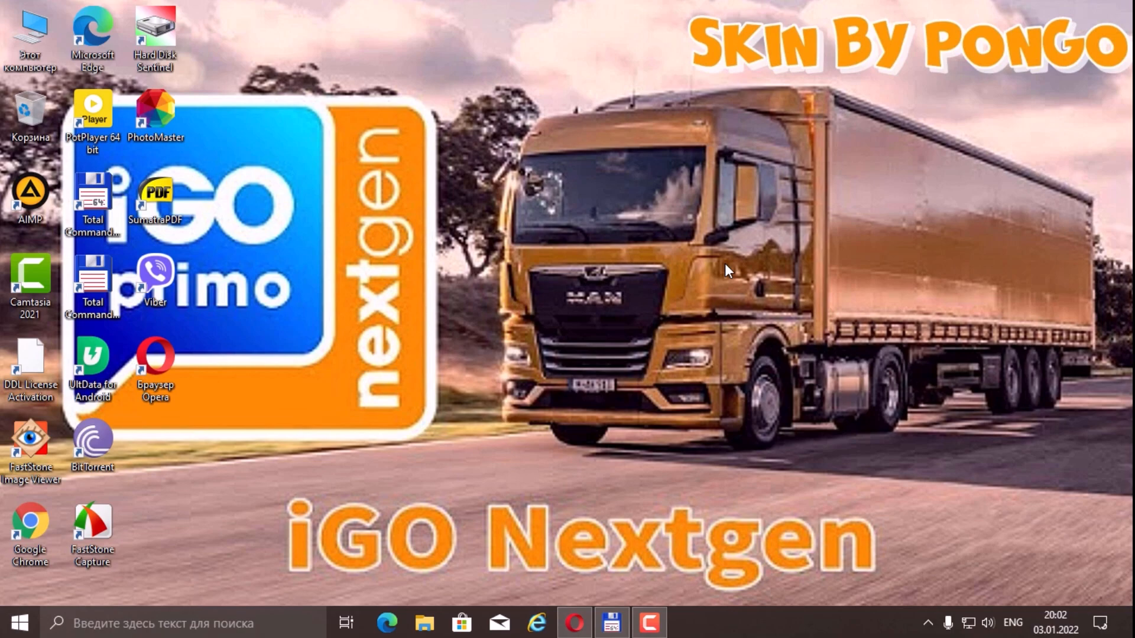
{"action": "mouse_move", "coordinate": [748, 264]}
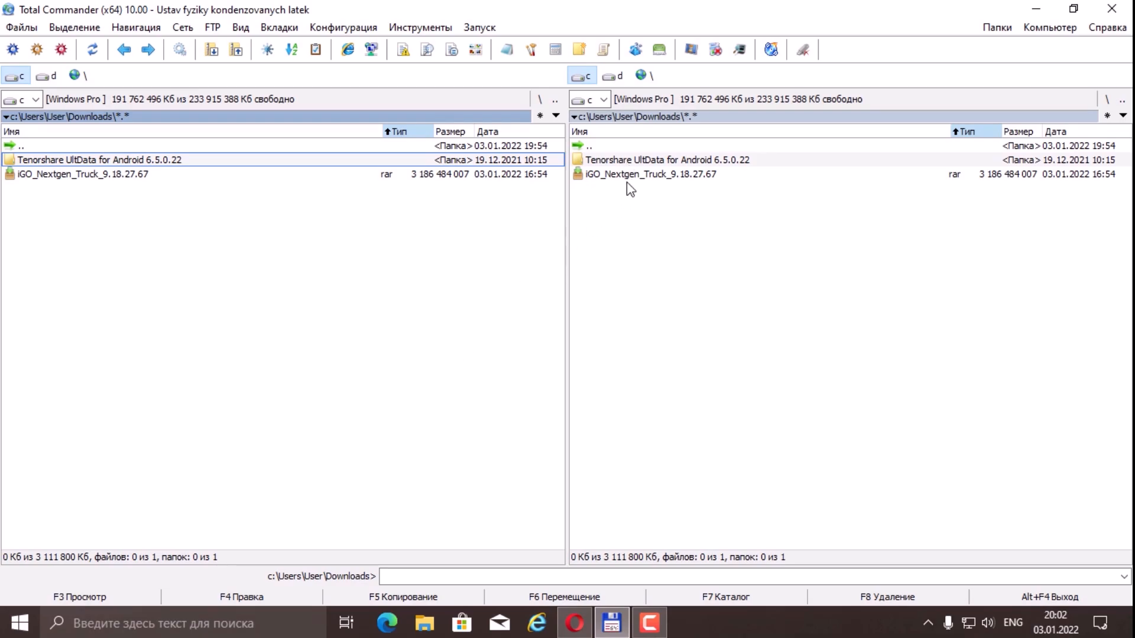
- Extract the iGO_Israel folder from the iGO_Nextgen_Truck_9.18.27.67 archive into Downloads
{"action": "left_click", "coordinate": [648, 174]}
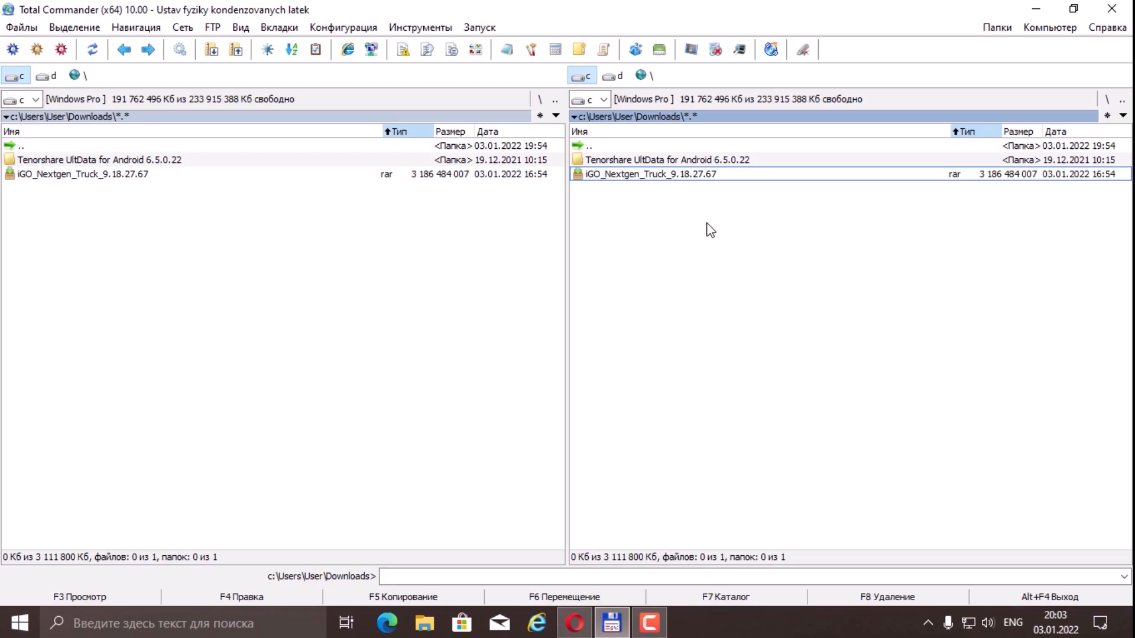
{"action": "mouse_move", "coordinate": [694, 212]}
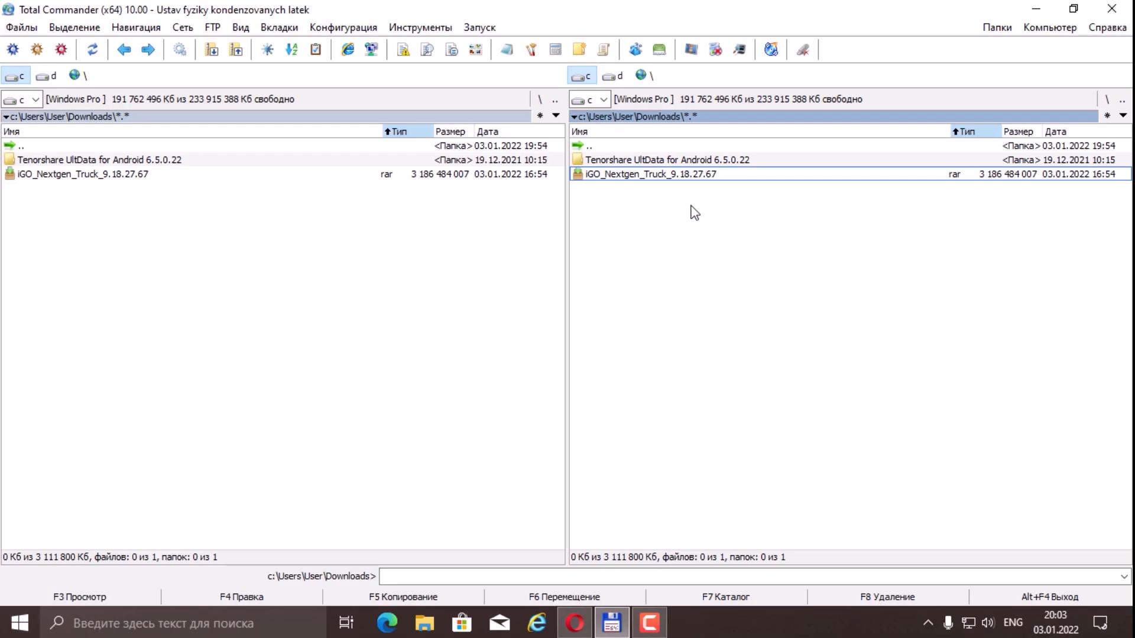
{"action": "double_click", "coordinate": [648, 173]}
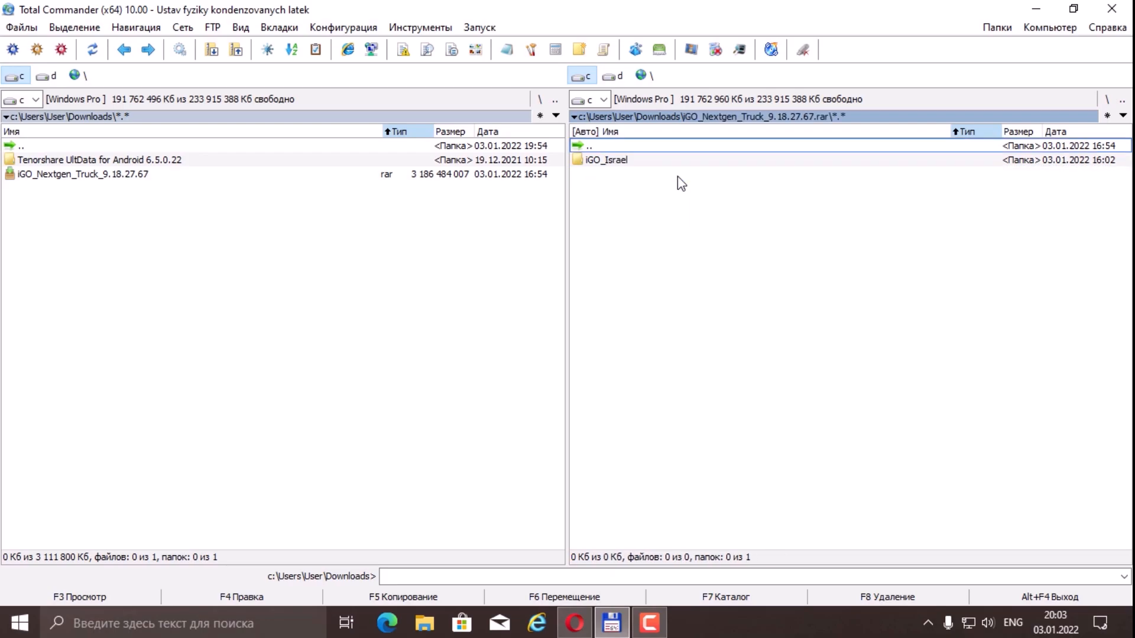
{"action": "left_click", "coordinate": [605, 159]}
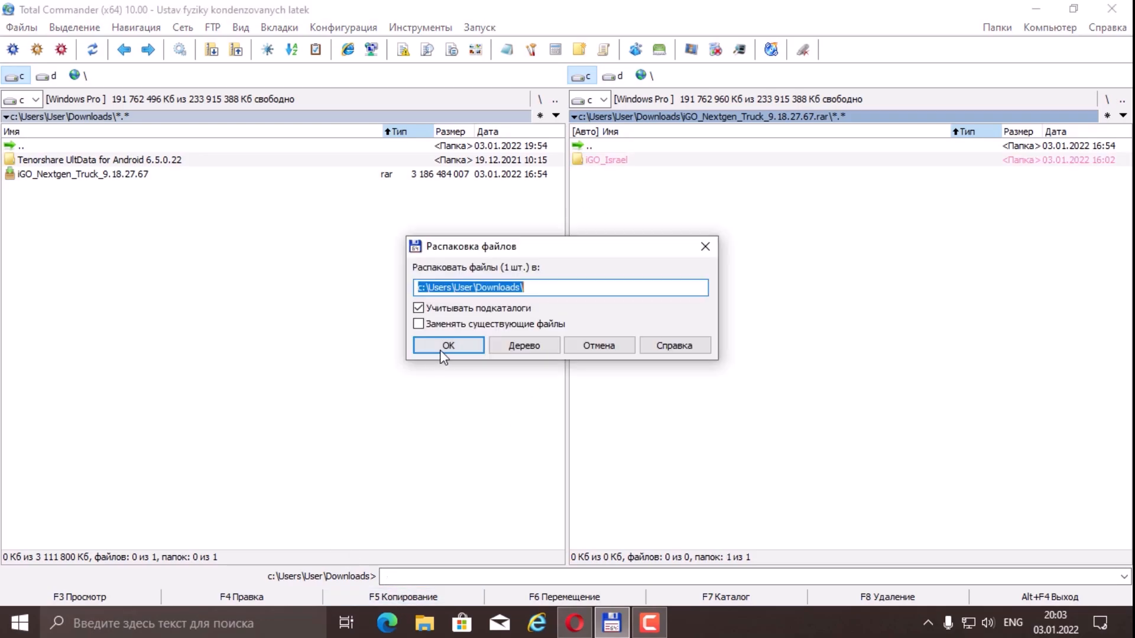
{"action": "left_click", "coordinate": [447, 345]}
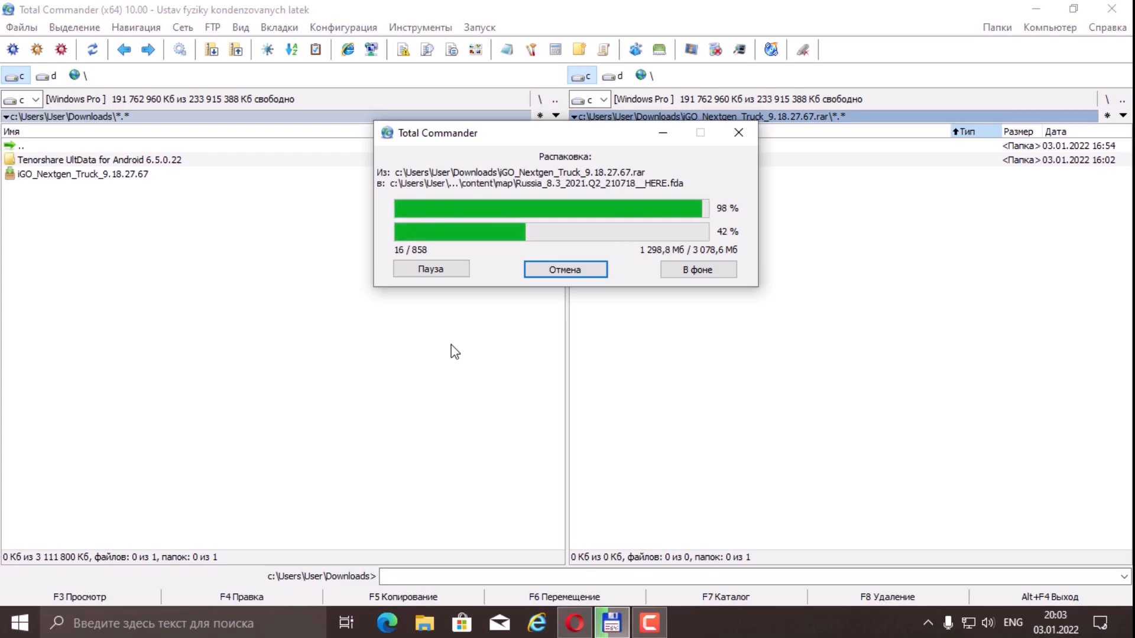
- View WinRAR's version information under Справка > О программе, then dismiss it
{"action": "left_click", "coordinate": [16, 623]}
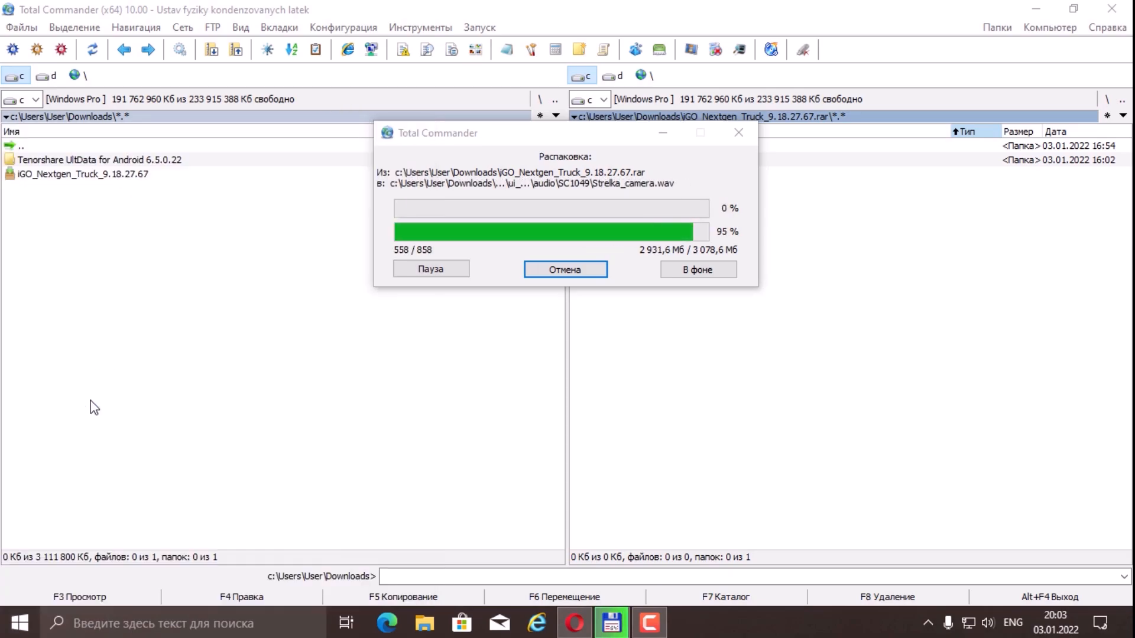
{"action": "left_click", "coordinate": [434, 163]}
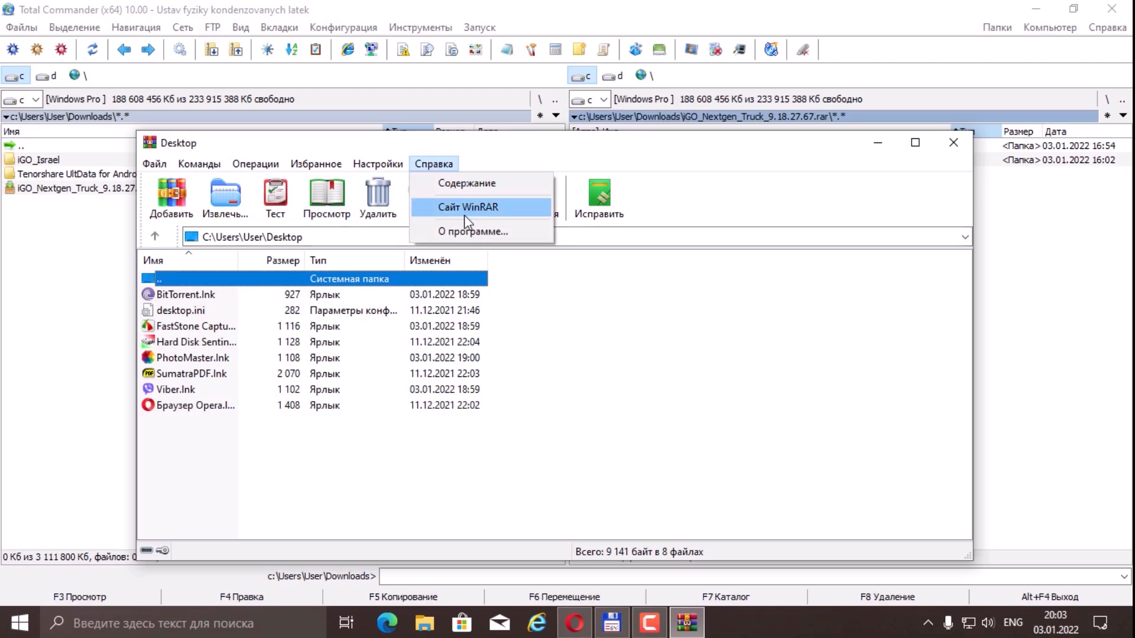
{"action": "left_click", "coordinate": [473, 231]}
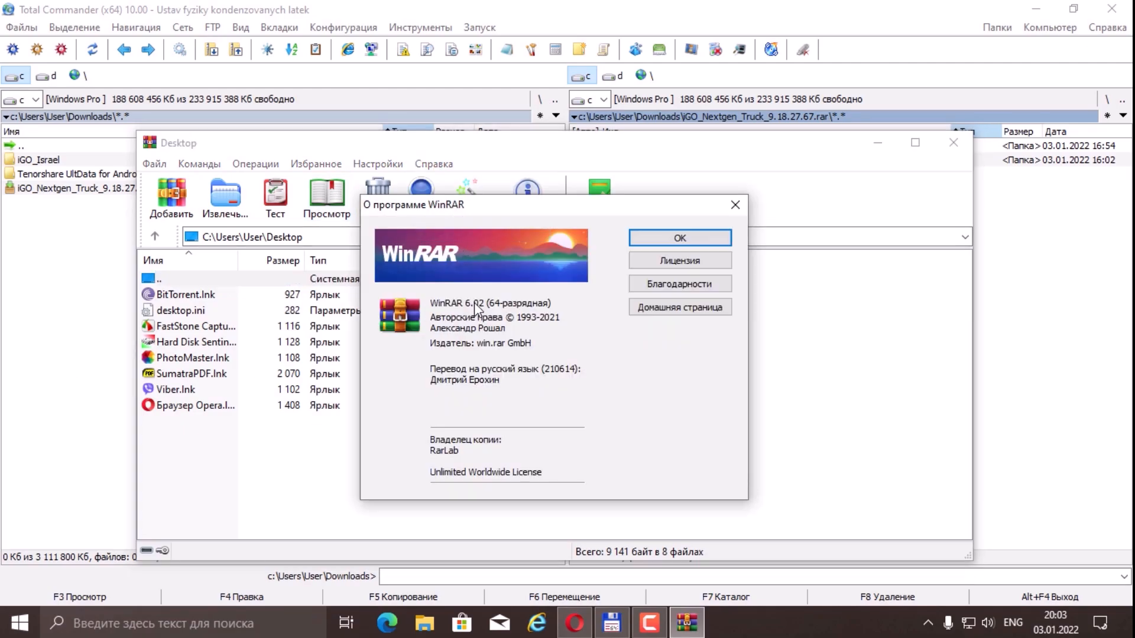
{"action": "left_click", "coordinate": [678, 238]}
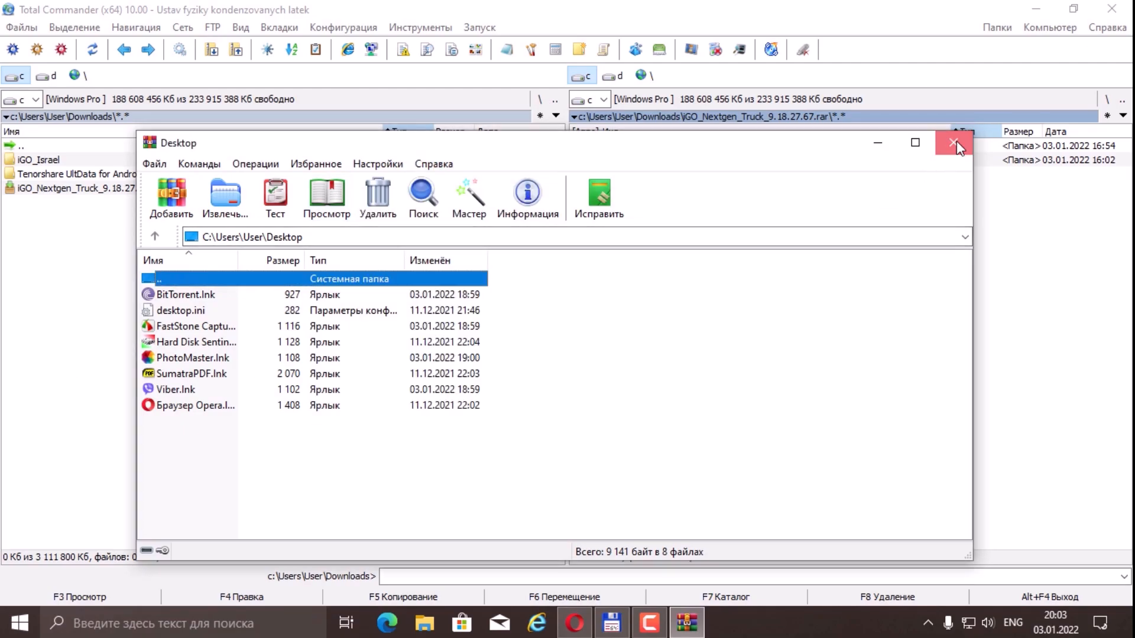
- Close WinRAR and browse iGO_Israel > content > map to review the map files
{"action": "left_click", "coordinate": [954, 143]}
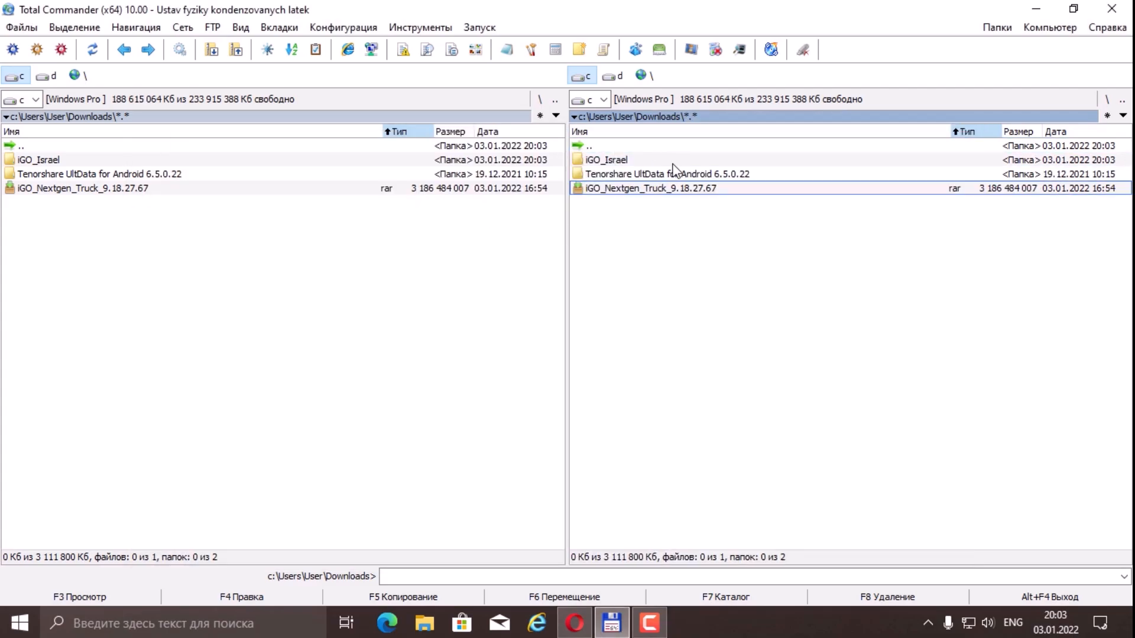
{"action": "mouse_move", "coordinate": [684, 195]}
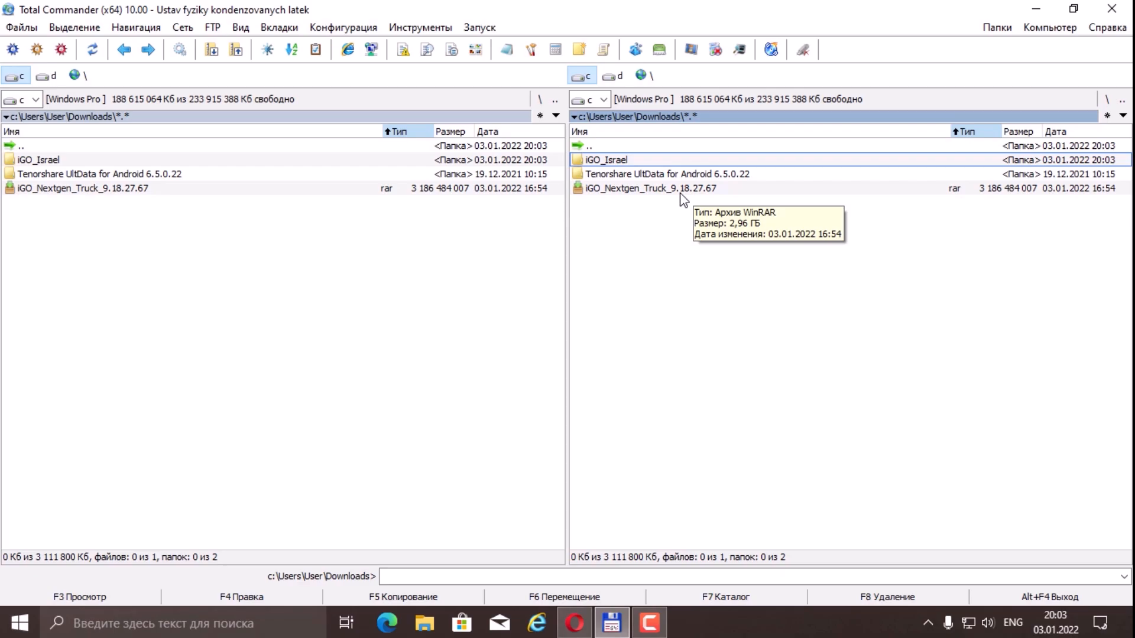
{"action": "double_click", "coordinate": [606, 160]}
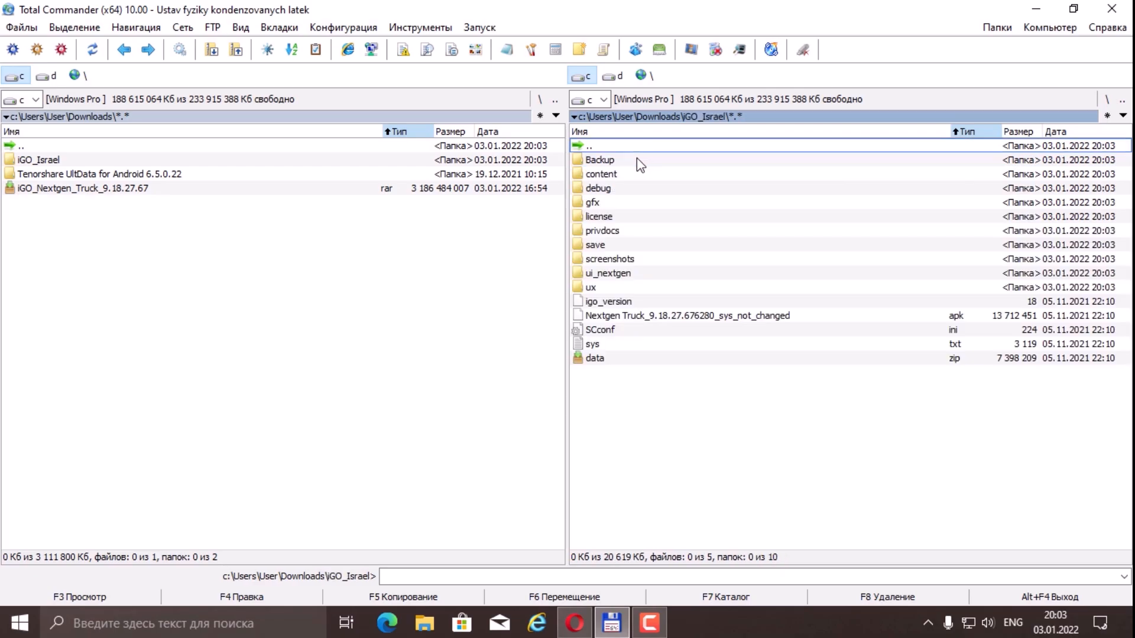
{"action": "mouse_move", "coordinate": [680, 219]}
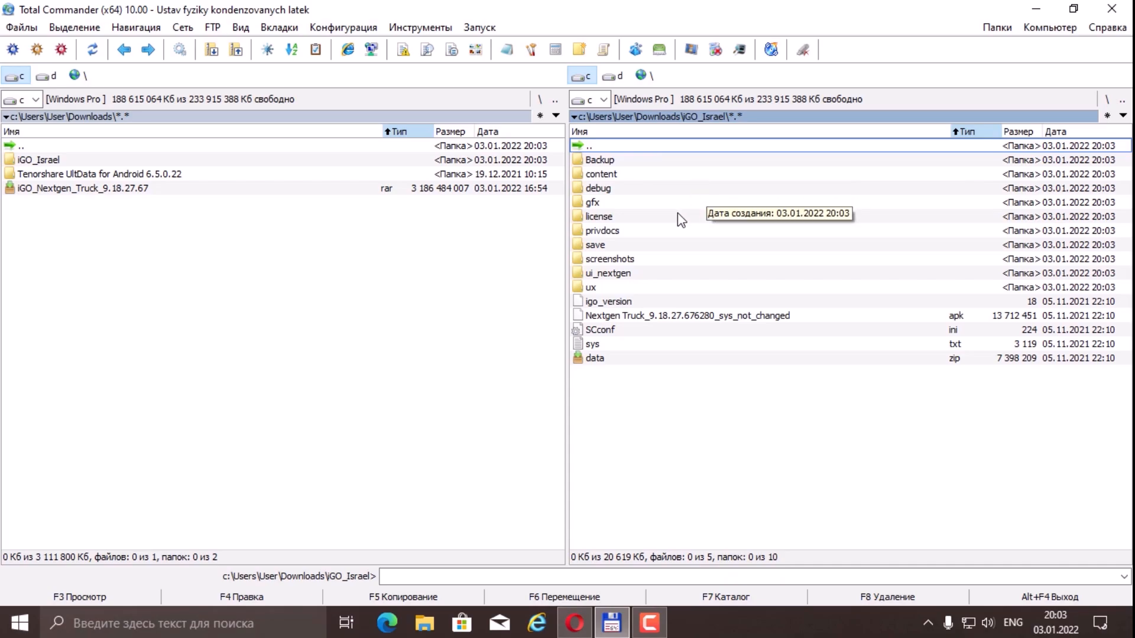
{"action": "mouse_move", "coordinate": [631, 176]}
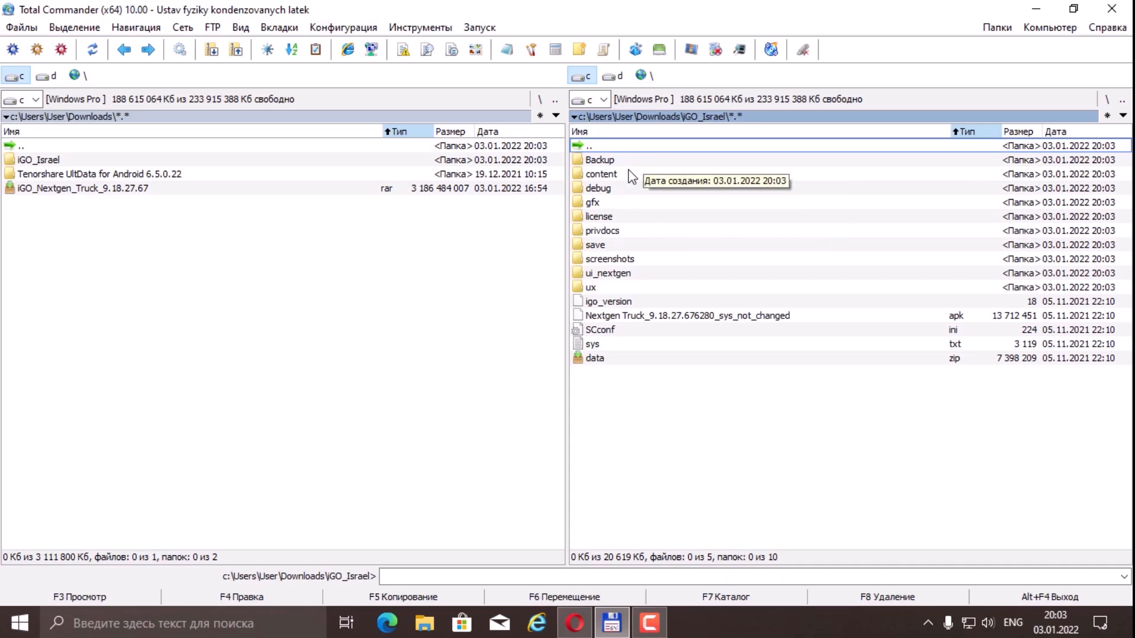
{"action": "double_click", "coordinate": [601, 174]}
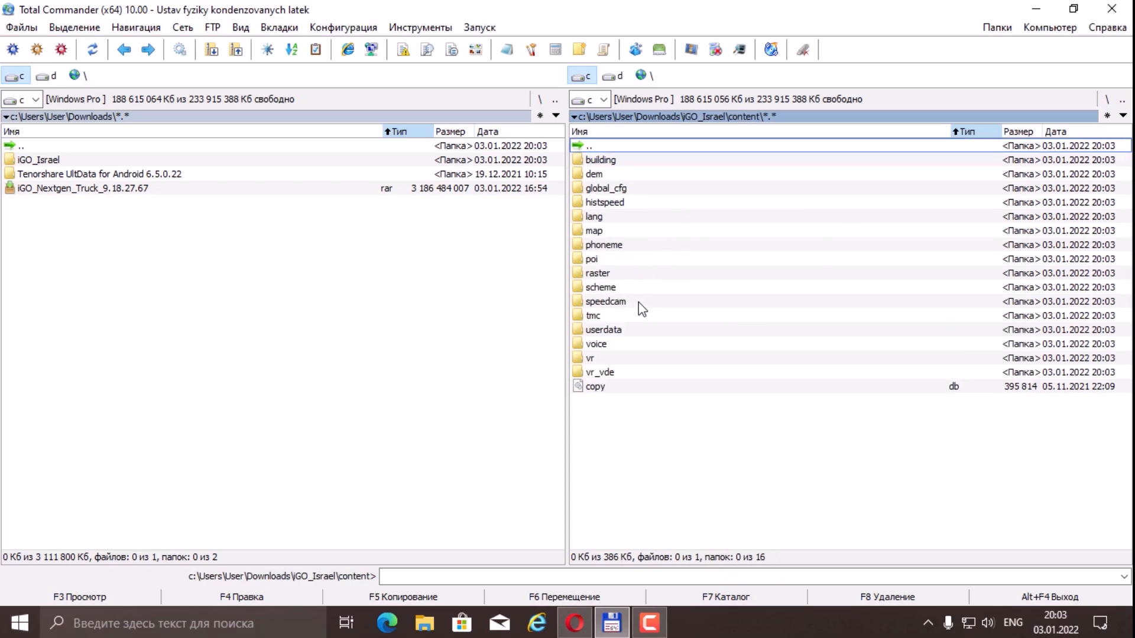
{"action": "mouse_move", "coordinate": [620, 236]}
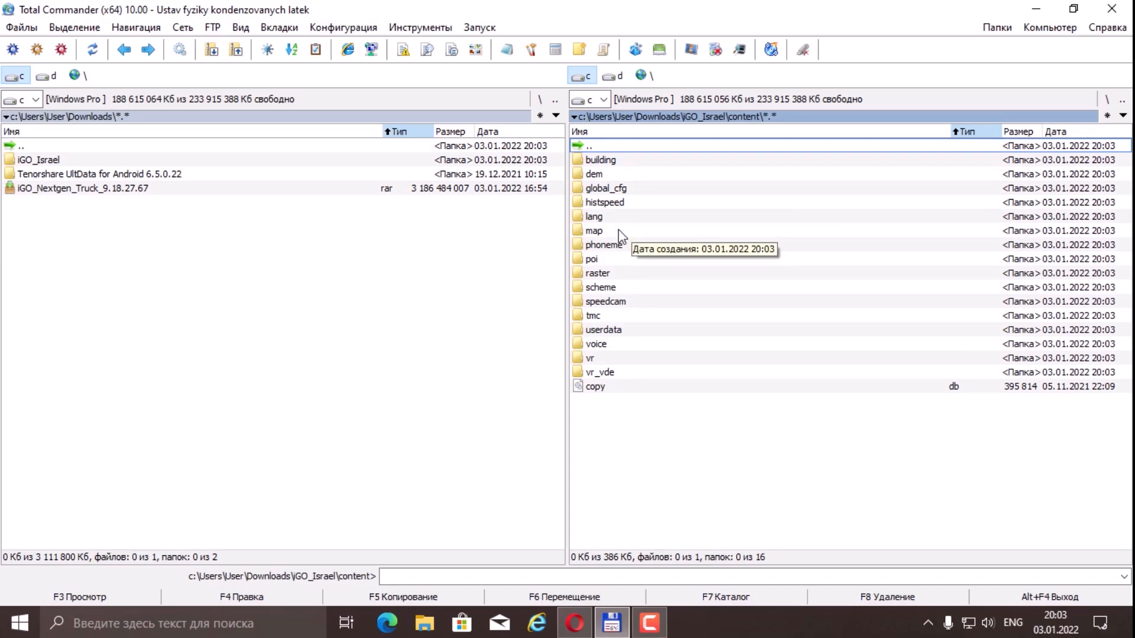
{"action": "mouse_move", "coordinate": [628, 262]}
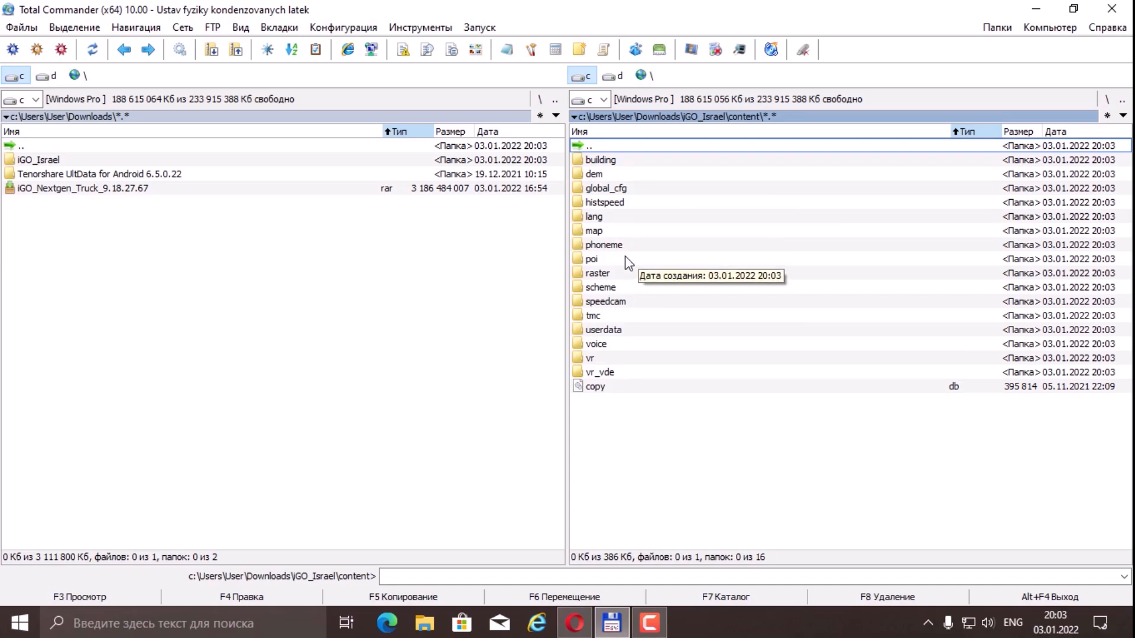
{"action": "mouse_move", "coordinate": [615, 219]}
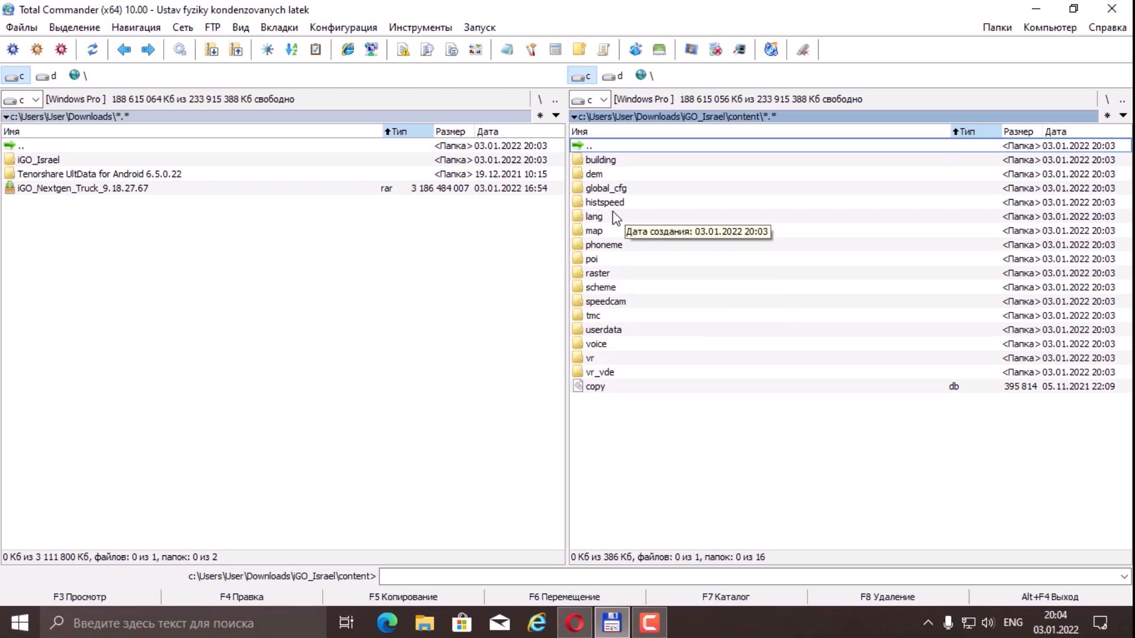
{"action": "double_click", "coordinate": [594, 216]}
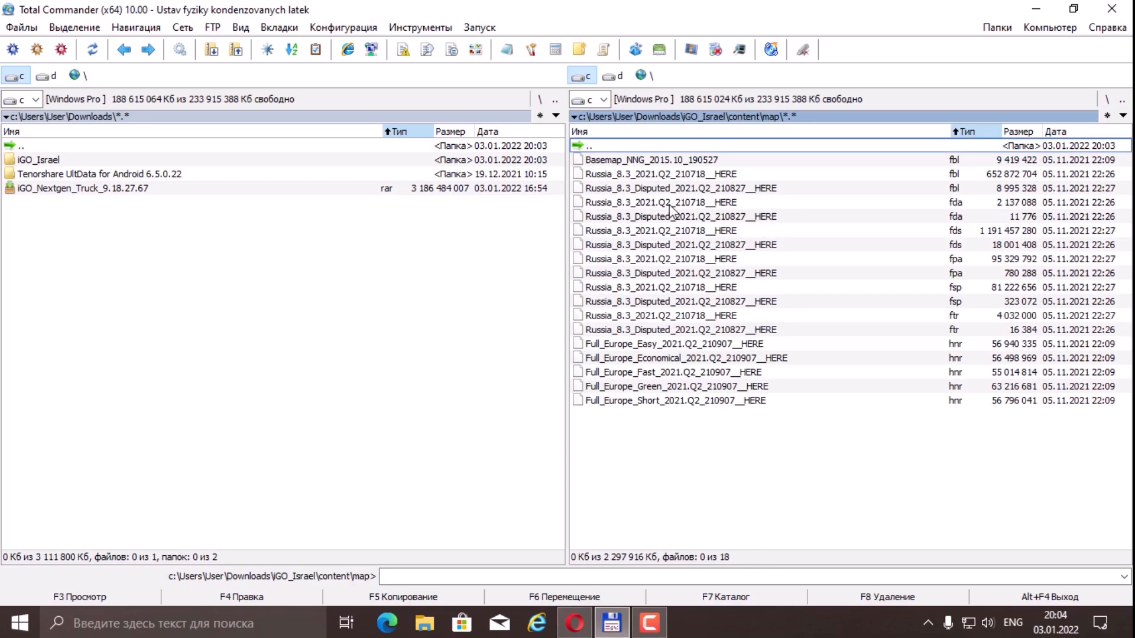
{"action": "mouse_move", "coordinate": [672, 276]}
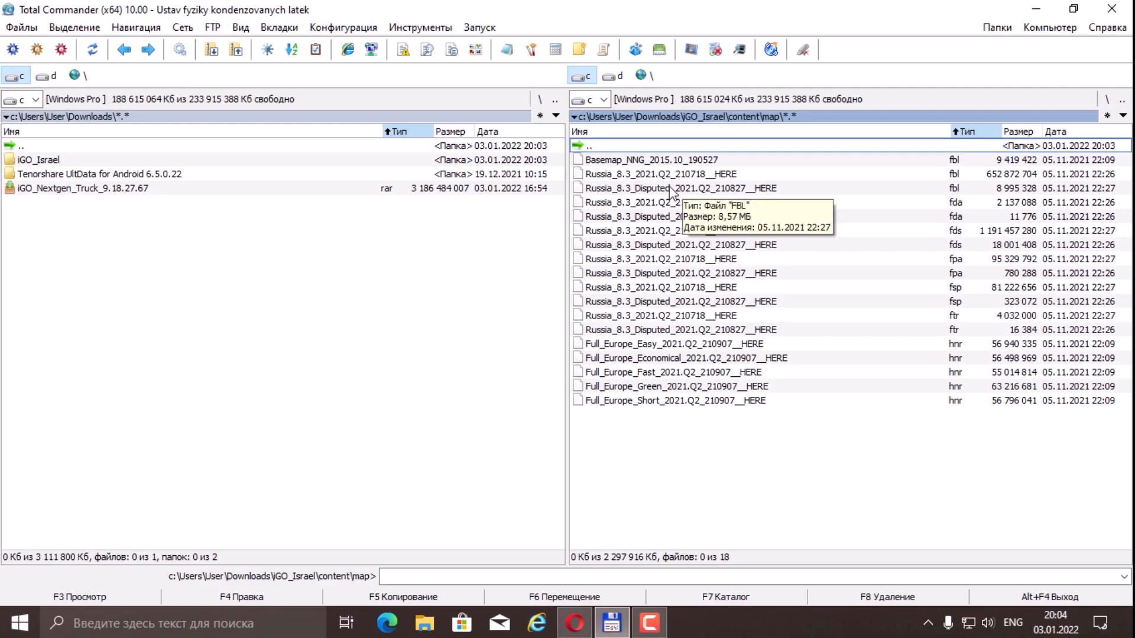
{"action": "mouse_move", "coordinate": [659, 196]}
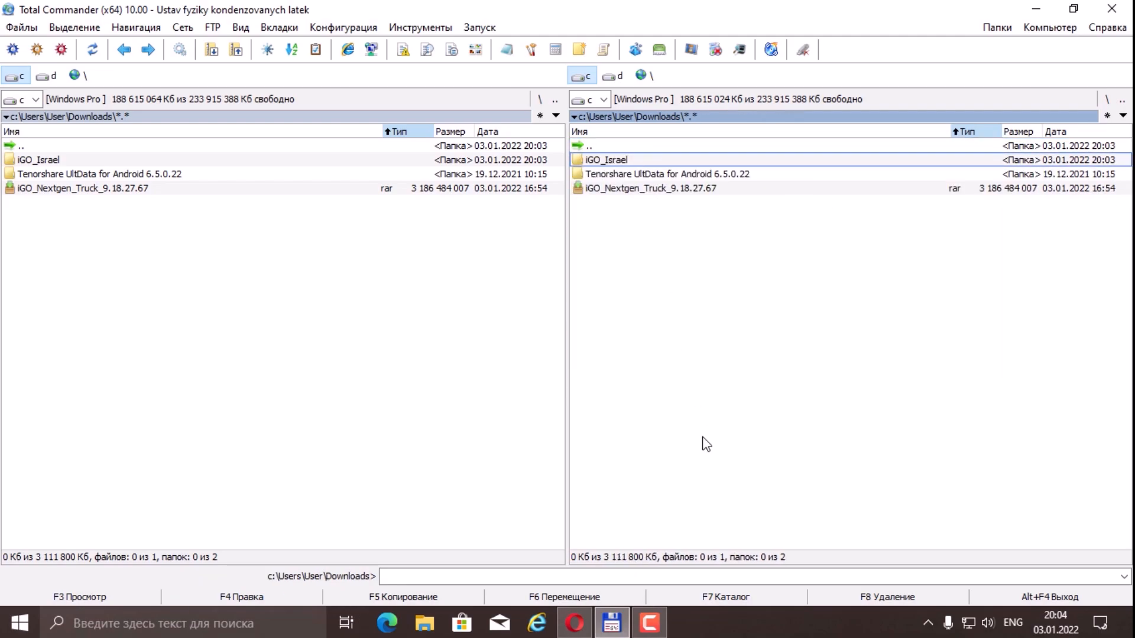
{"action": "mouse_move", "coordinate": [680, 471]}
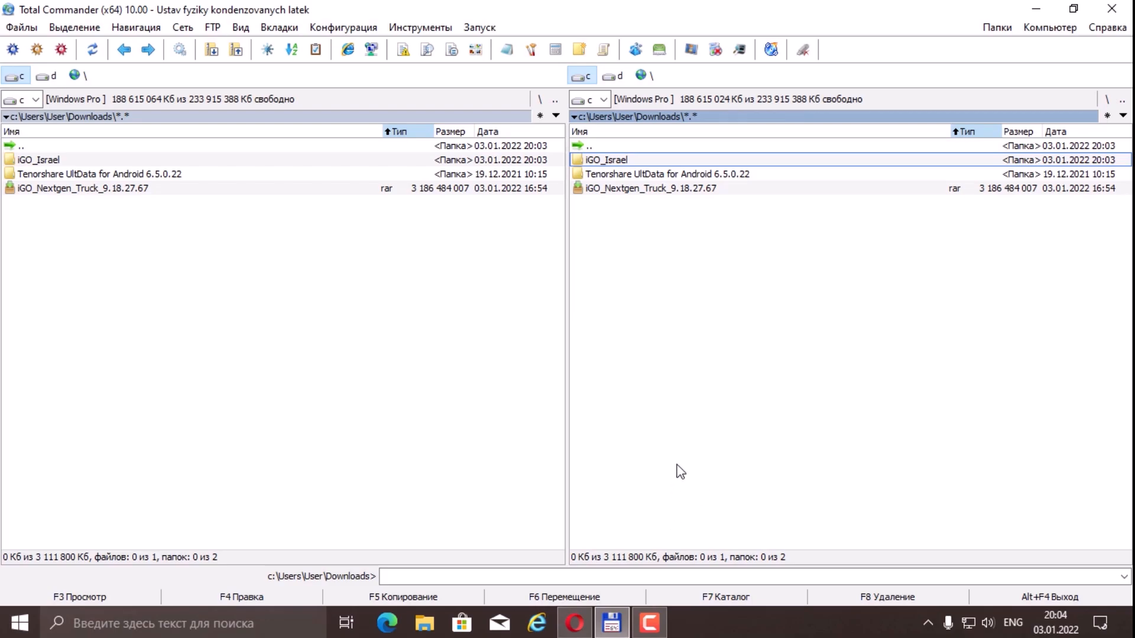
{"action": "mouse_move", "coordinate": [684, 548]}
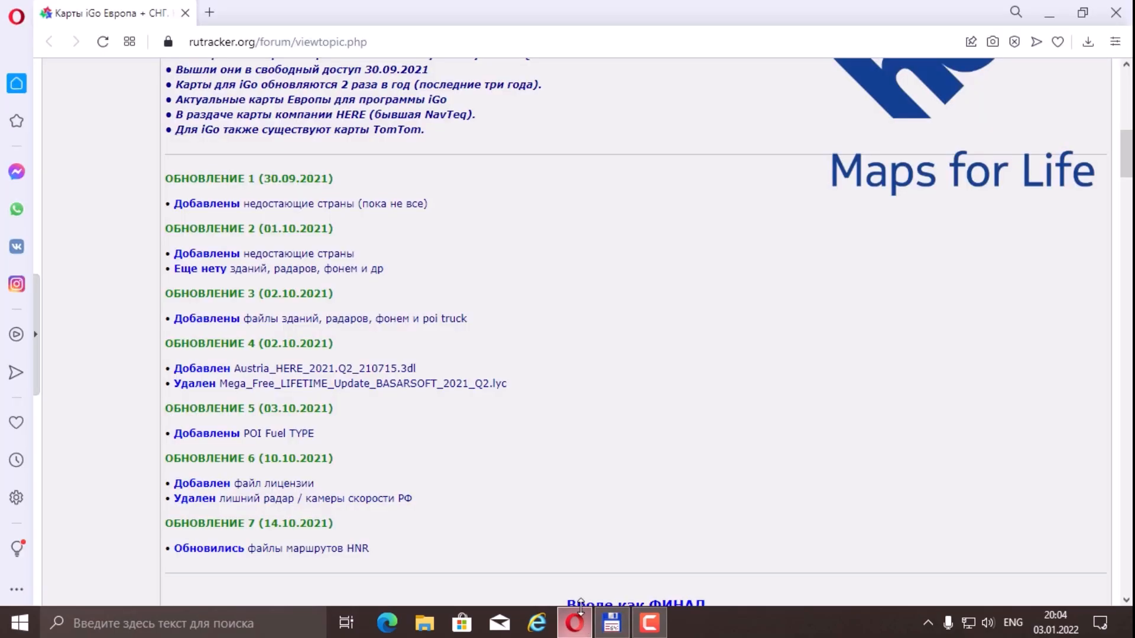
- Browse rutracker's navigation forum to the 'Карты iGo. Европа + СНГ 2021.Q2 HERE' topic
{"action": "scroll", "scroll_direction": "up", "scroll_amount": 3}
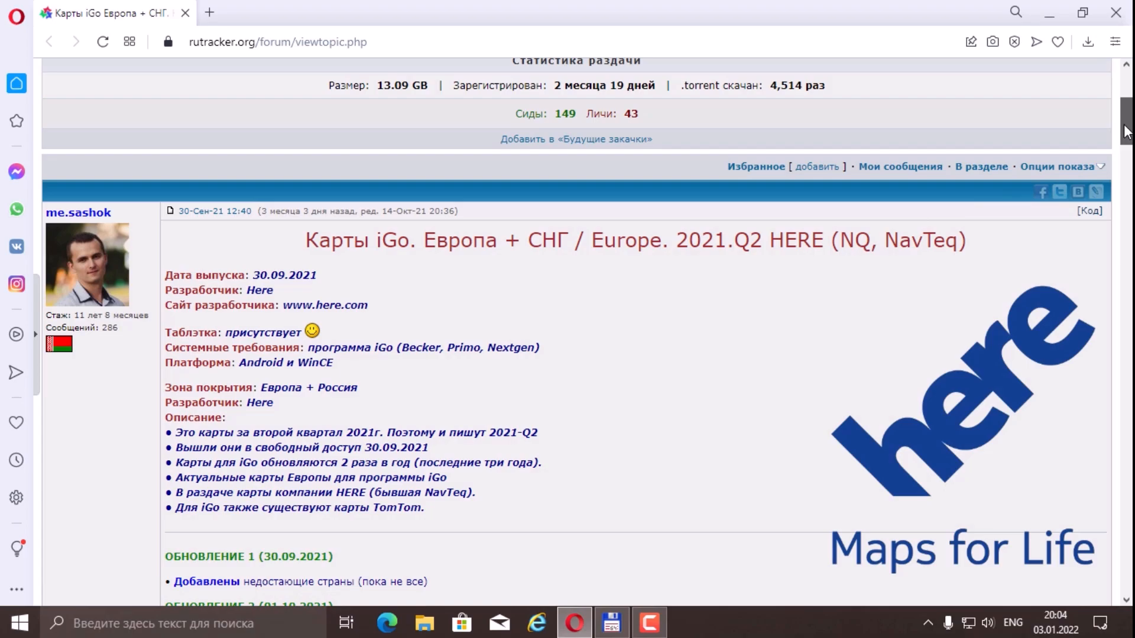
{"action": "scroll", "scroll_direction": "down", "scroll_amount": 3}
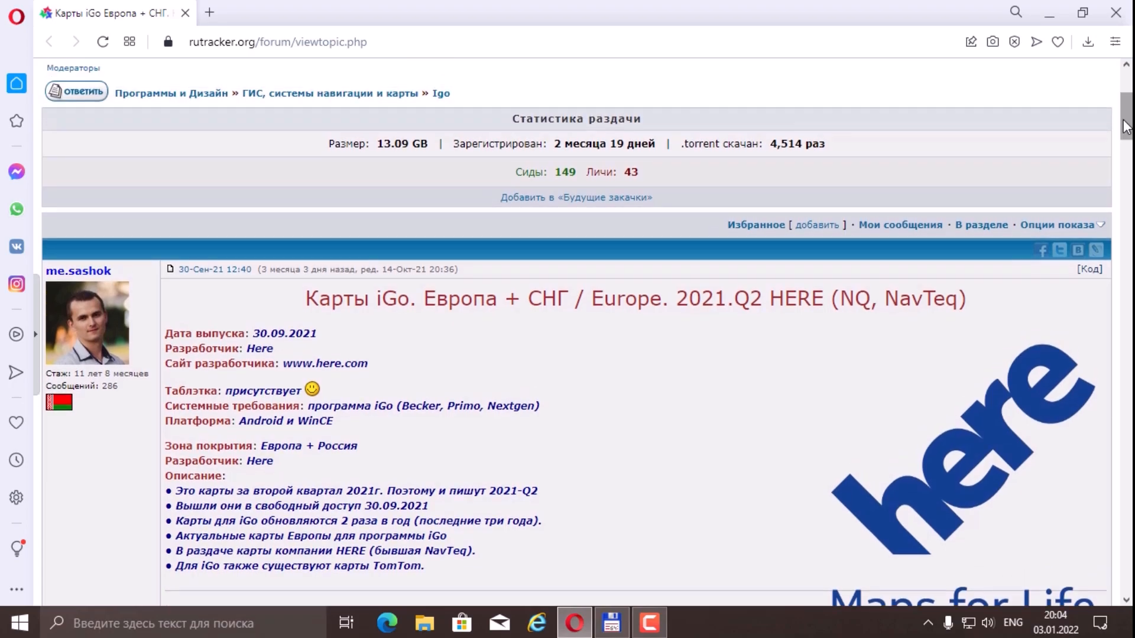
{"action": "mouse_move", "coordinate": [416, 169]}
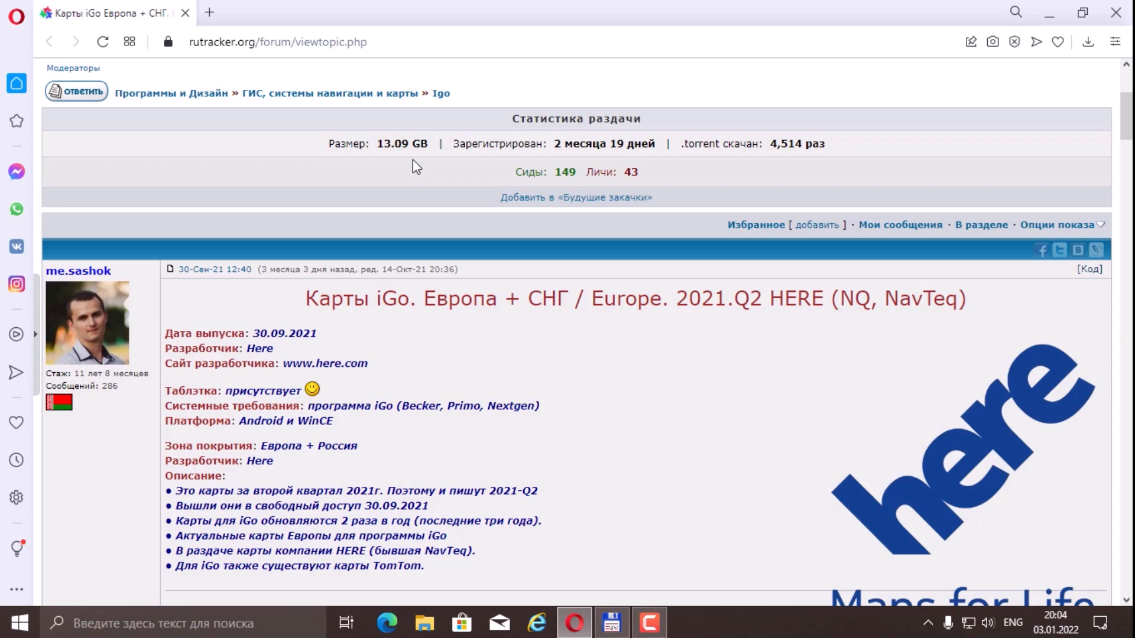
{"action": "mouse_move", "coordinate": [633, 142]}
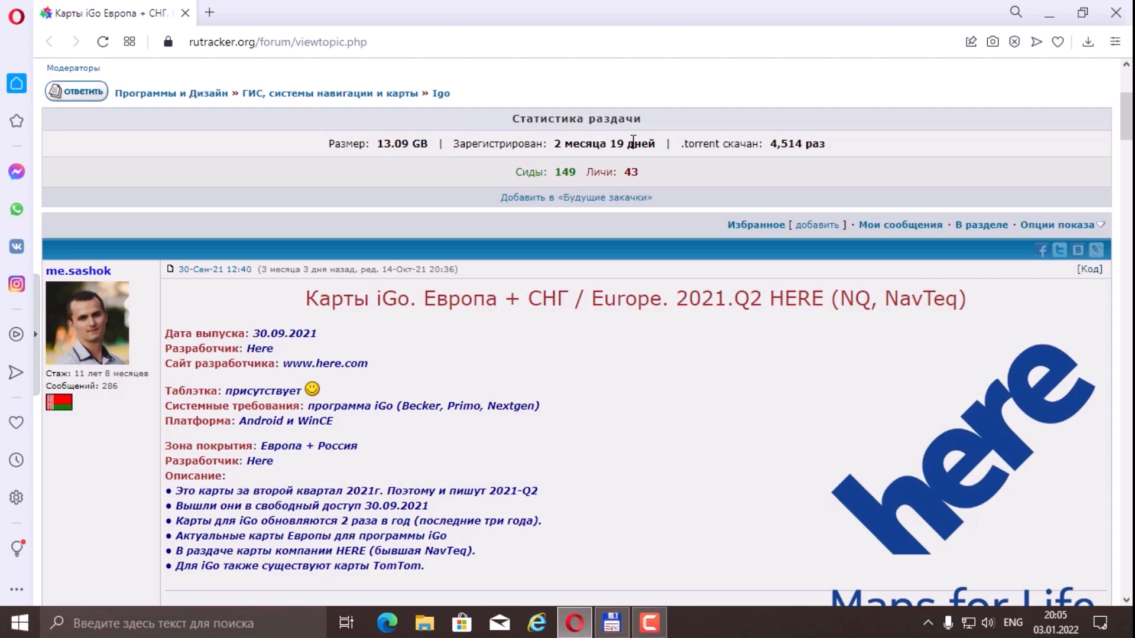
{"action": "mouse_move", "coordinate": [648, 144]}
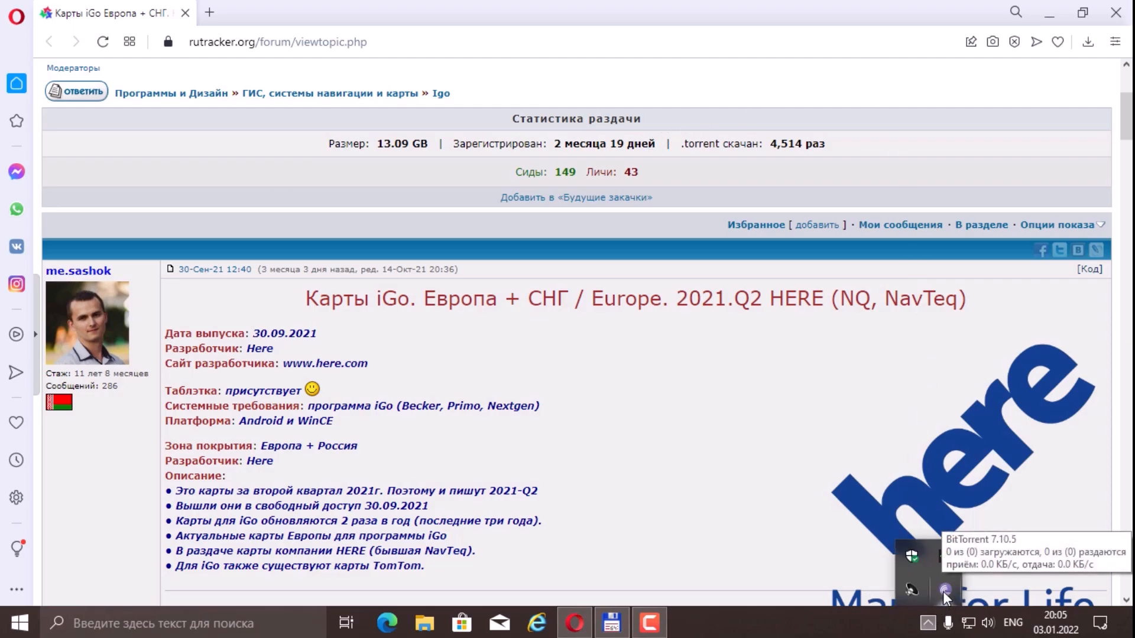
{"action": "left_click", "coordinate": [942, 590]}
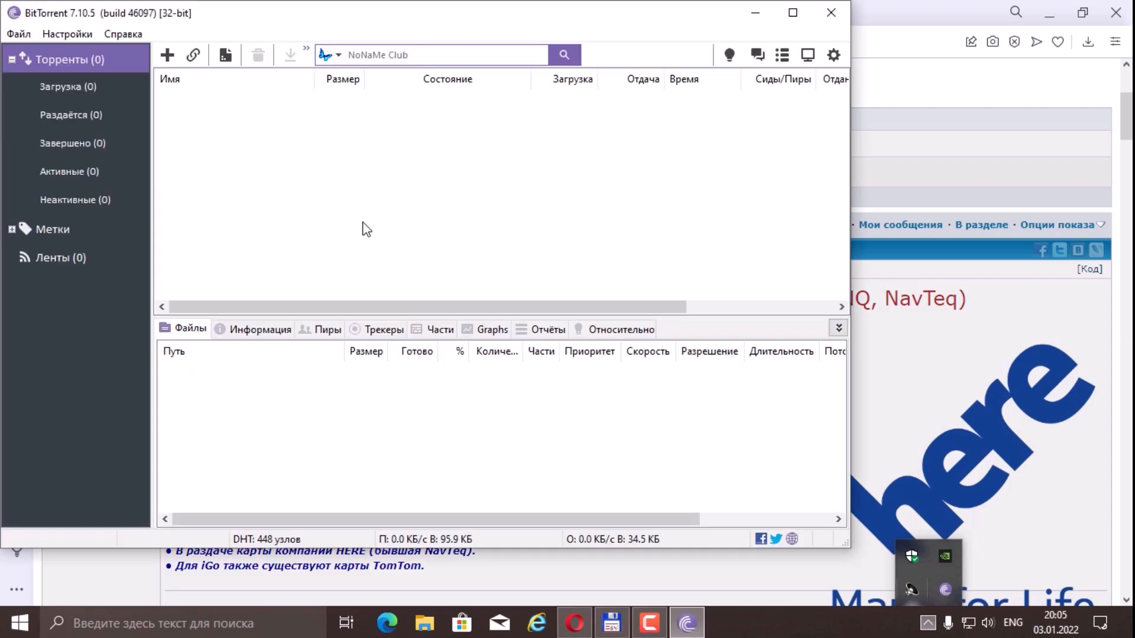
{"action": "mouse_move", "coordinate": [78, 26]}
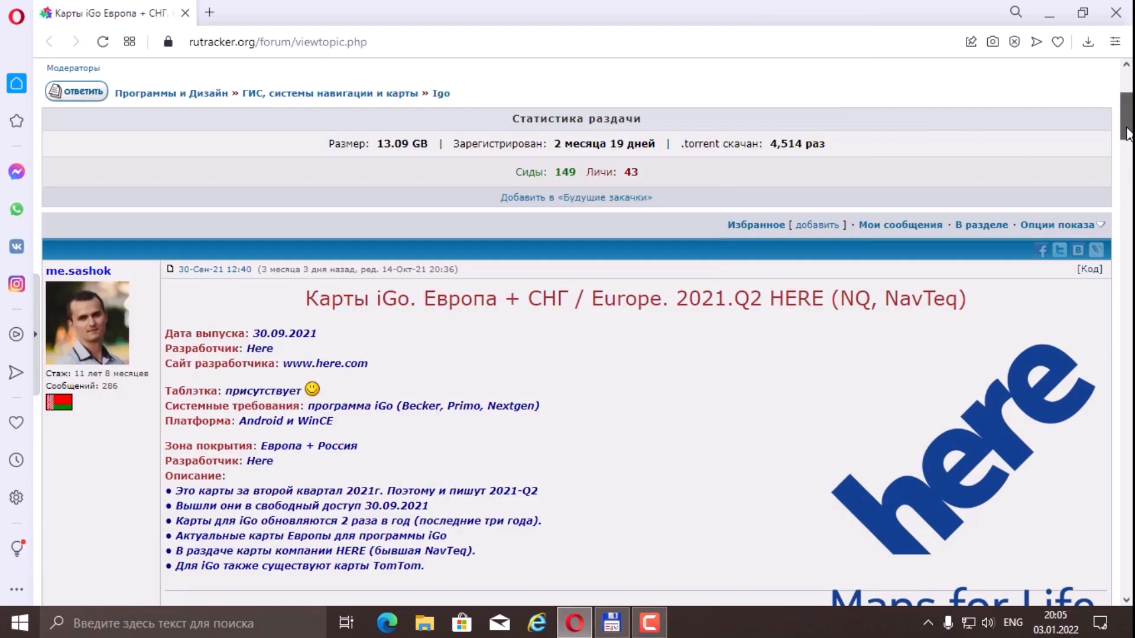
- Download the iGO_HERE_Europe_2021.Q2 .torrent and open it in BitTorrent
{"action": "scroll", "scroll_direction": "down", "scroll_amount": 3}
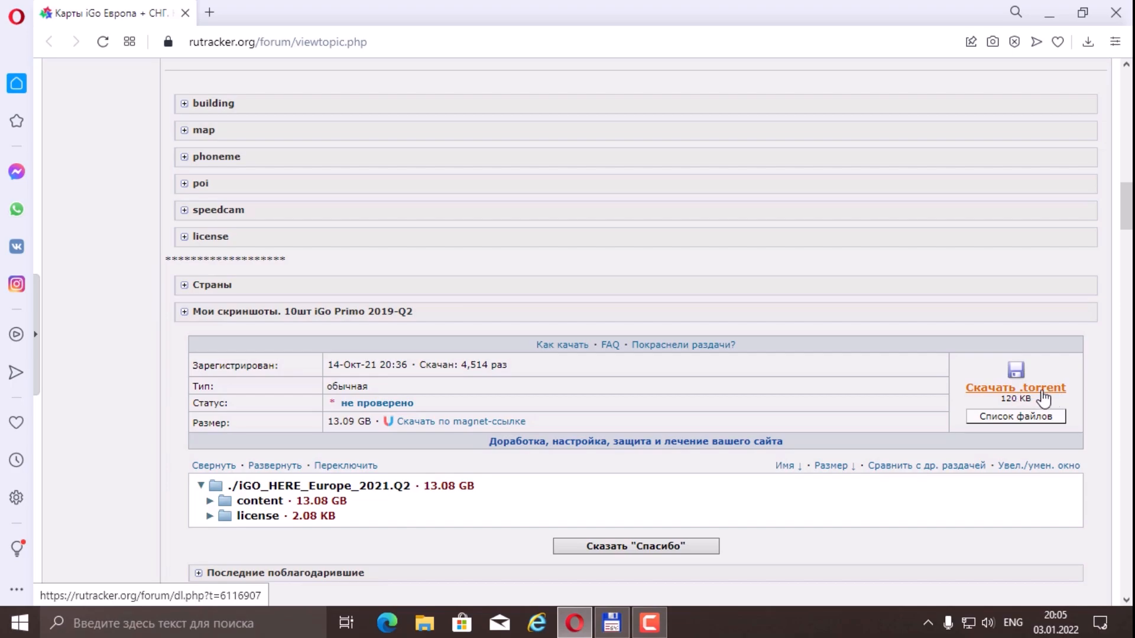
{"action": "mouse_move", "coordinate": [1045, 393]}
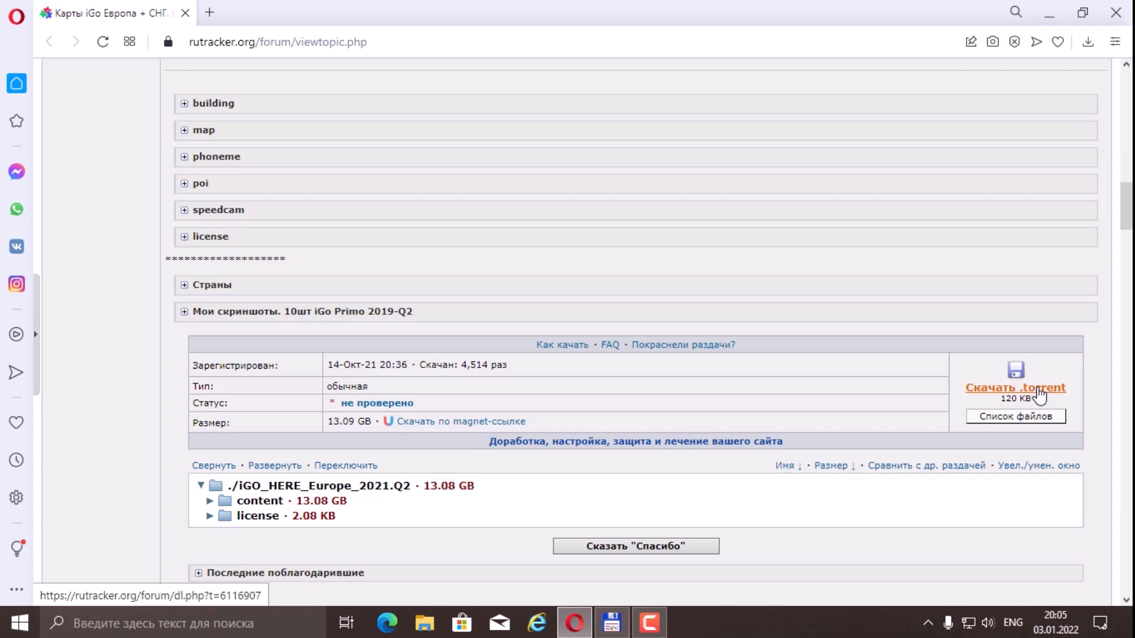
{"action": "left_click", "coordinate": [1015, 387]}
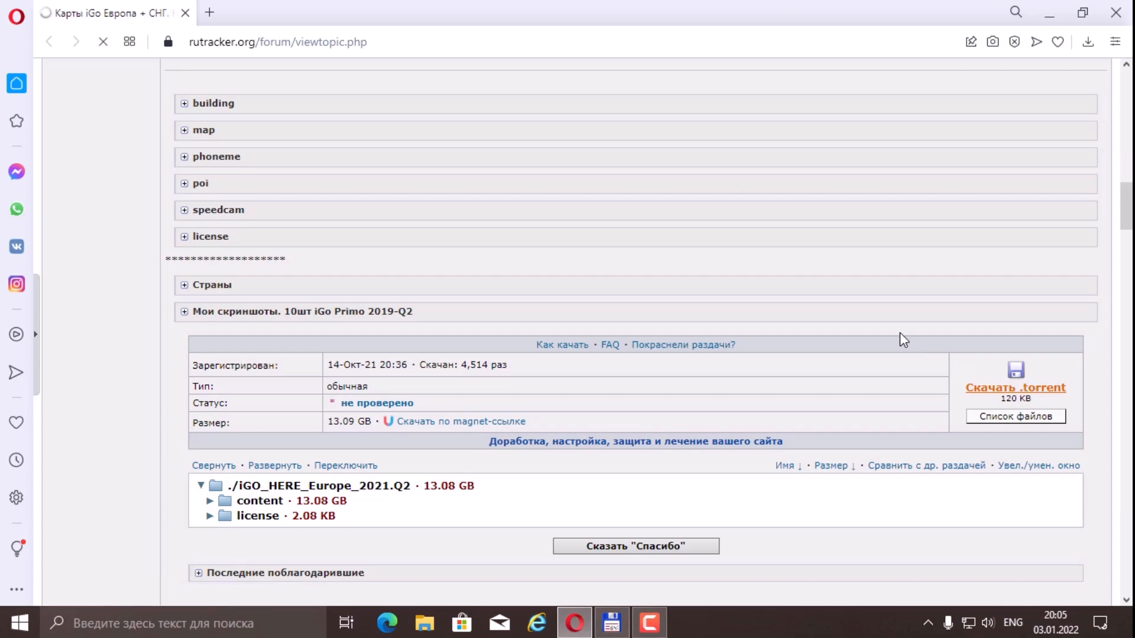
{"action": "left_click", "coordinate": [1015, 387]}
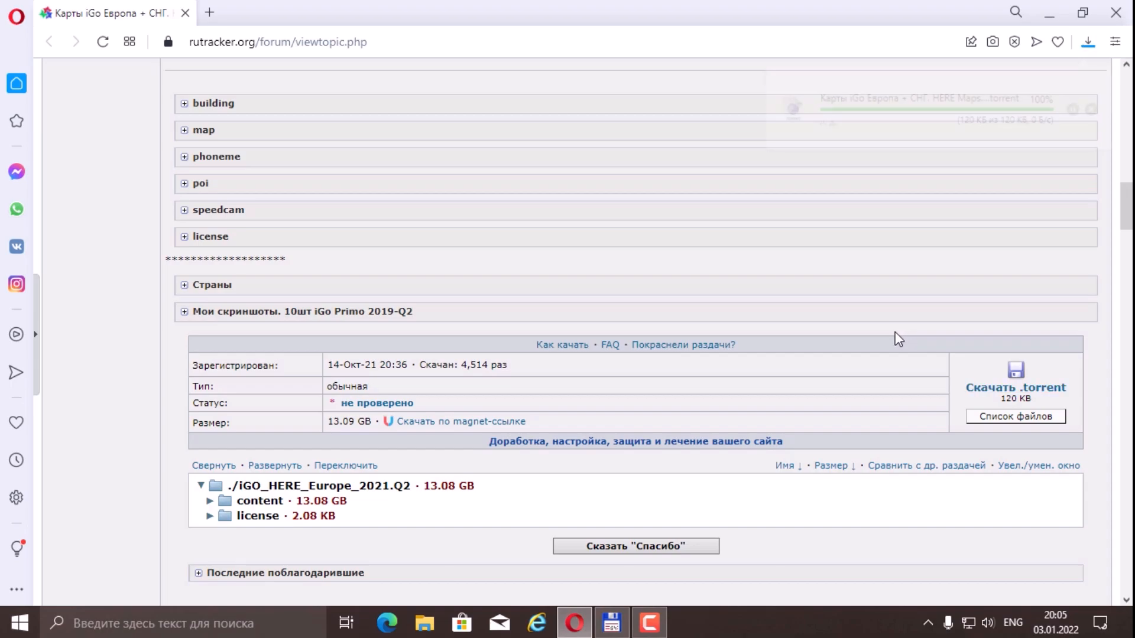
{"action": "left_click", "coordinate": [1087, 41]}
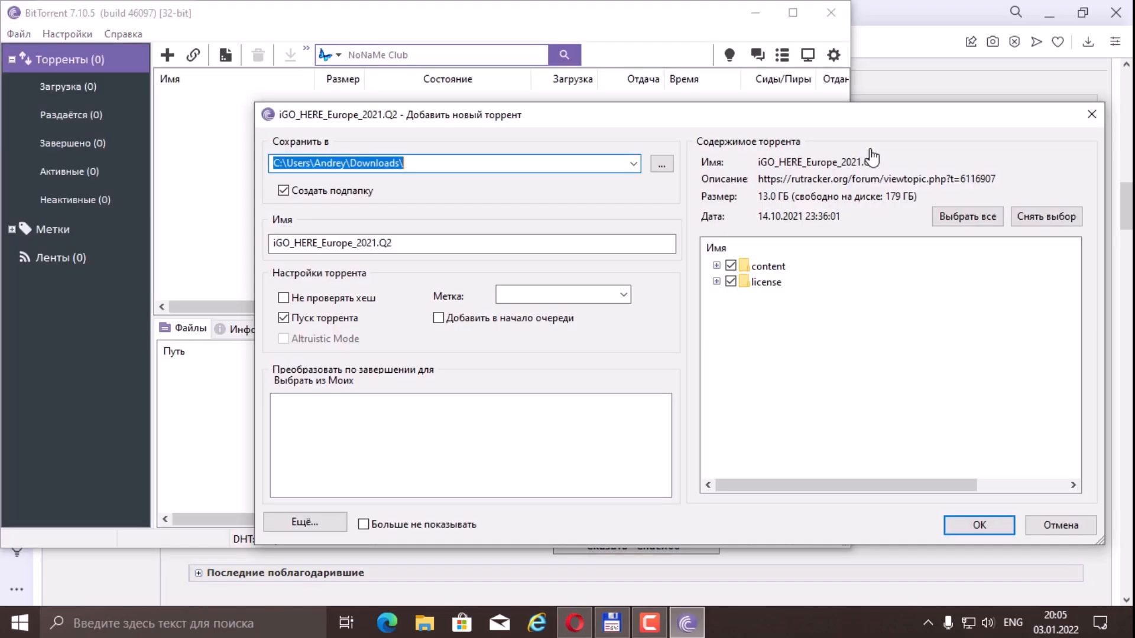
{"action": "mouse_move", "coordinate": [777, 123]}
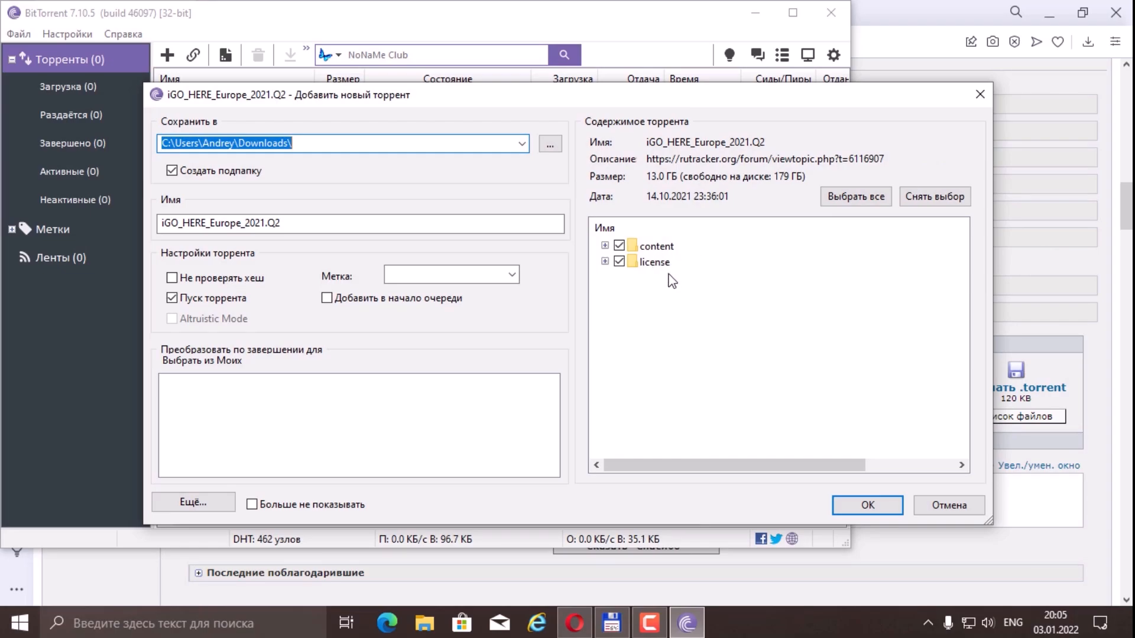
{"action": "mouse_move", "coordinate": [677, 278]}
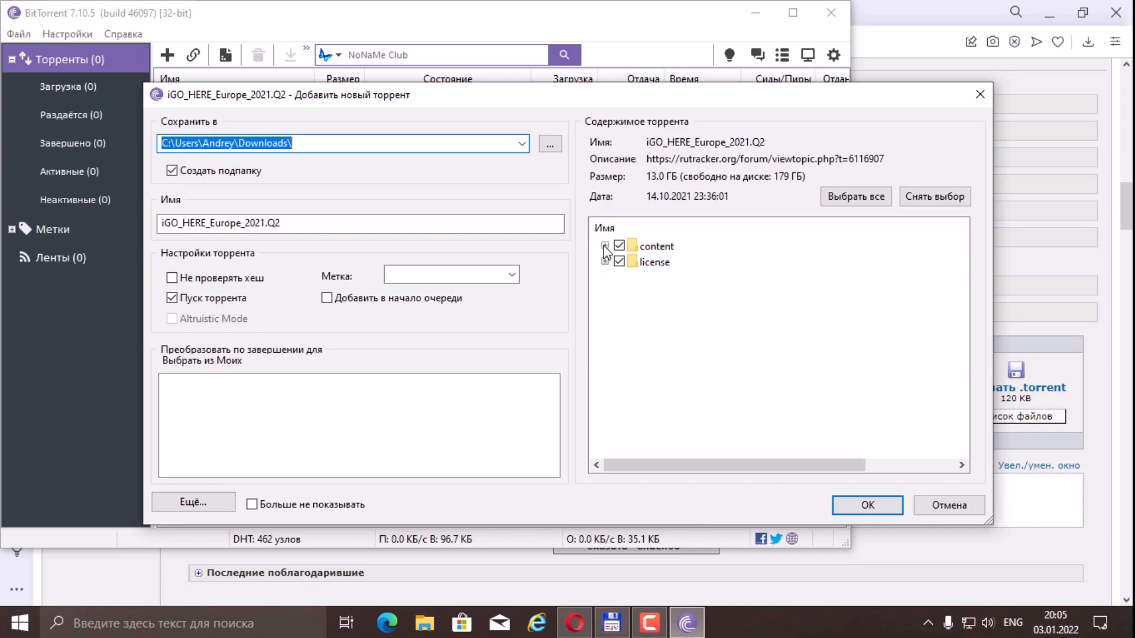
- Expand content and untick the building, map, phoneme, poi and speedcam folders
{"action": "left_click", "coordinate": [606, 246]}
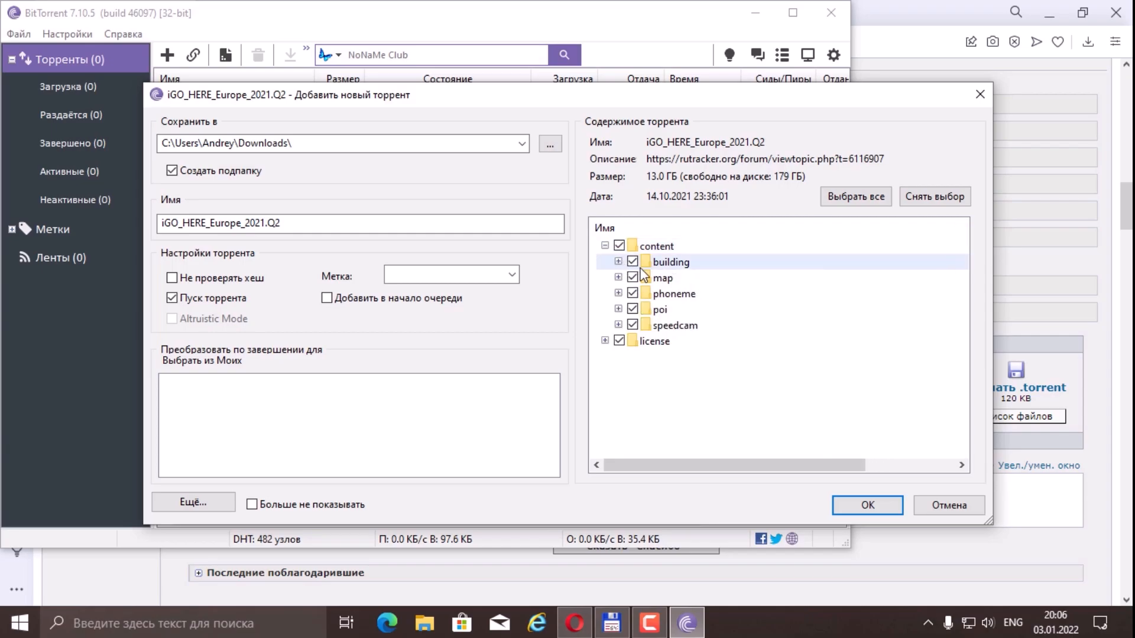
{"action": "left_click", "coordinate": [632, 261]}
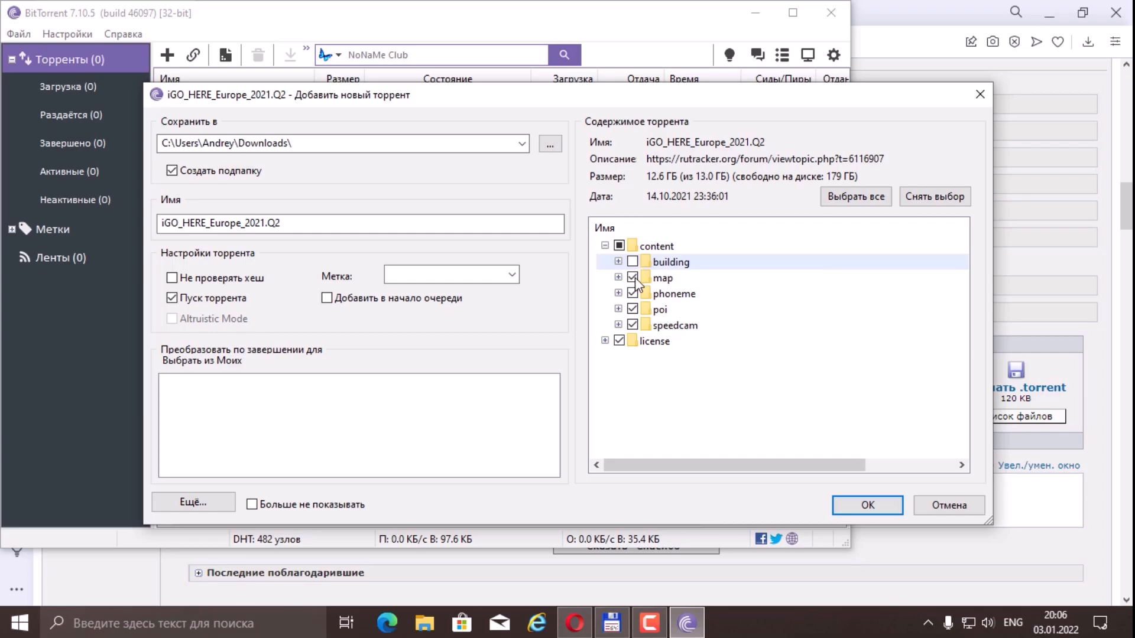
{"action": "left_click", "coordinate": [620, 245]}
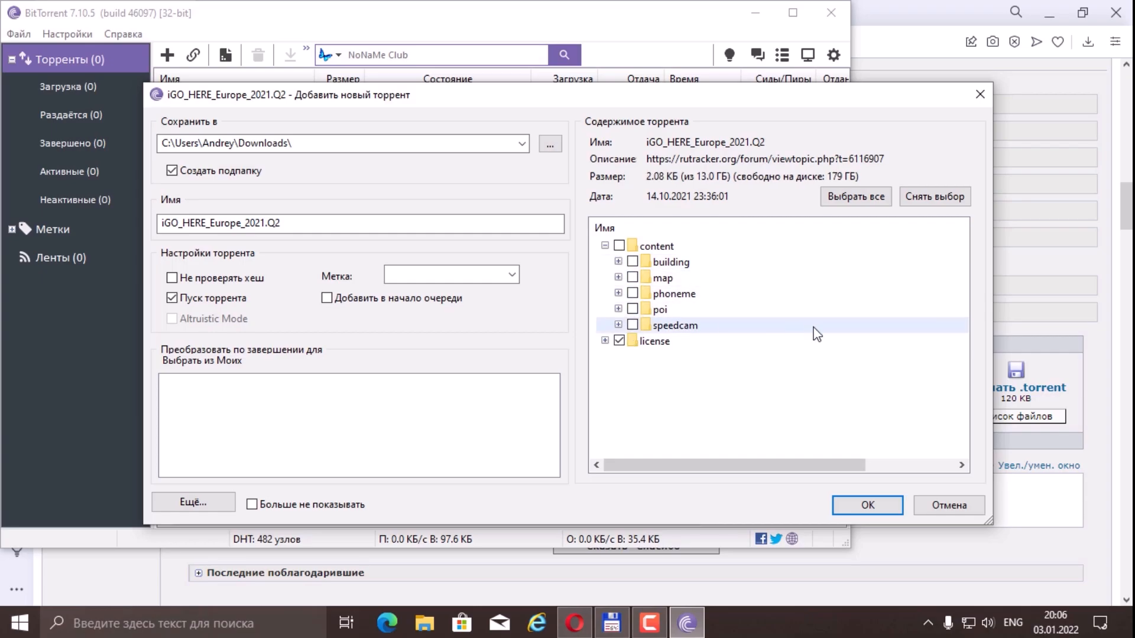
{"action": "mouse_move", "coordinate": [655, 360]}
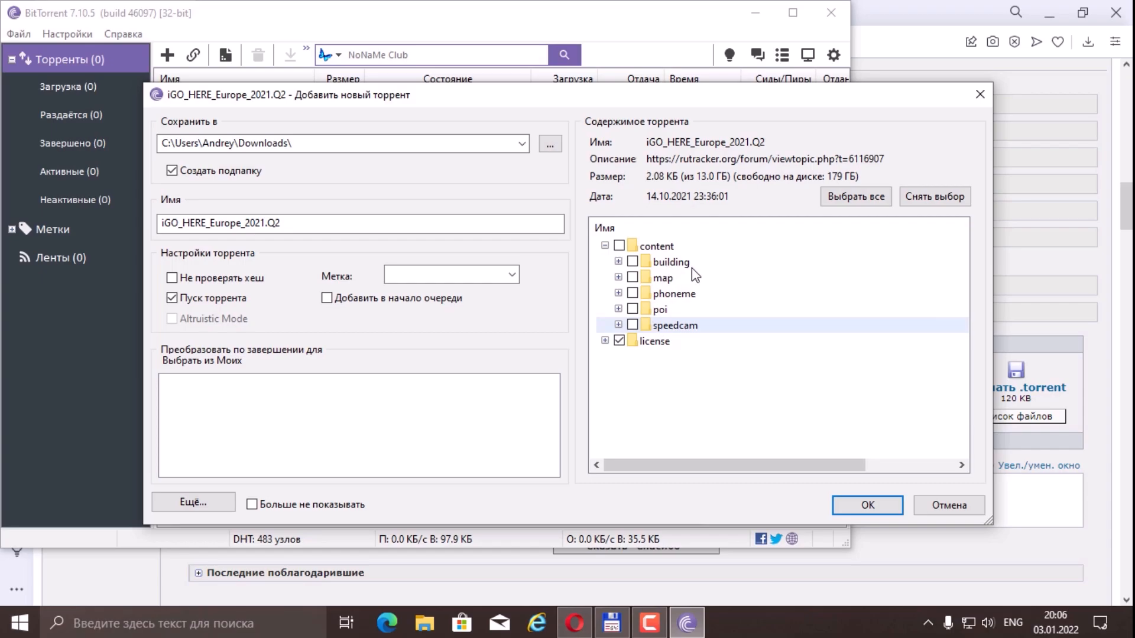
- Expand building and tick the Belarus_HERE .3dl building file
{"action": "left_click", "coordinate": [619, 261]}
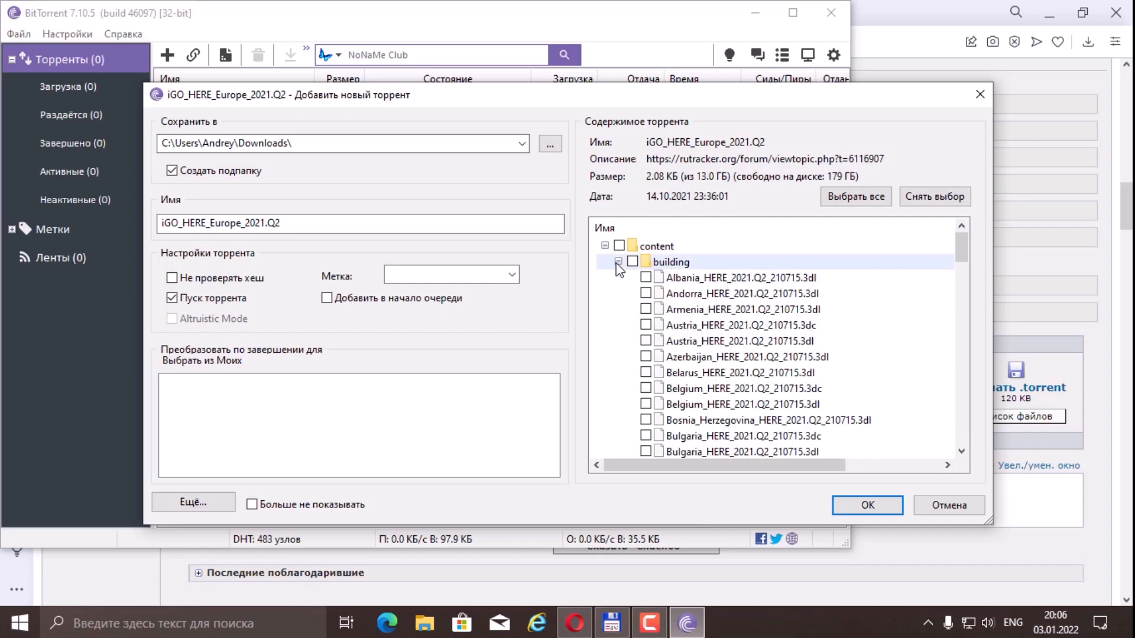
{"action": "scroll", "scroll_direction": "down", "scroll_amount": 3}
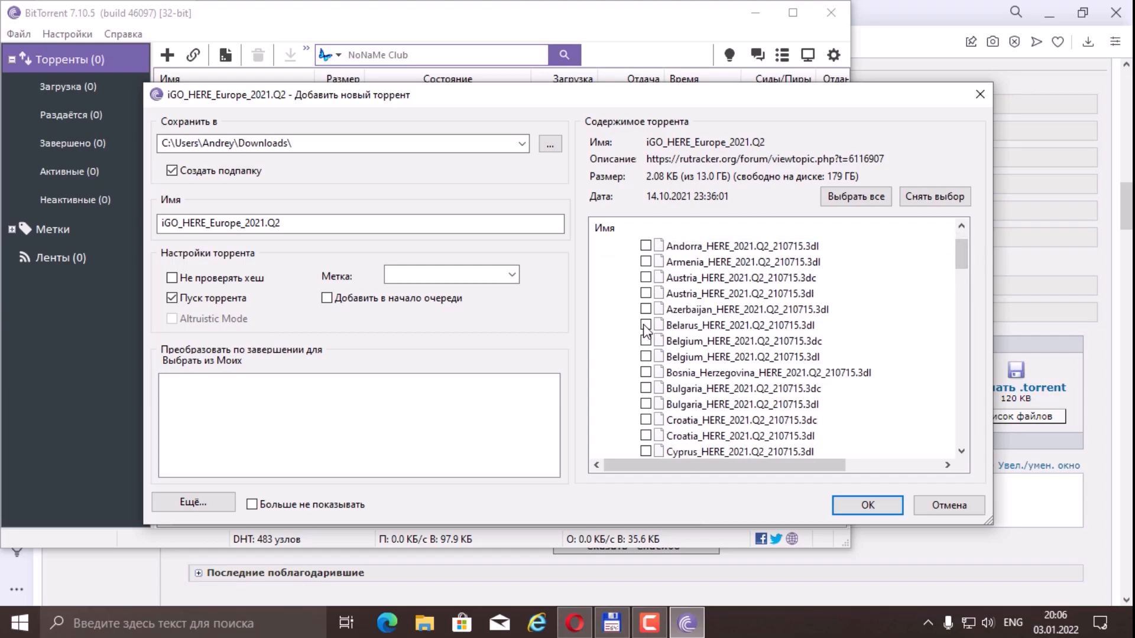
{"action": "left_click", "coordinate": [645, 325]}
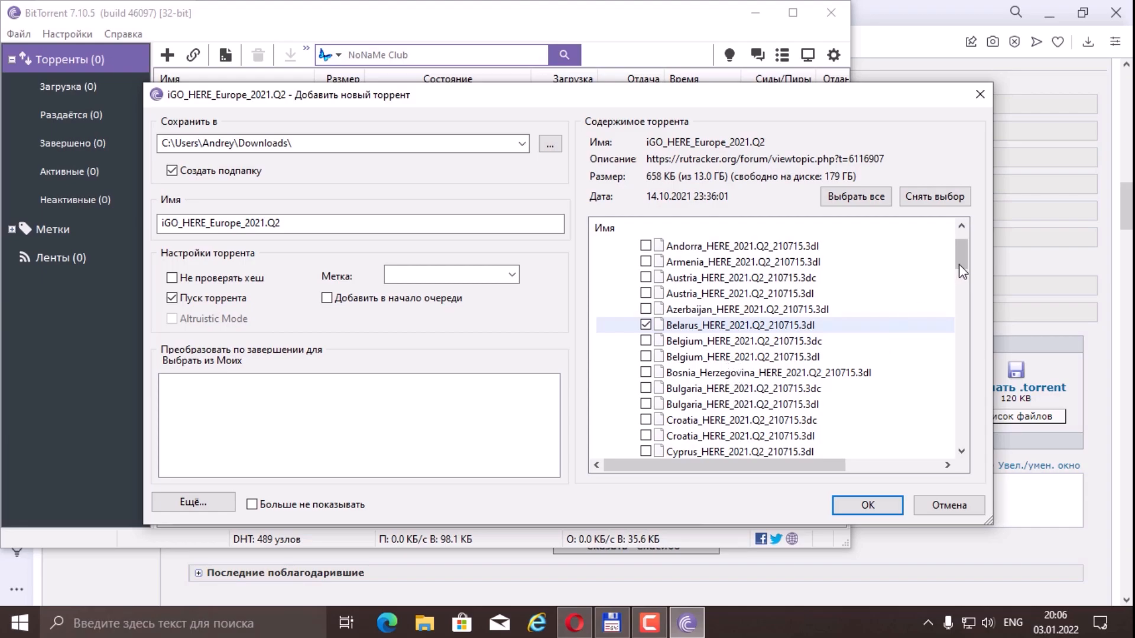
- Tick the Belarus .fbl, .fda, .fds, .fpa and .ftr map data files
{"action": "scroll", "scroll_direction": "down", "scroll_amount": 3}
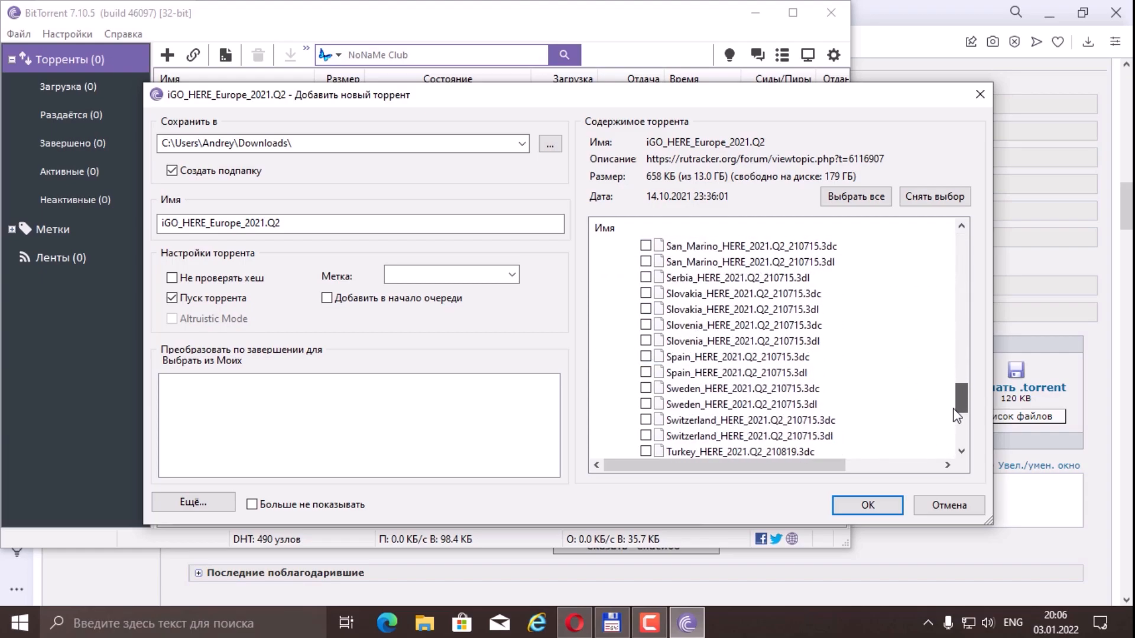
{"action": "scroll", "scroll_direction": "down", "scroll_amount": 3}
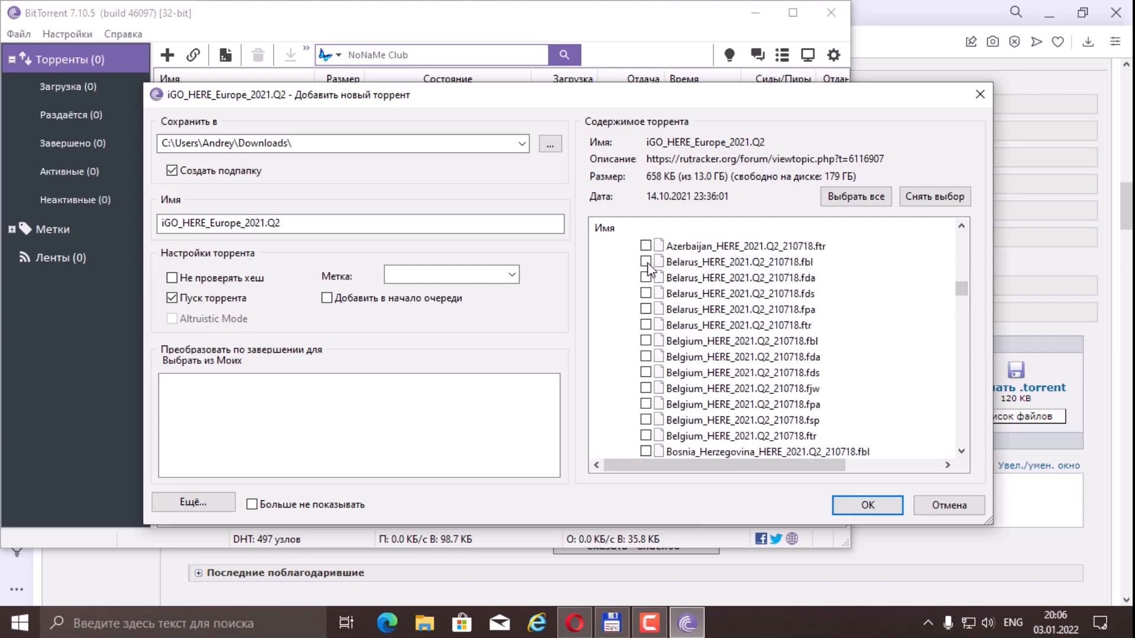
{"action": "left_click", "coordinate": [646, 294]}
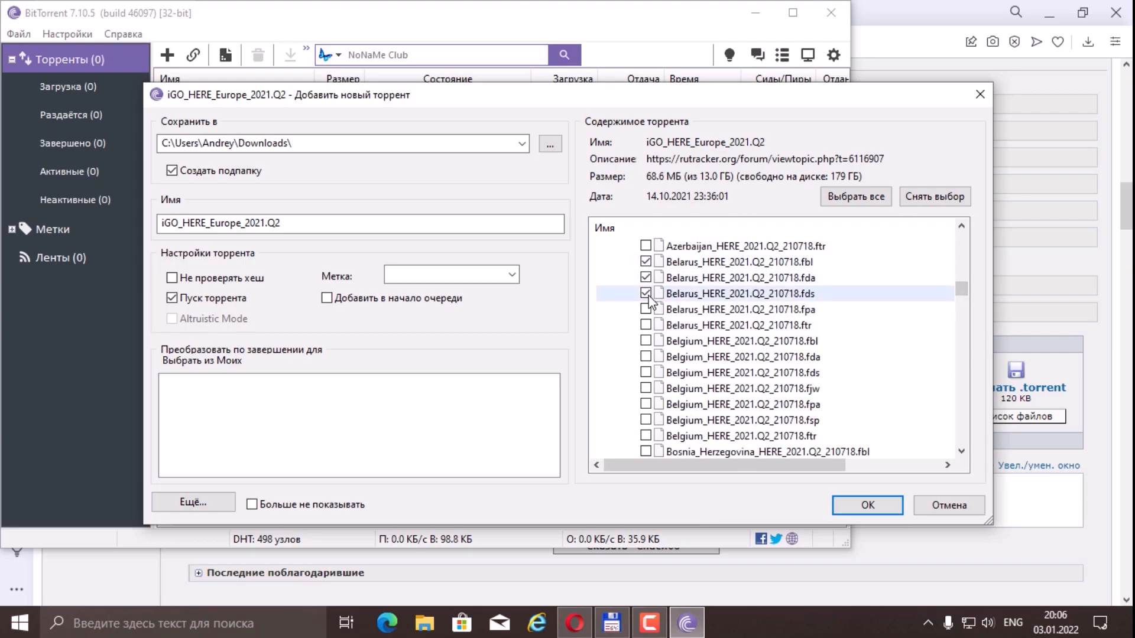
{"action": "left_click", "coordinate": [645, 325]}
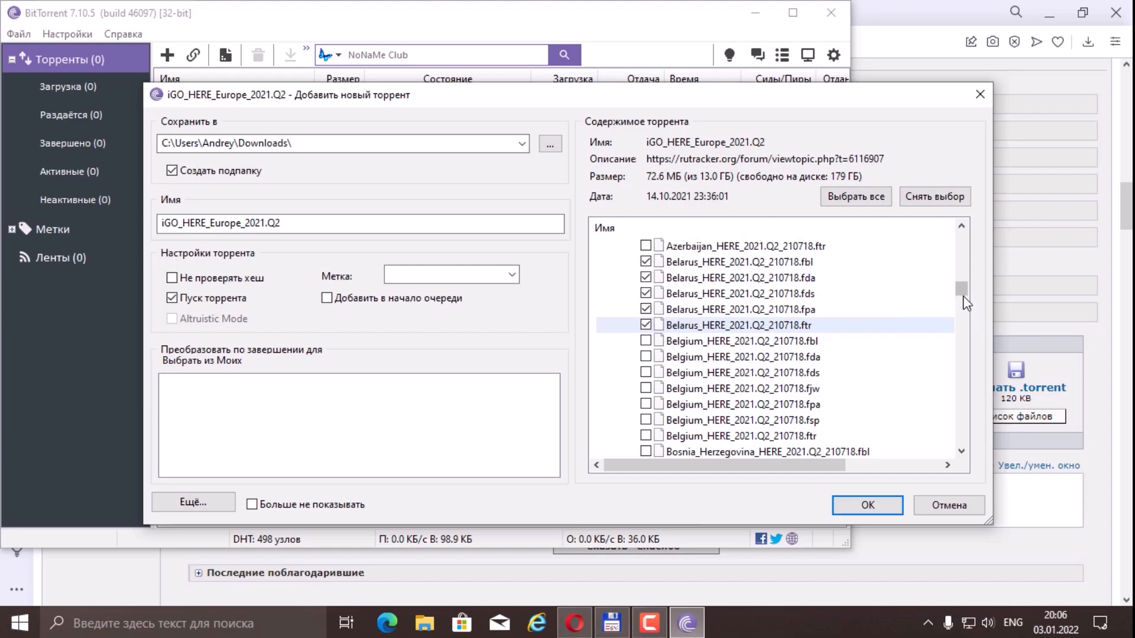
{"action": "scroll", "scroll_direction": "down", "scroll_amount": 3}
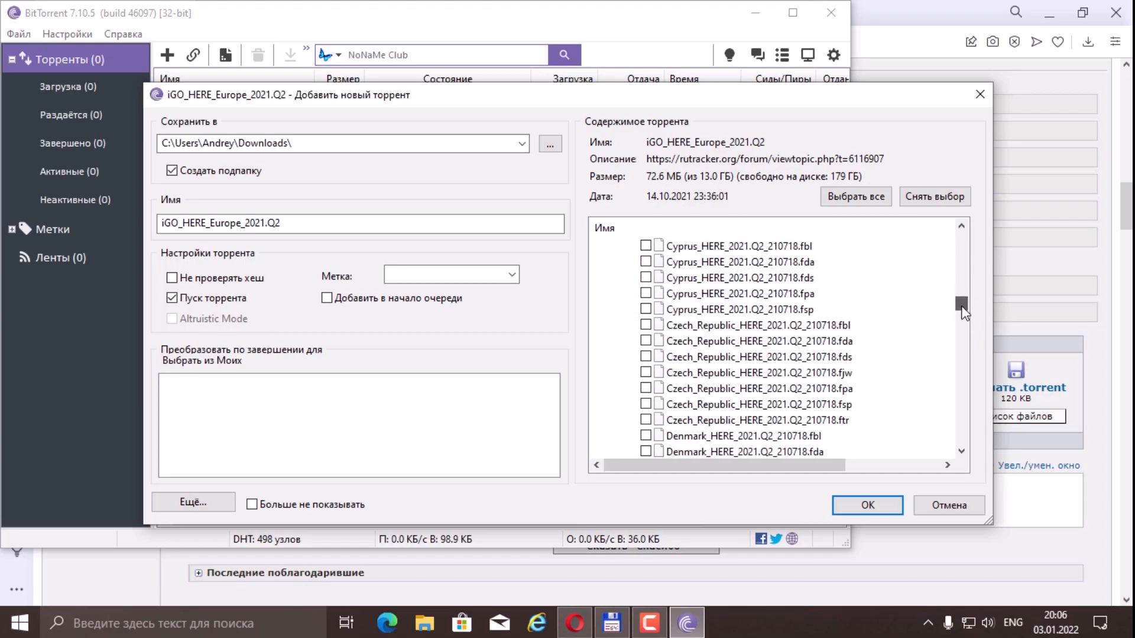
{"action": "scroll", "scroll_direction": "down", "scroll_amount": 3}
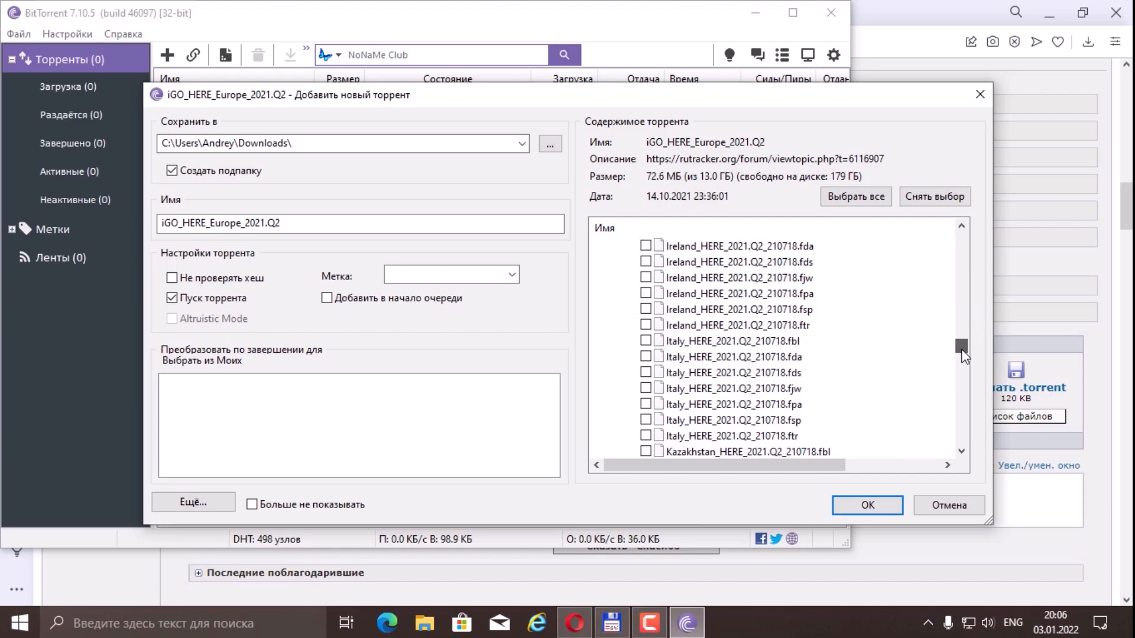
{"action": "left_click_drag", "start_coordinate": [961, 346], "coordinate": [961, 395]}
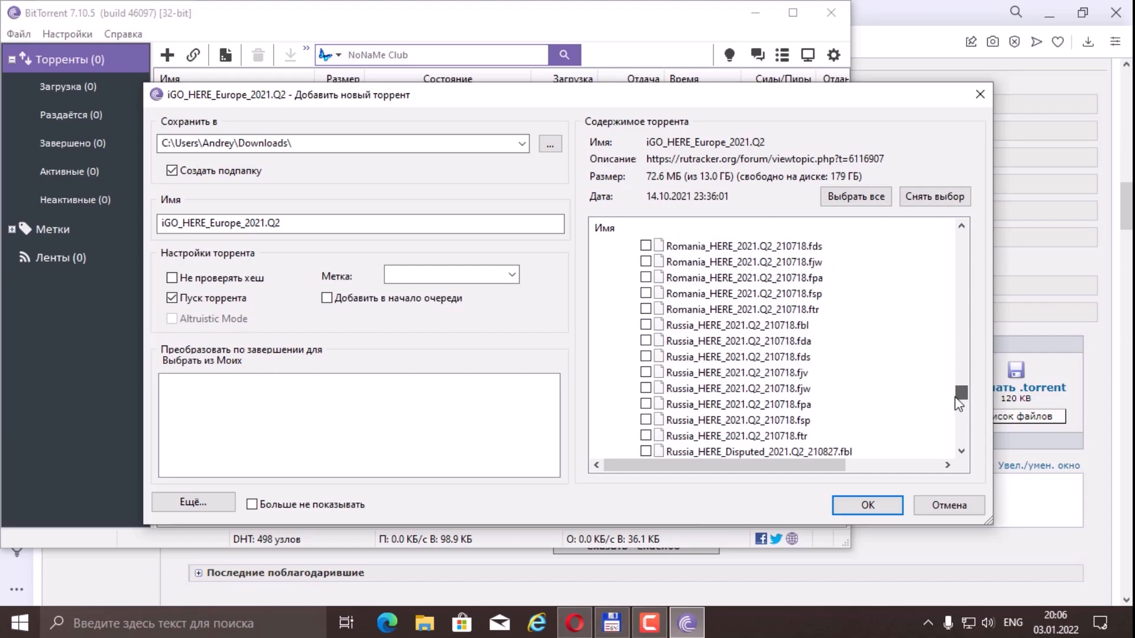
{"action": "scroll", "scroll_direction": "down", "scroll_amount": 3}
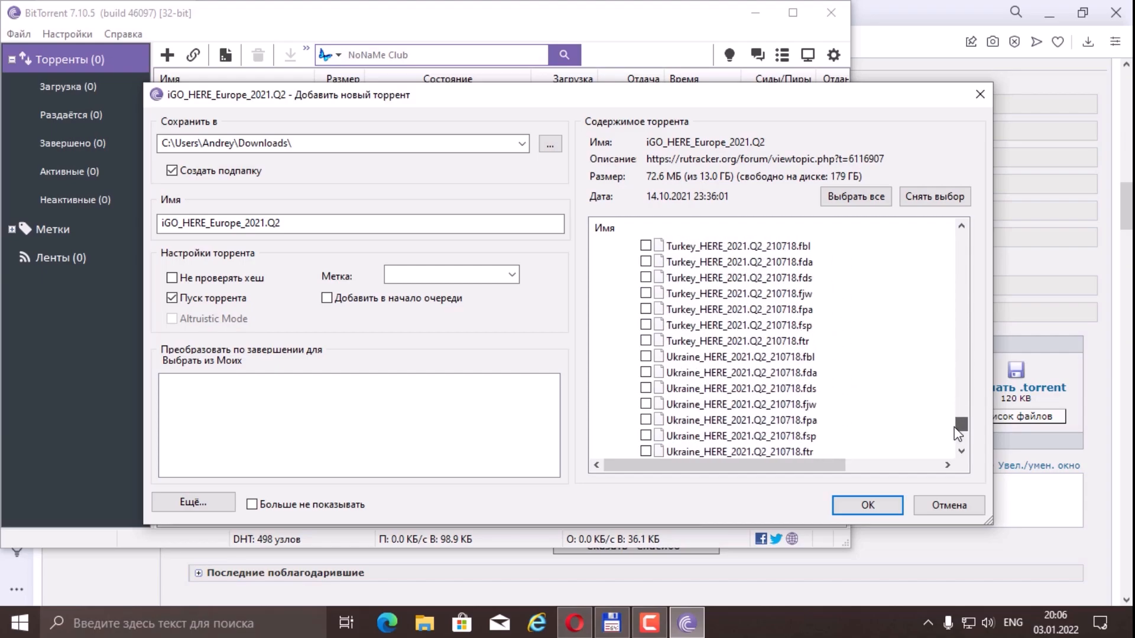
{"action": "scroll", "scroll_direction": "down", "scroll_amount": 3}
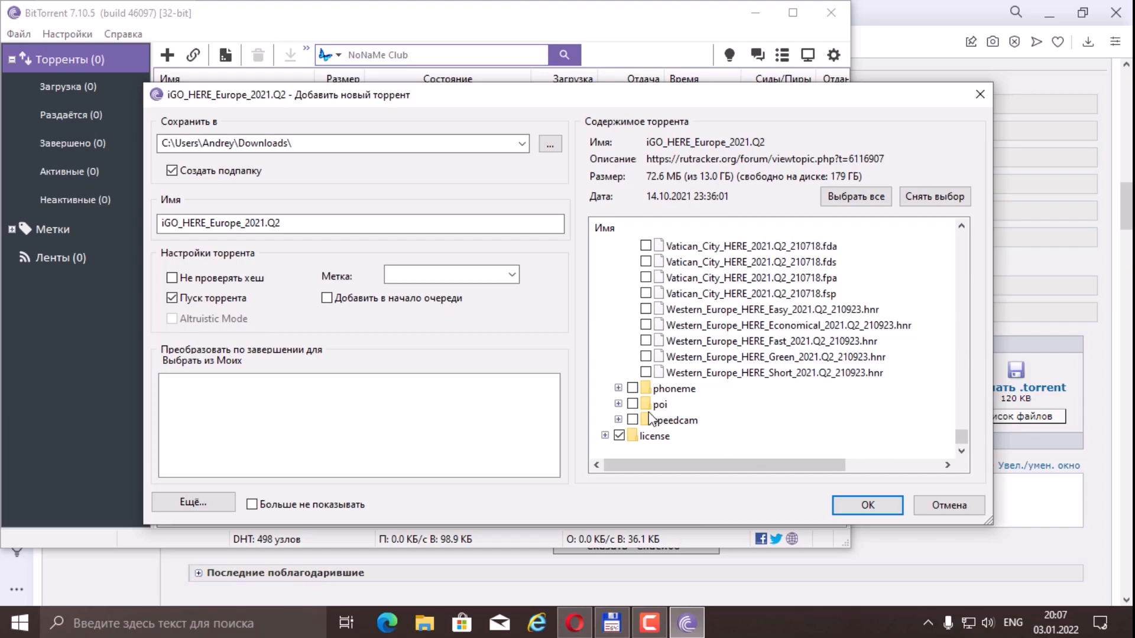
- Tick the Belarus phoneme, POI and speed camera files for download
{"action": "left_click", "coordinate": [619, 387]}
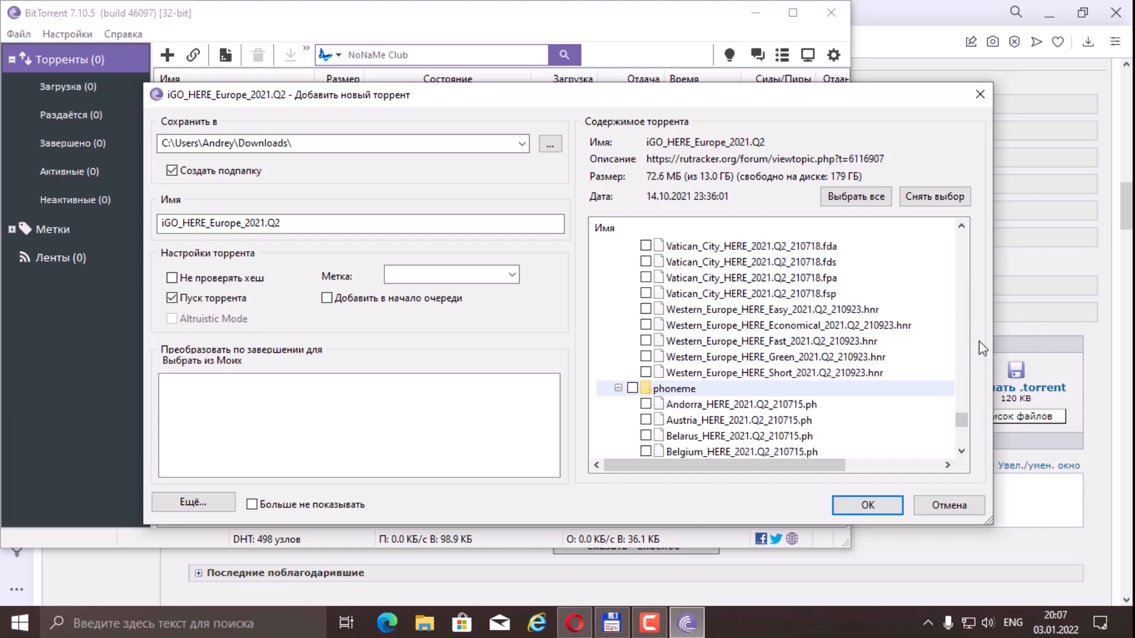
{"action": "scroll", "scroll_direction": "down", "scroll_amount": 3}
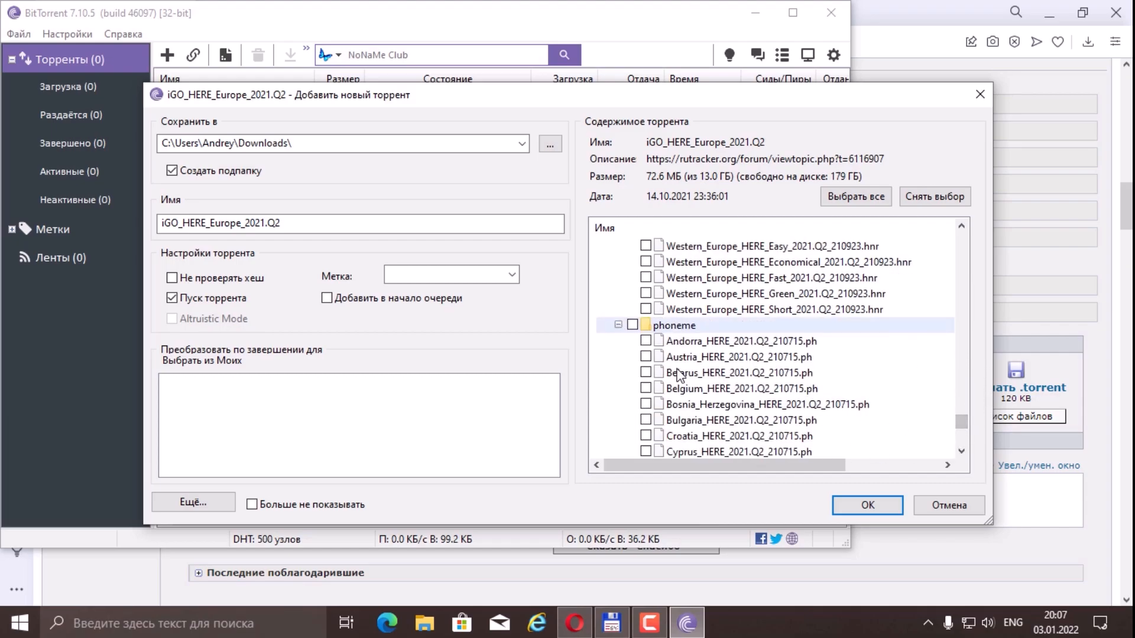
{"action": "left_click", "coordinate": [645, 373]}
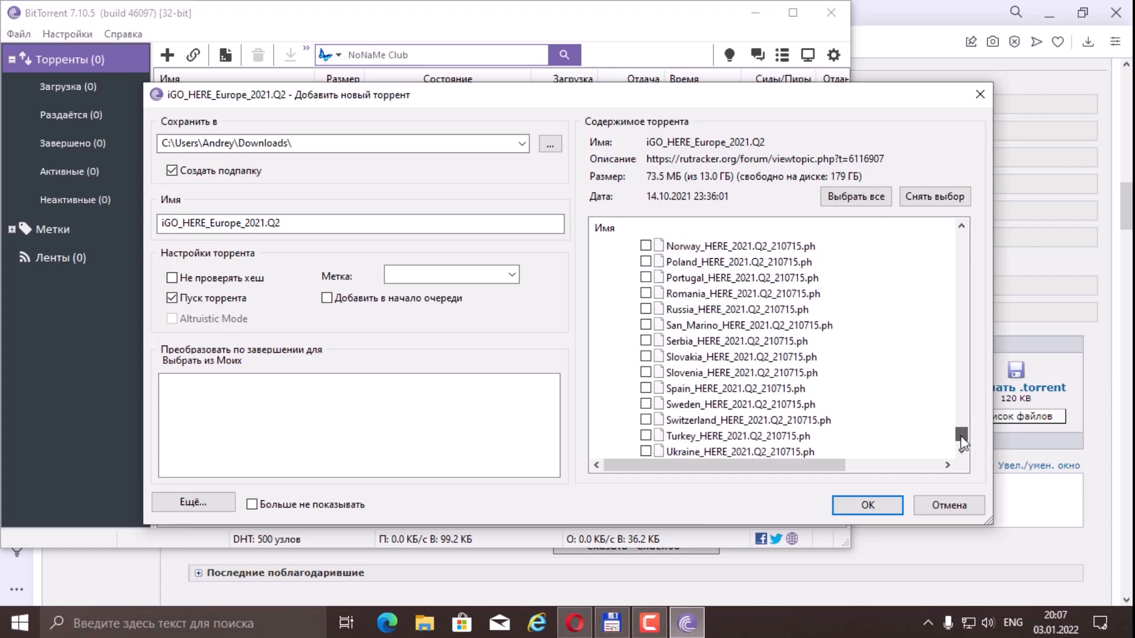
{"action": "scroll", "scroll_direction": "down", "scroll_amount": 3}
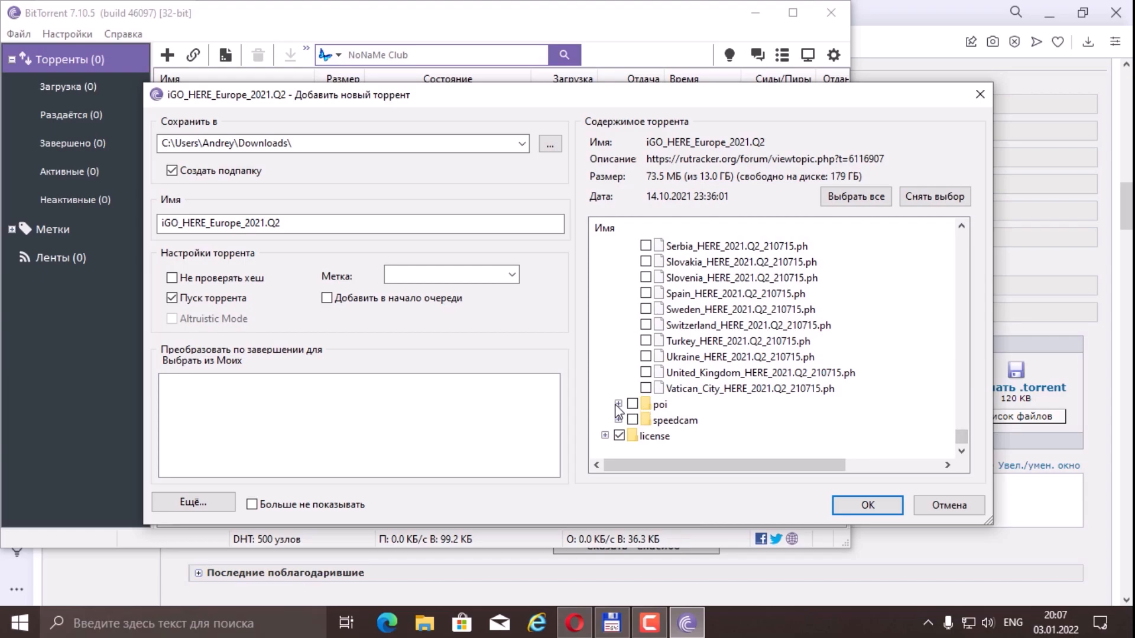
{"action": "scroll", "scroll_direction": "up", "scroll_amount": 3}
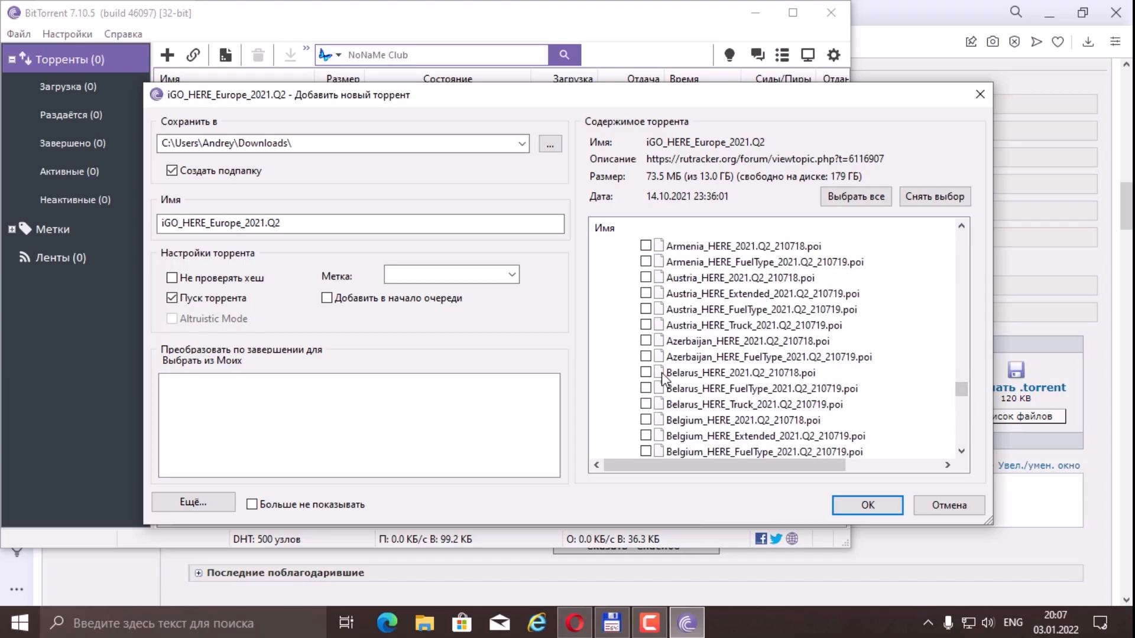
{"action": "left_click", "coordinate": [646, 389]}
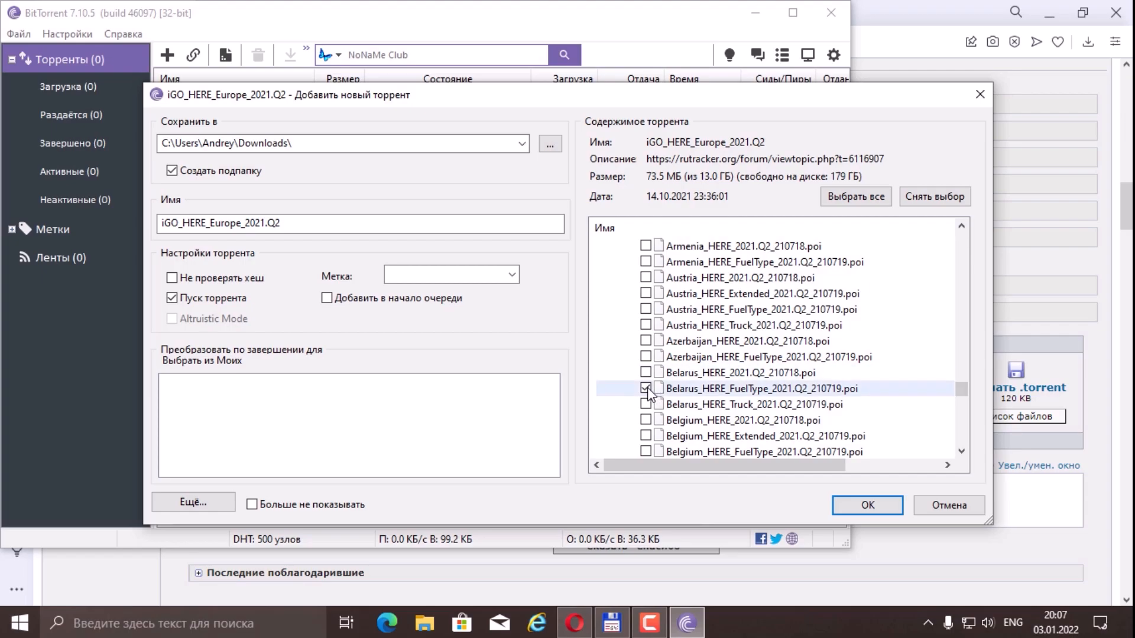
{"action": "left_click", "coordinate": [646, 404]}
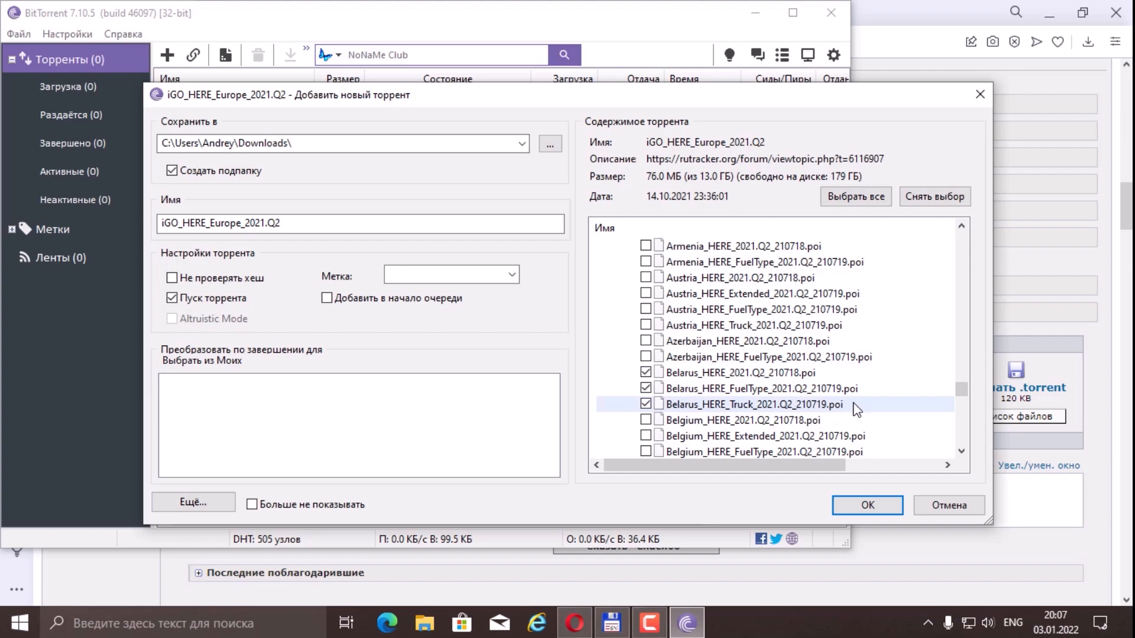
{"action": "mouse_move", "coordinate": [847, 420]}
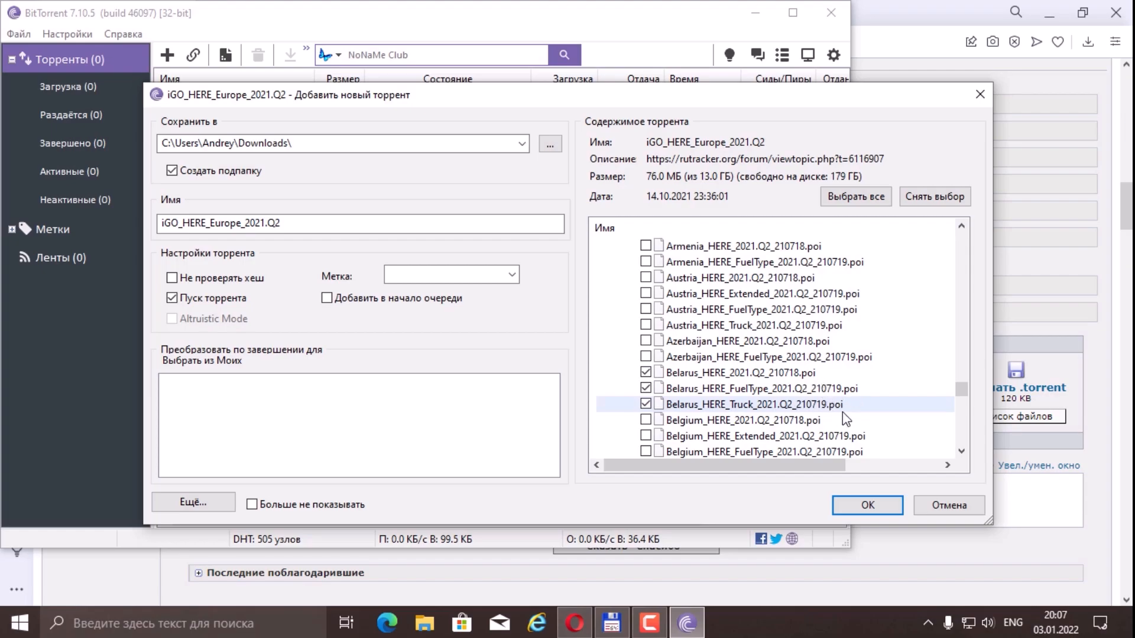
{"action": "mouse_move", "coordinate": [708, 414]}
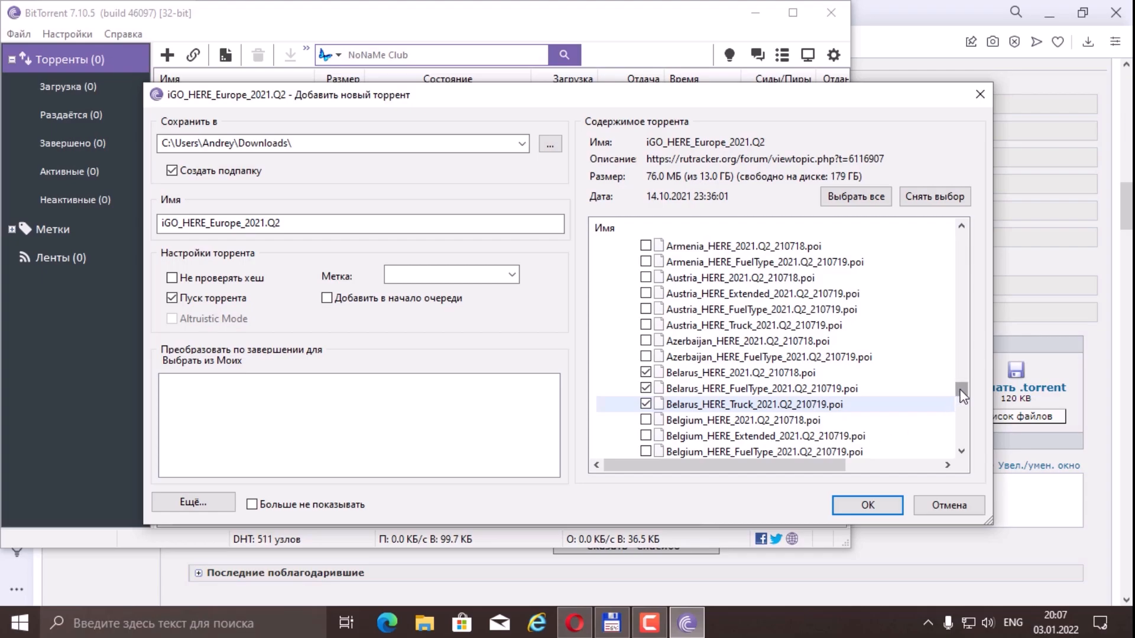
{"action": "scroll", "scroll_direction": "down", "scroll_amount": 3}
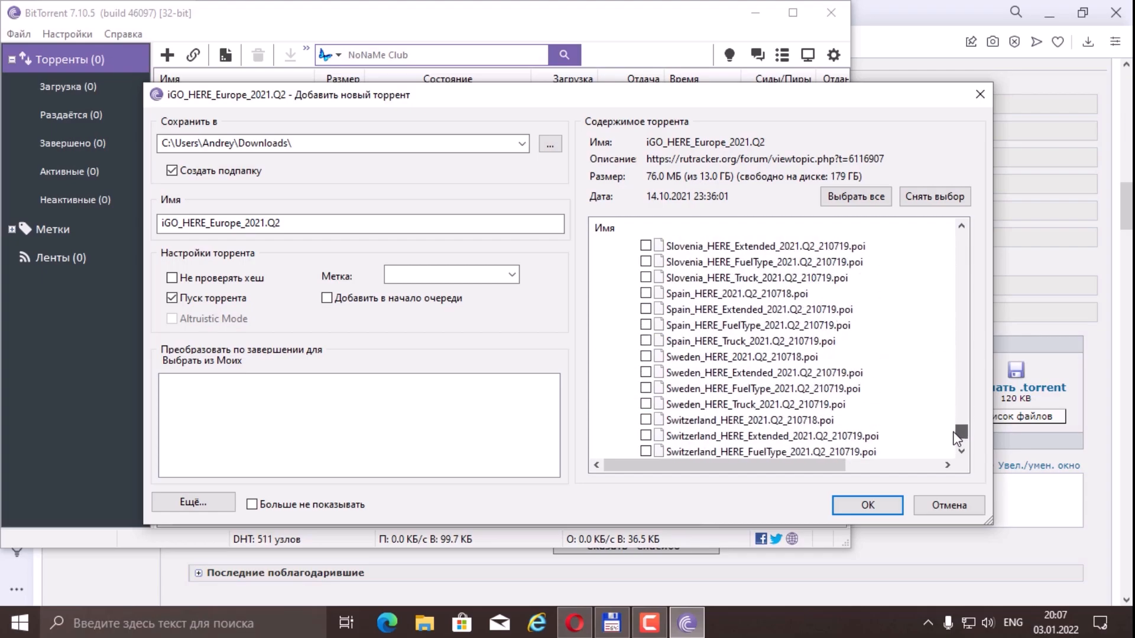
{"action": "scroll", "scroll_direction": "down", "scroll_amount": 3}
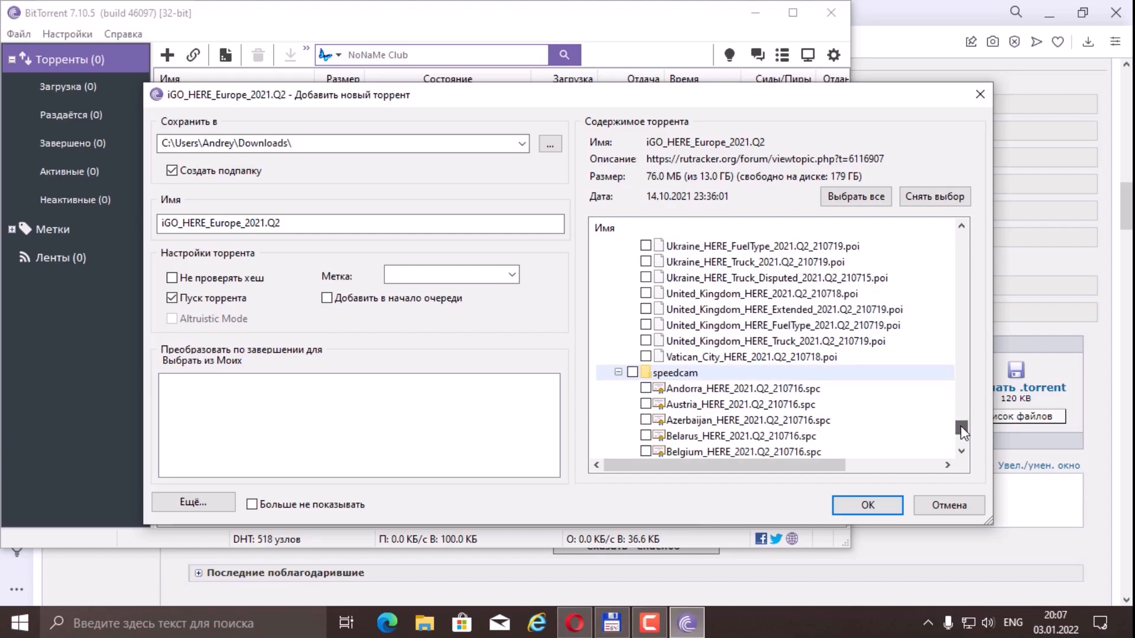
{"action": "scroll", "scroll_direction": "down", "scroll_amount": 3}
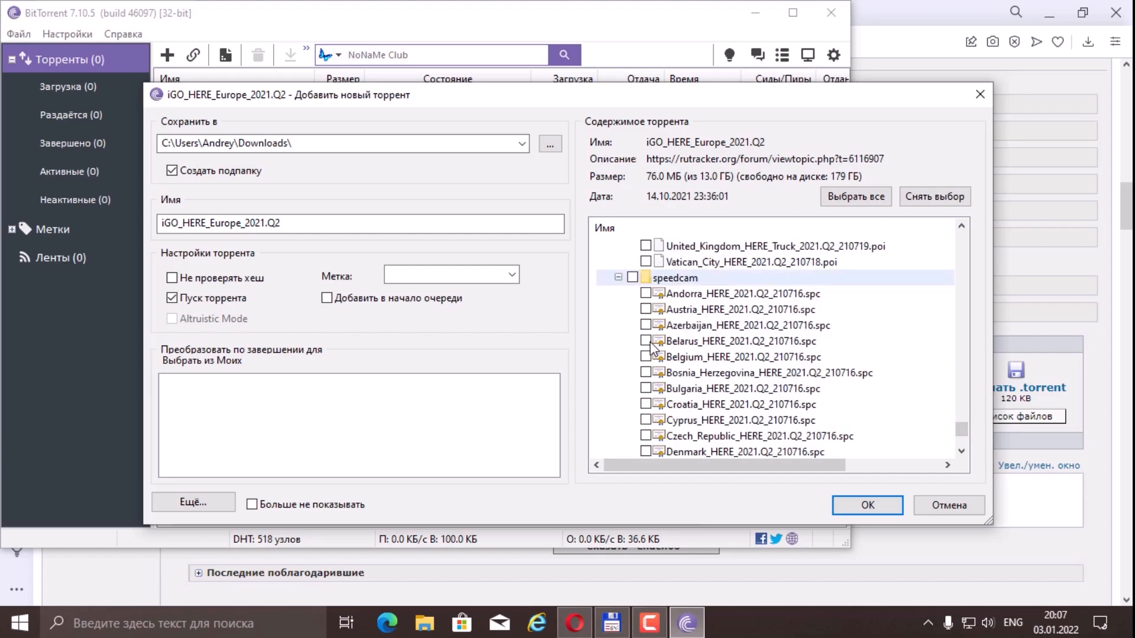
{"action": "left_click", "coordinate": [646, 341]}
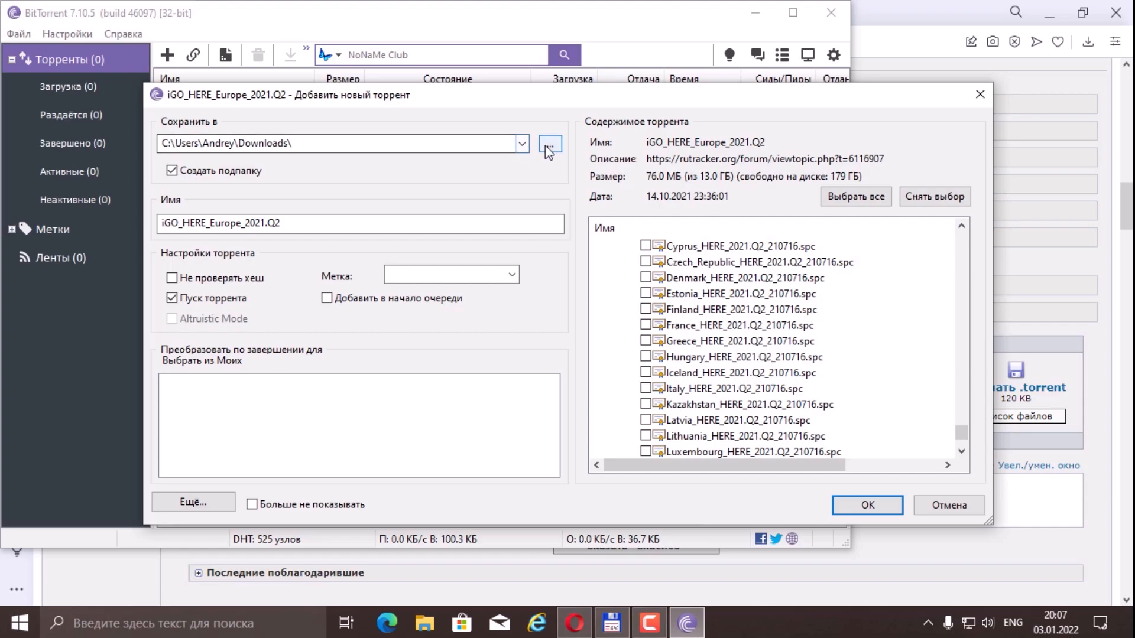
- Save the torrent to Загрузки (Downloads), let it download, then close BitTorrent and Opera
{"action": "left_click", "coordinate": [551, 143]}
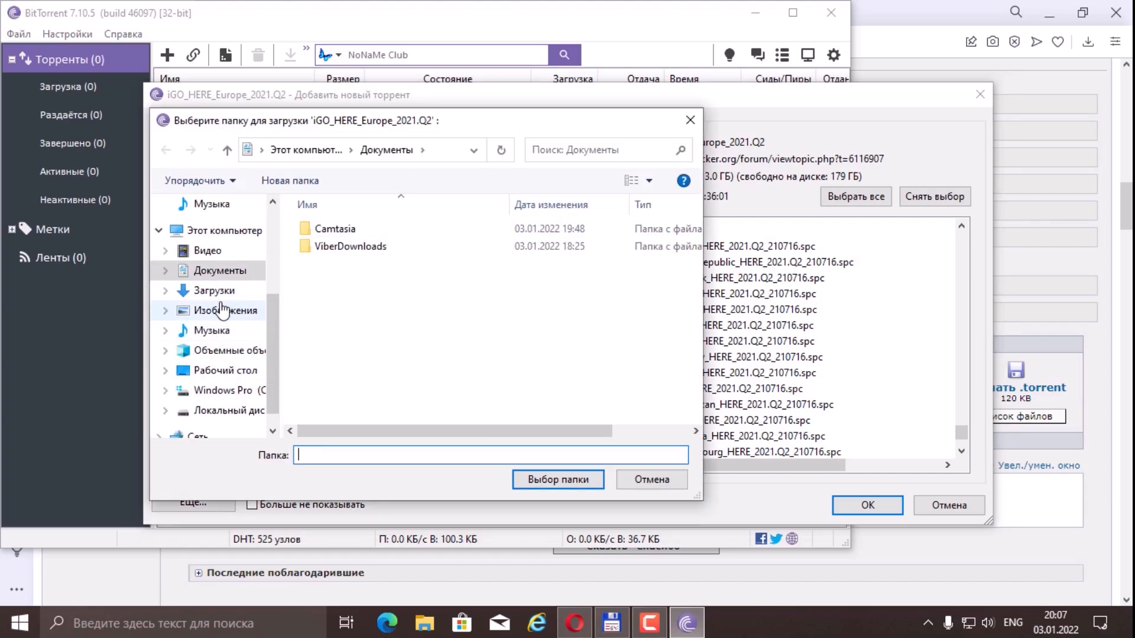
{"action": "left_click", "coordinate": [213, 291]}
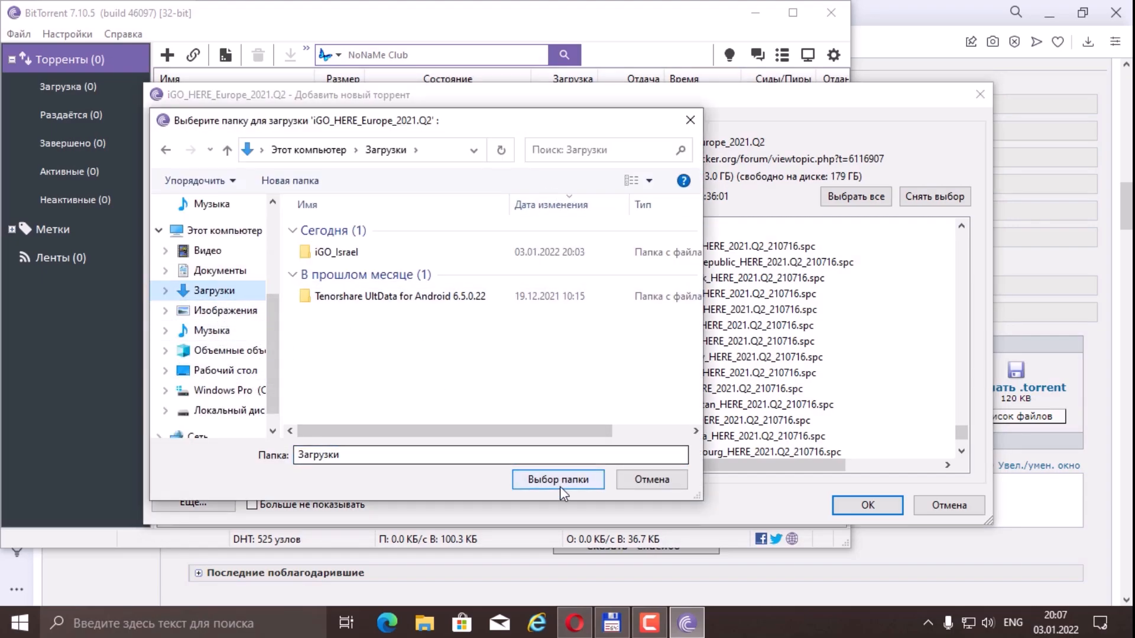
{"action": "left_click", "coordinate": [558, 479]}
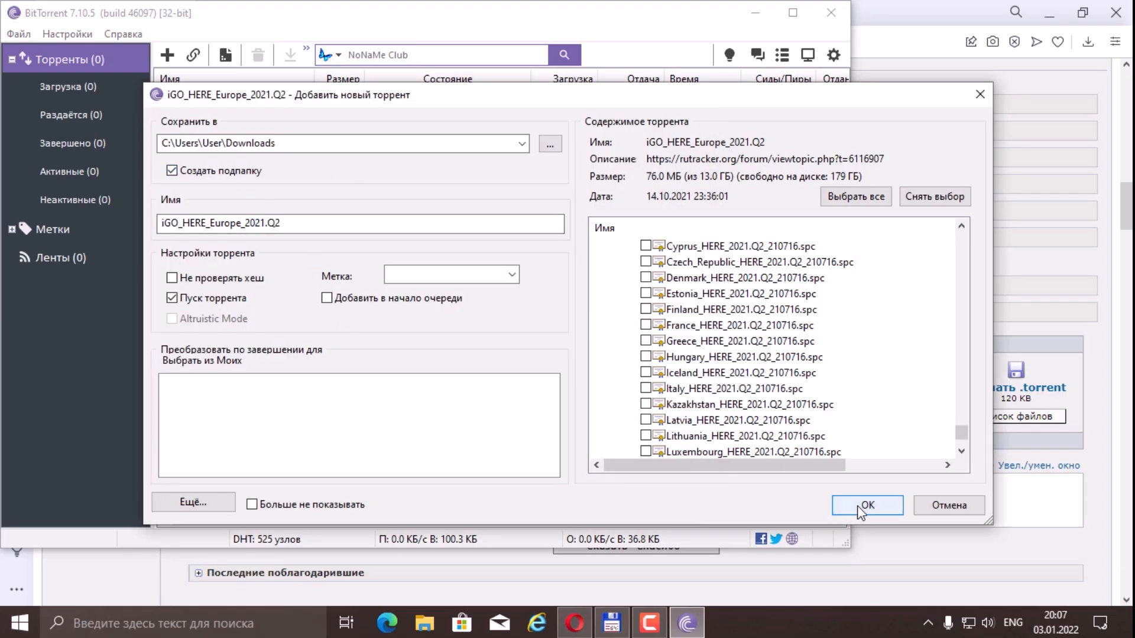
{"action": "left_click", "coordinate": [867, 505]}
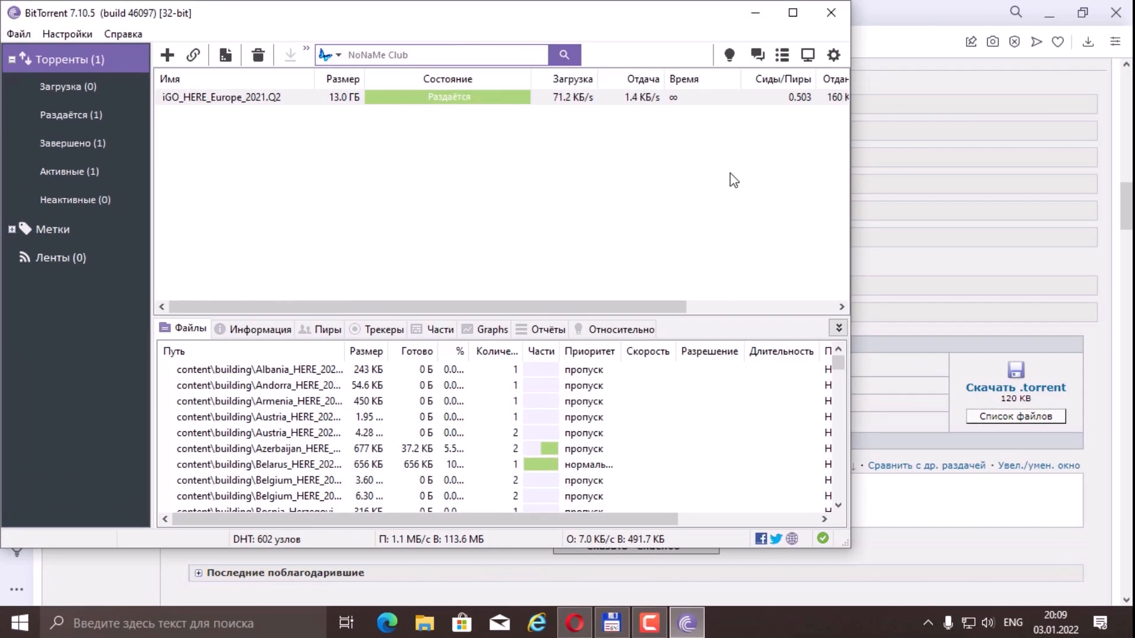
{"action": "left_click", "coordinate": [574, 623]}
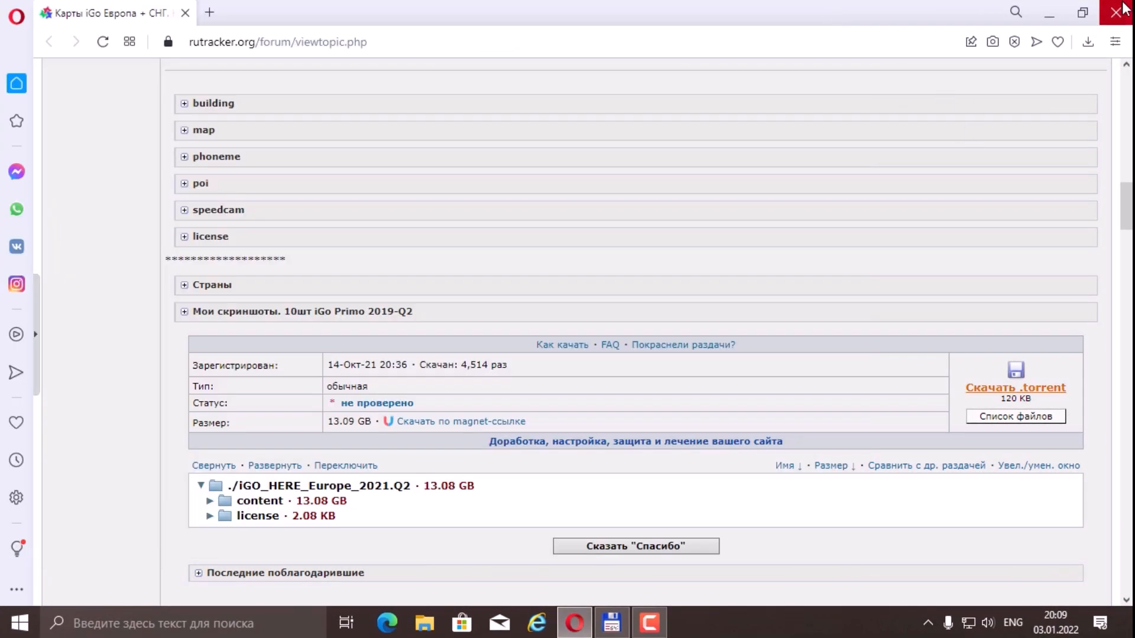
{"action": "left_click", "coordinate": [612, 623]}
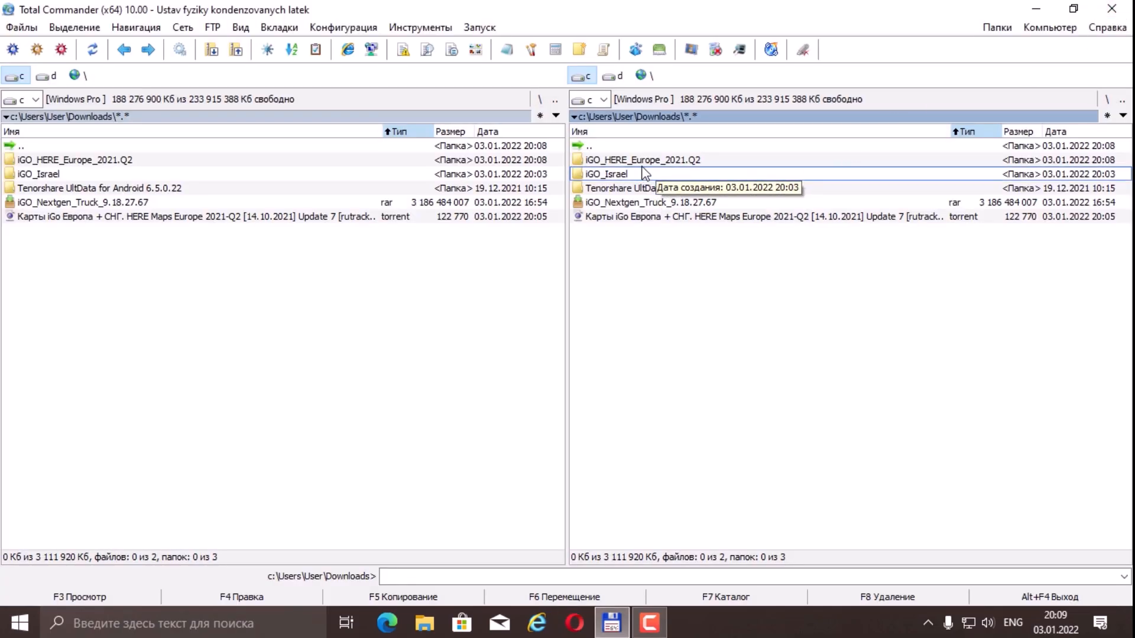
{"action": "mouse_move", "coordinate": [693, 165]}
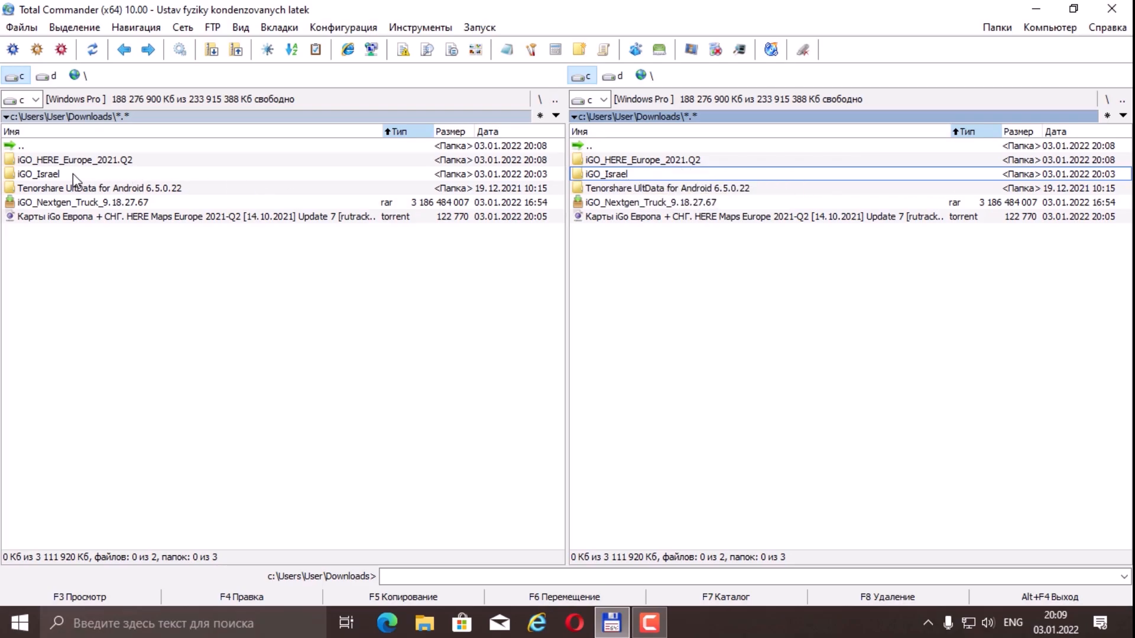
- Open iGO_HERE_Europe_2021.Q2 > license on the right and iGO_Israel > content > license on the left
{"action": "double_click", "coordinate": [37, 174]}
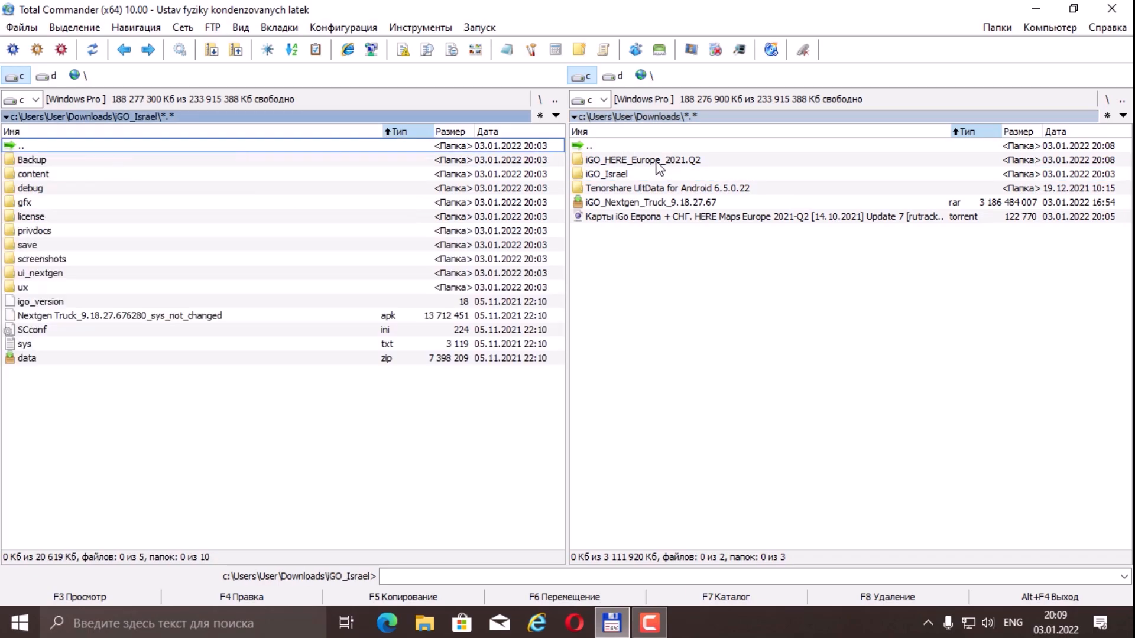
{"action": "double_click", "coordinate": [642, 161]}
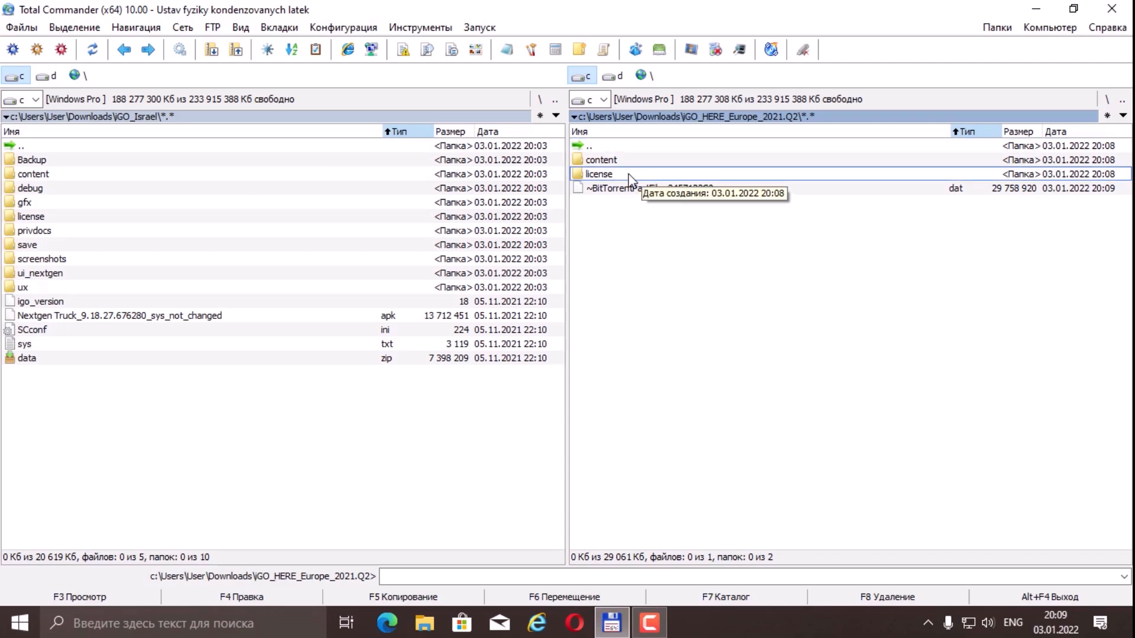
{"action": "double_click", "coordinate": [597, 174]}
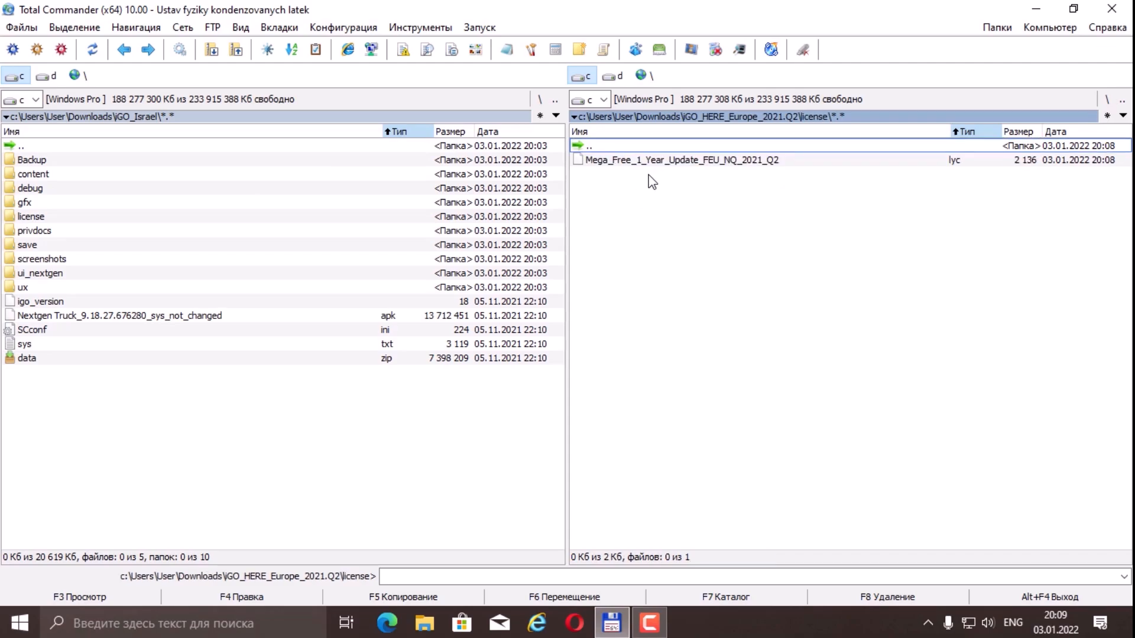
{"action": "mouse_move", "coordinate": [106, 260]}
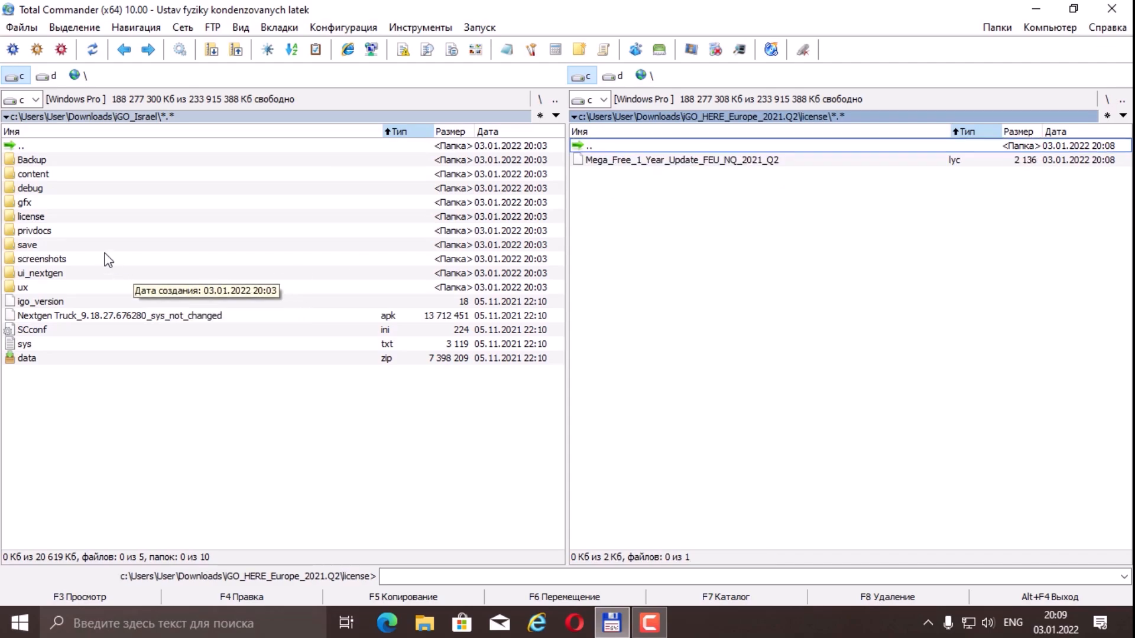
{"action": "mouse_move", "coordinate": [152, 130]}
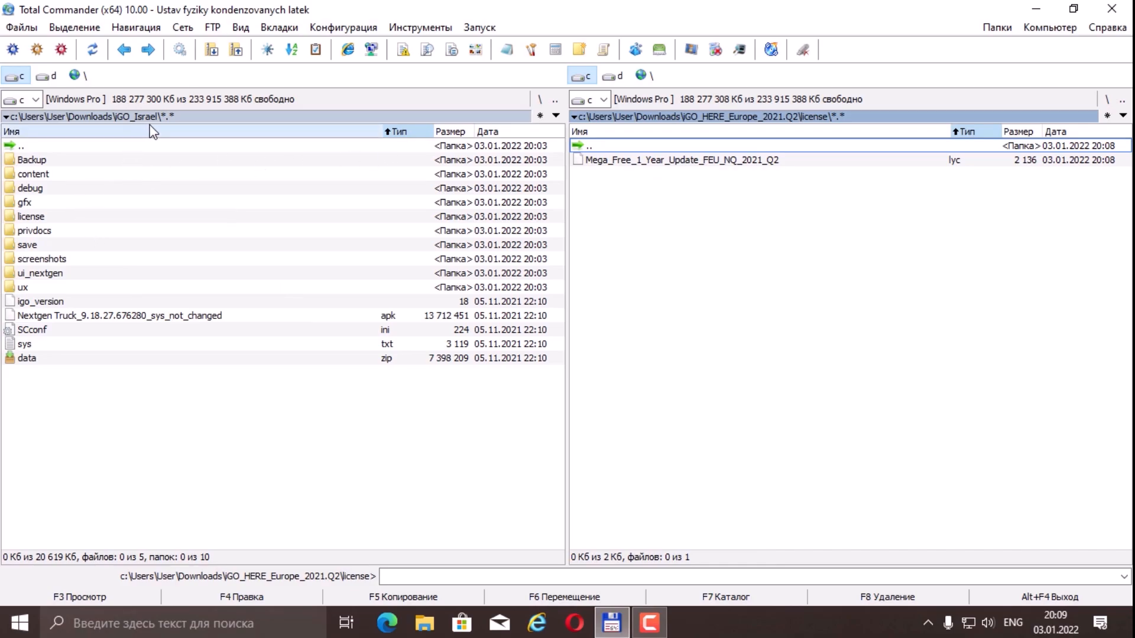
{"action": "double_click", "coordinate": [33, 174]}
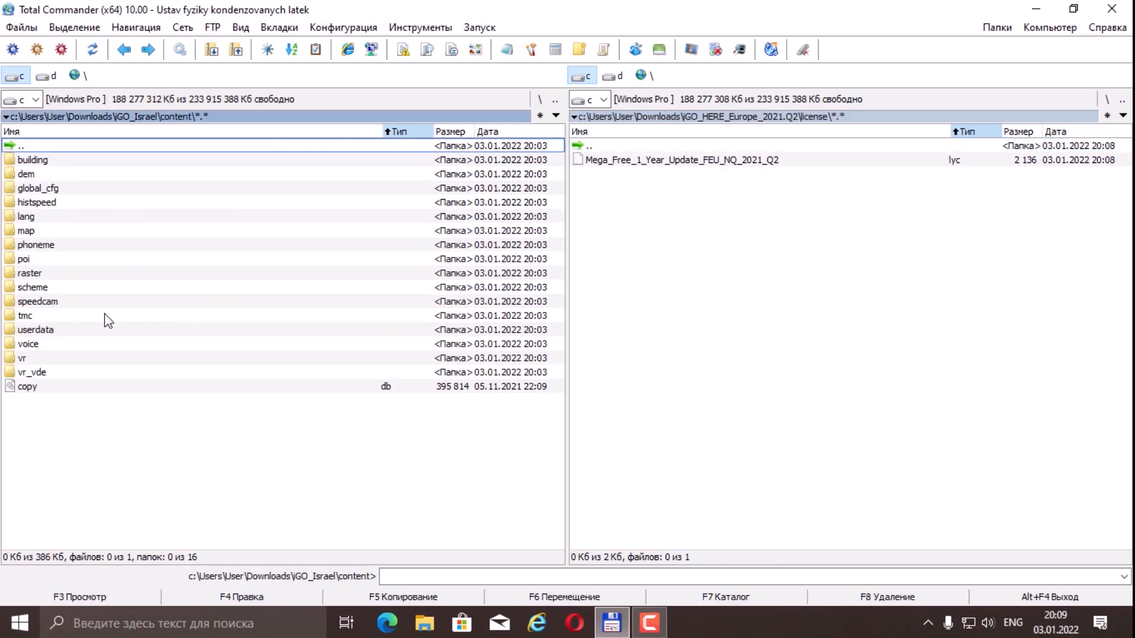
{"action": "mouse_move", "coordinate": [65, 257]}
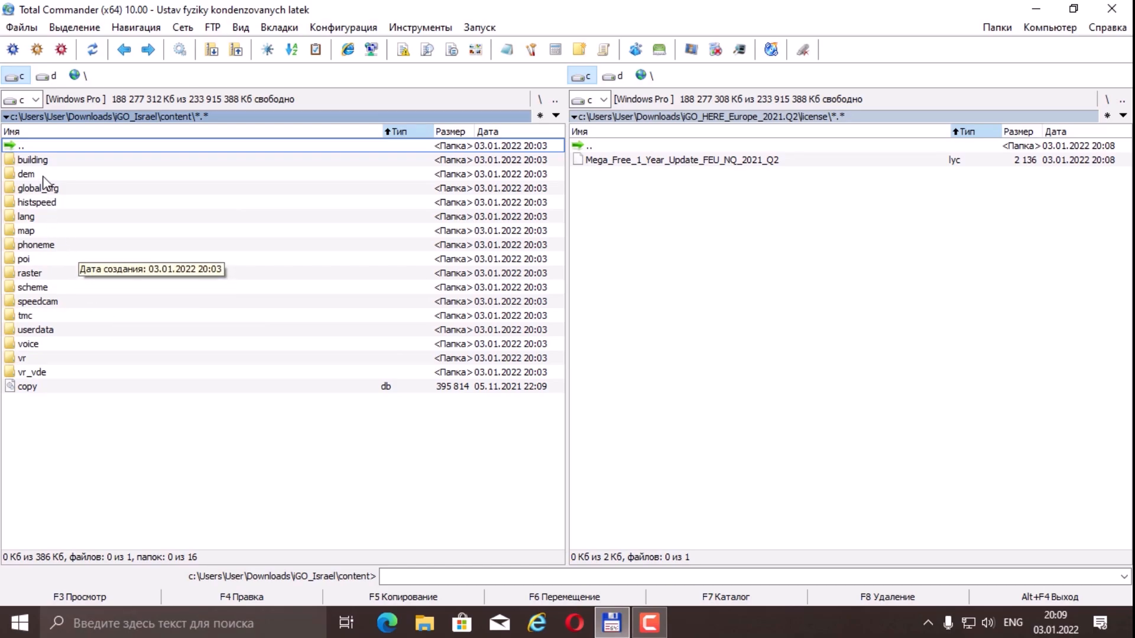
{"action": "mouse_move", "coordinate": [68, 158]}
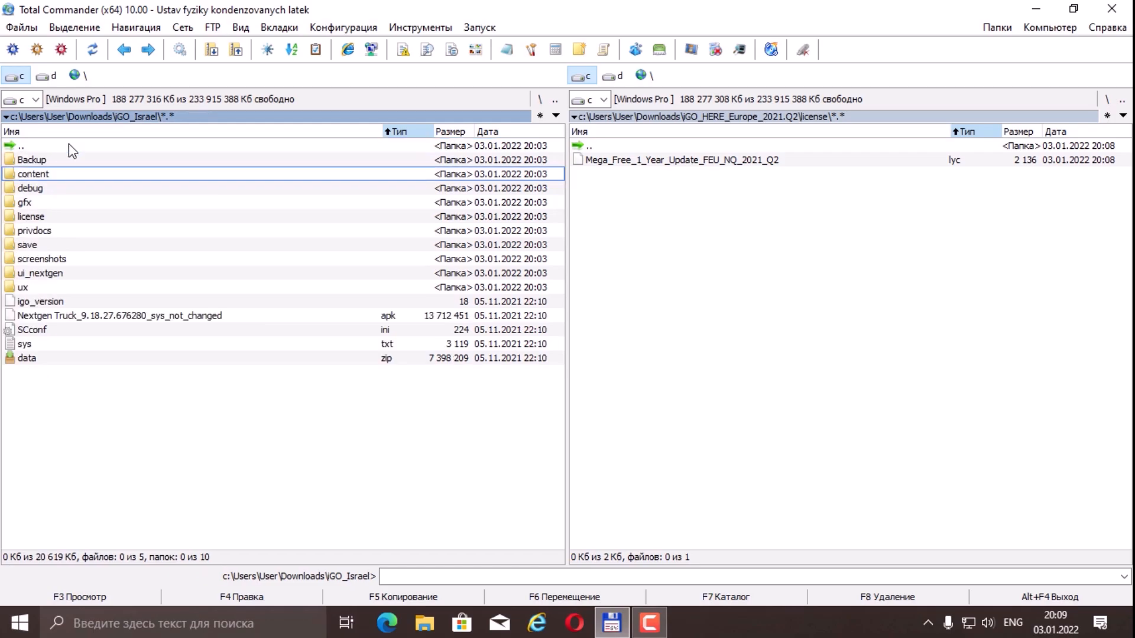
{"action": "mouse_move", "coordinate": [53, 220]}
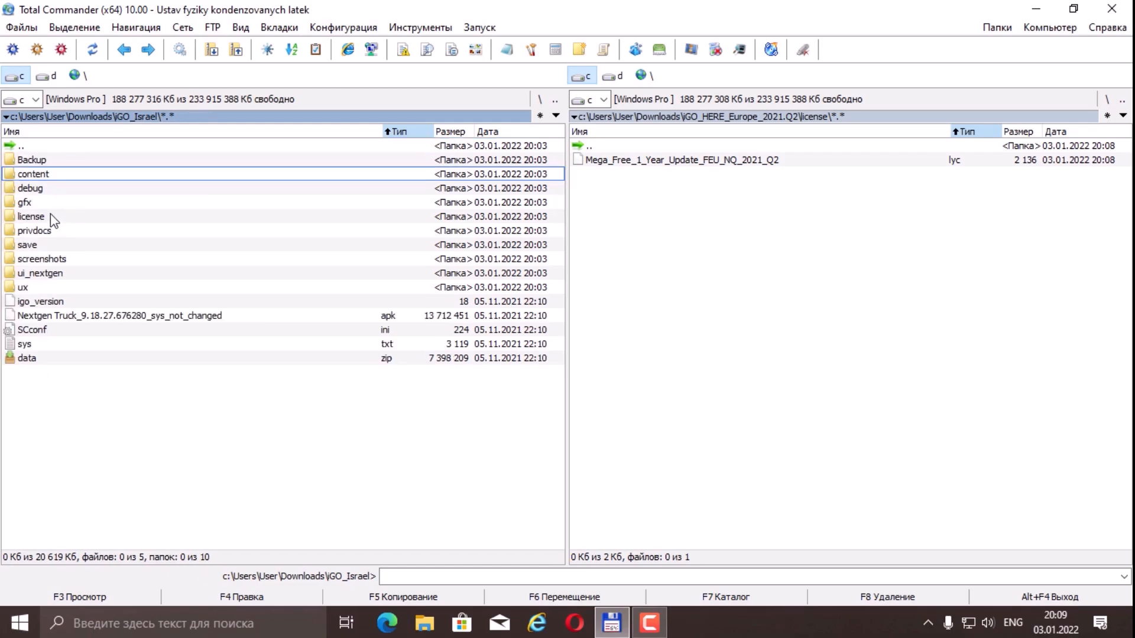
{"action": "double_click", "coordinate": [29, 217]}
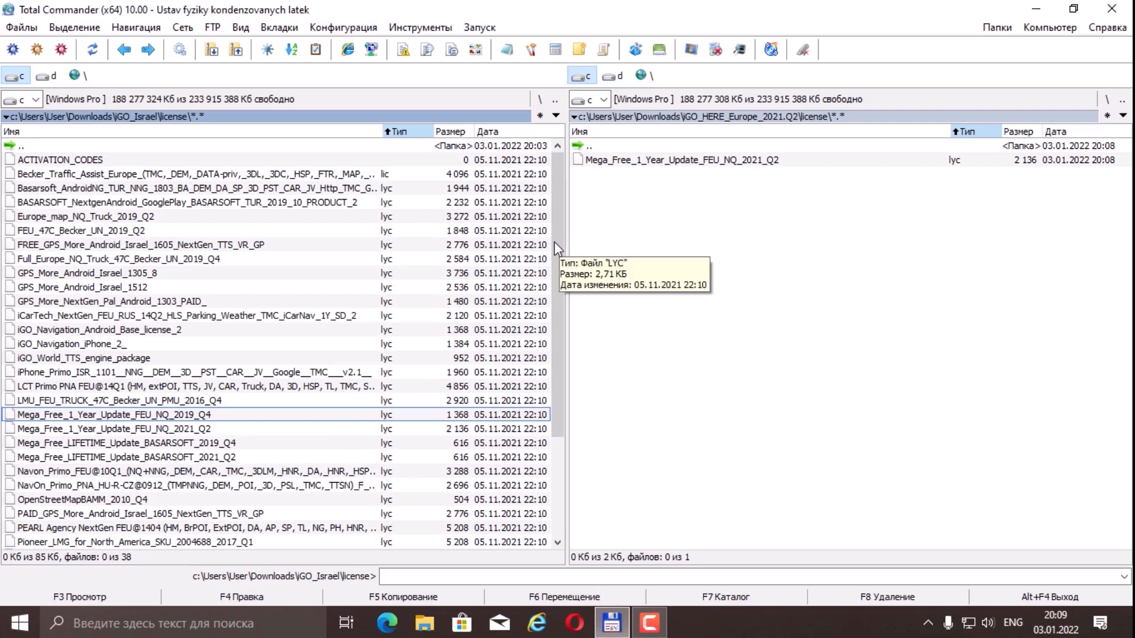
- Copy the Mega_Free 2021_Q2 license file into iGO_Israel's license folder
{"action": "left_click", "coordinate": [403, 597]}
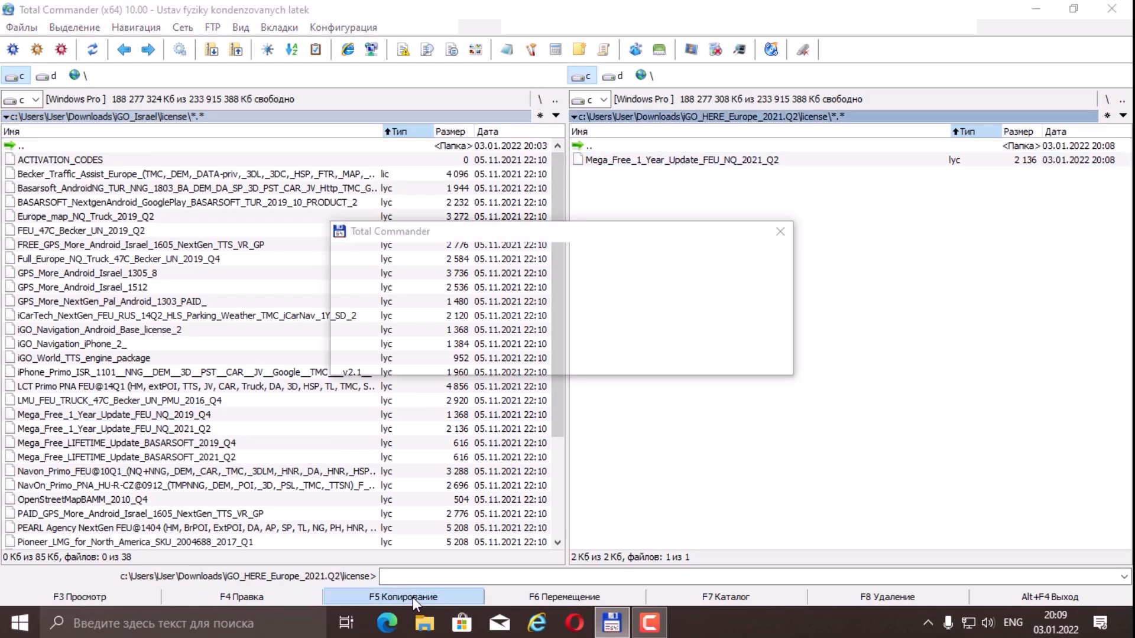
{"action": "left_click", "coordinate": [403, 597]}
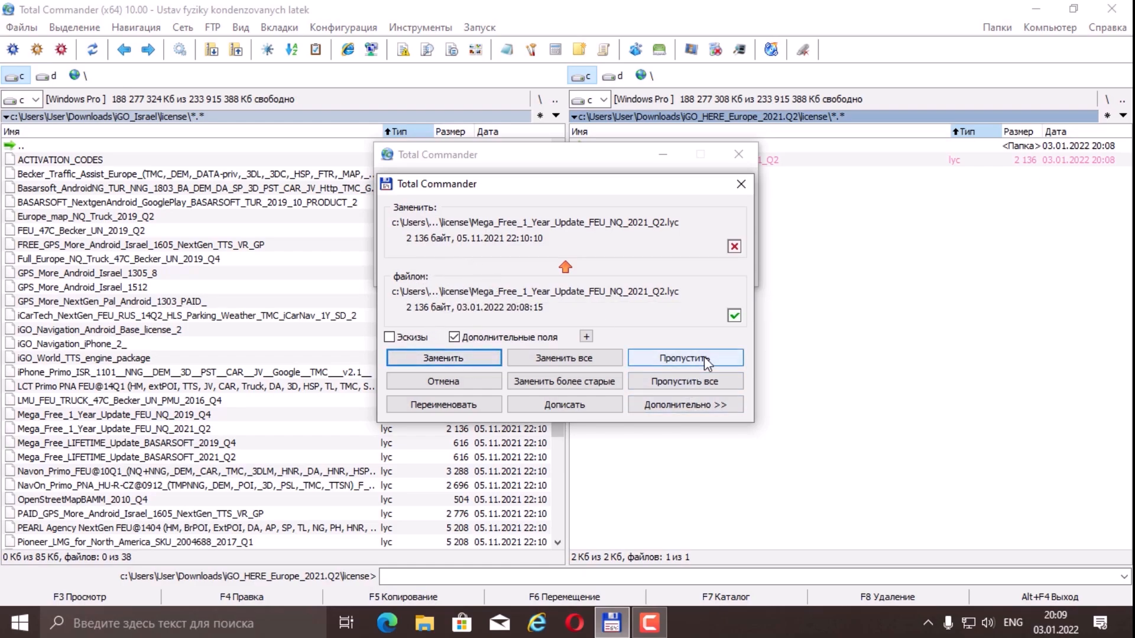
{"action": "left_click", "coordinate": [684, 357]}
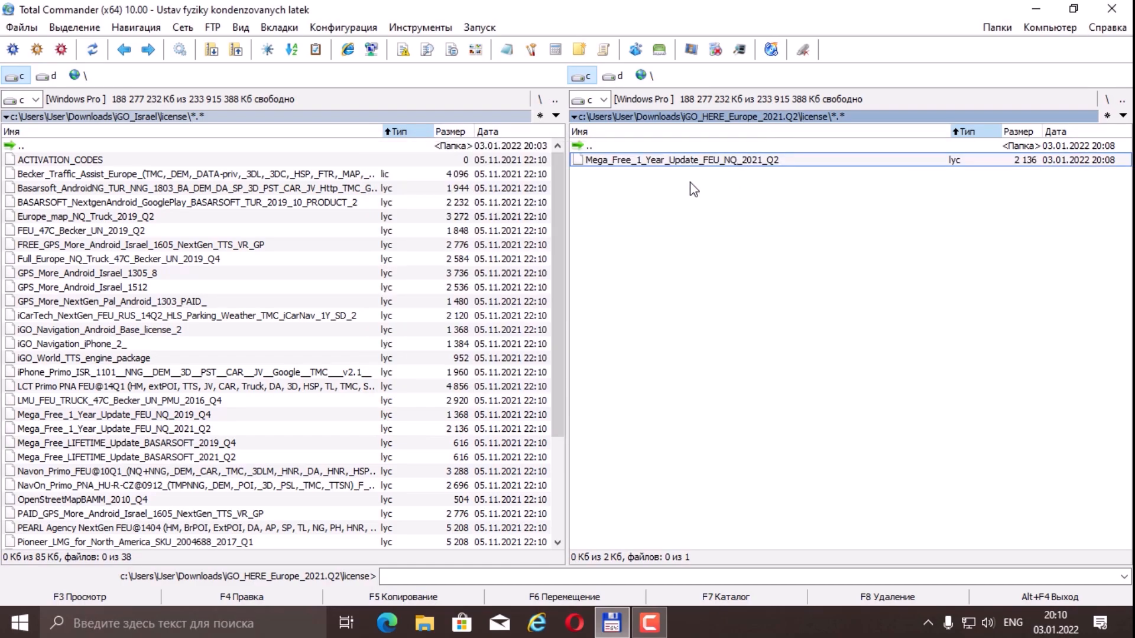
{"action": "mouse_move", "coordinate": [677, 190]}
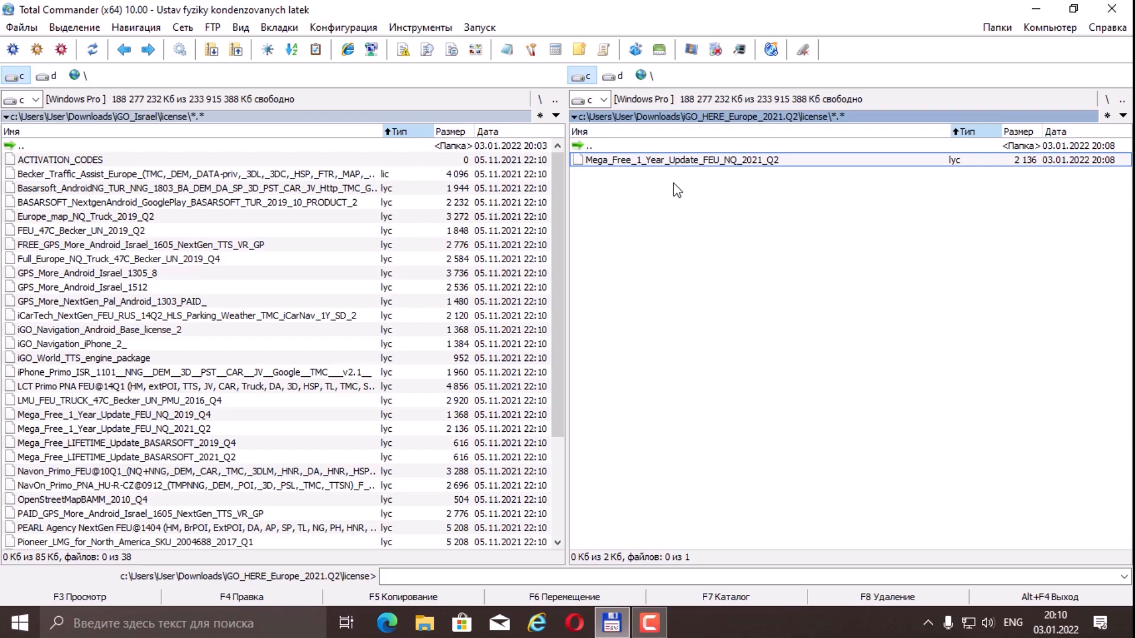
{"action": "mouse_move", "coordinate": [666, 81]}
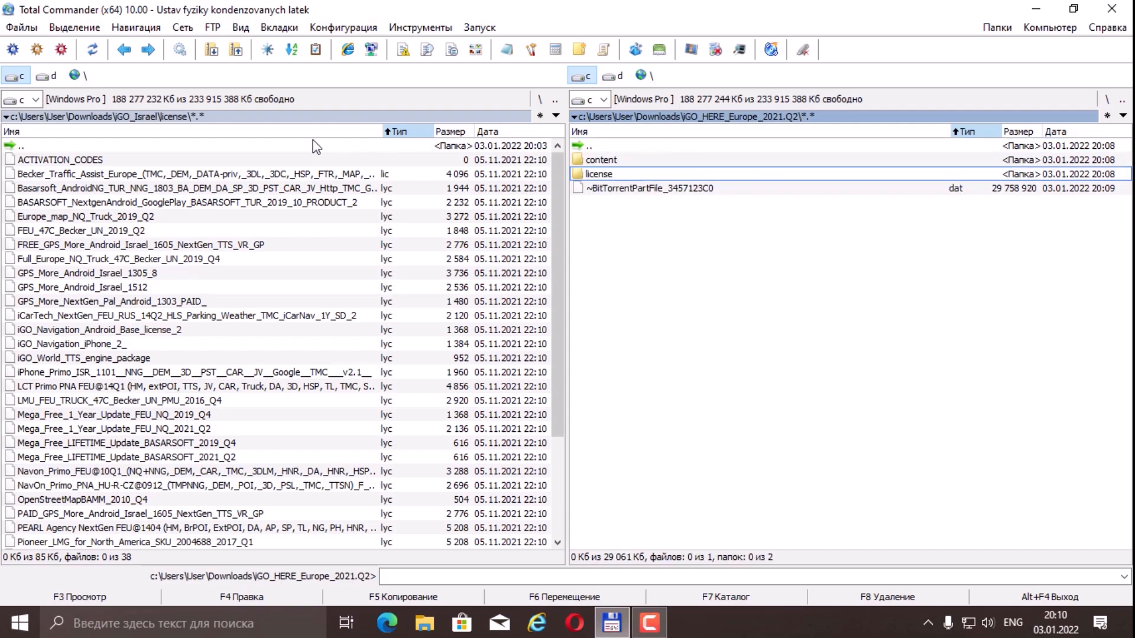
- Open both content folders and copy the Belarus building file into iGO_Israel's building folder
{"action": "double_click", "coordinate": [22, 146]}
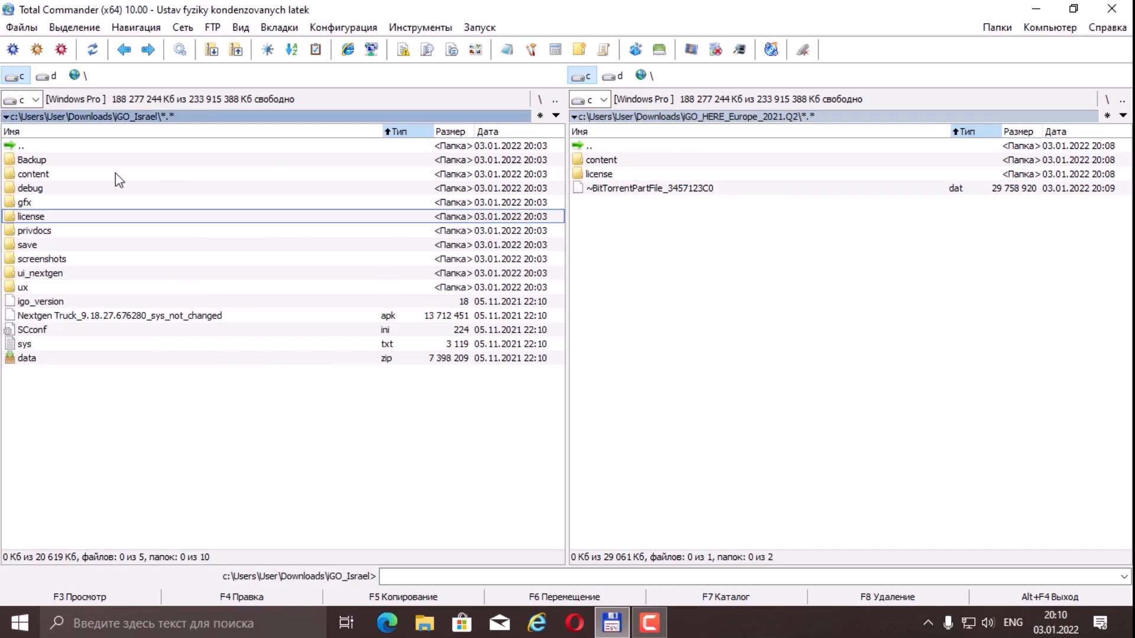
{"action": "double_click", "coordinate": [33, 174]}
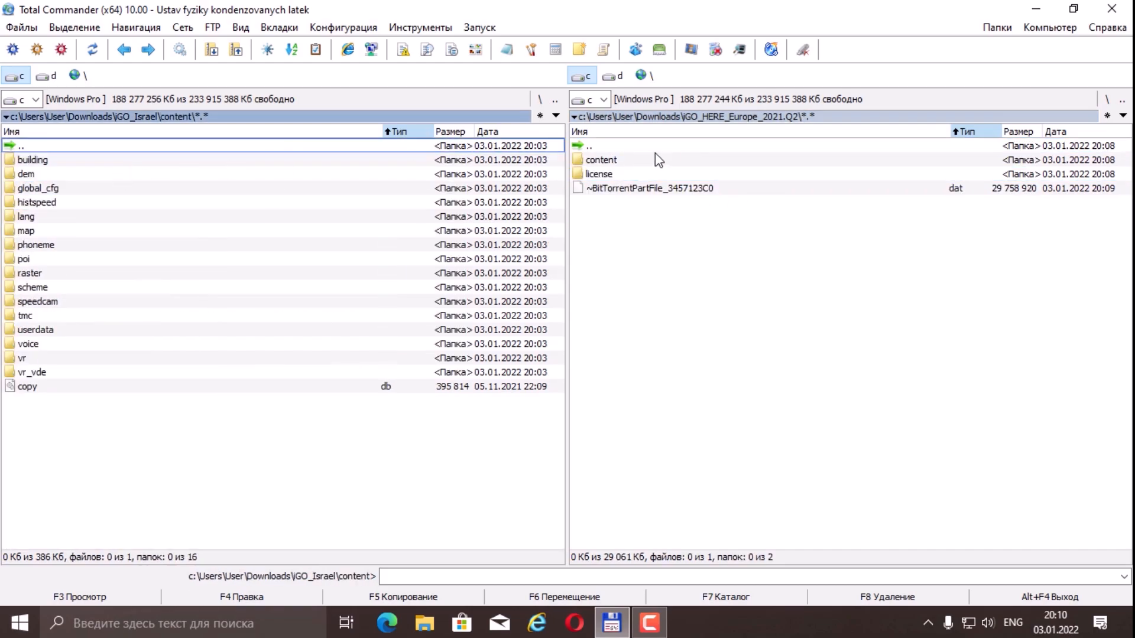
{"action": "double_click", "coordinate": [602, 159]}
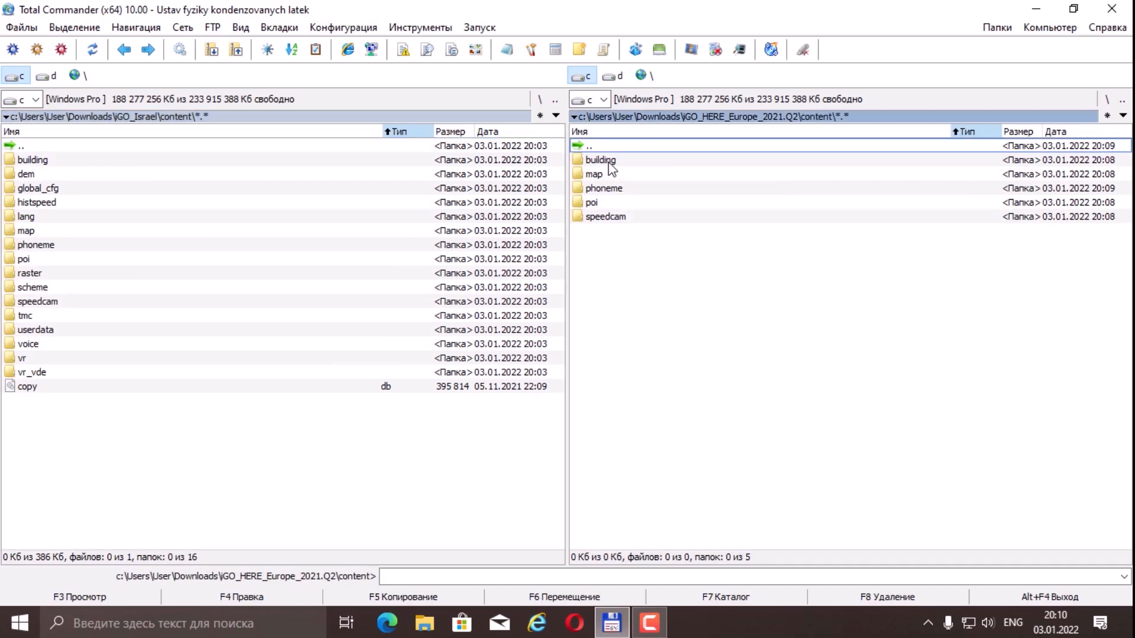
{"action": "double_click", "coordinate": [600, 159]}
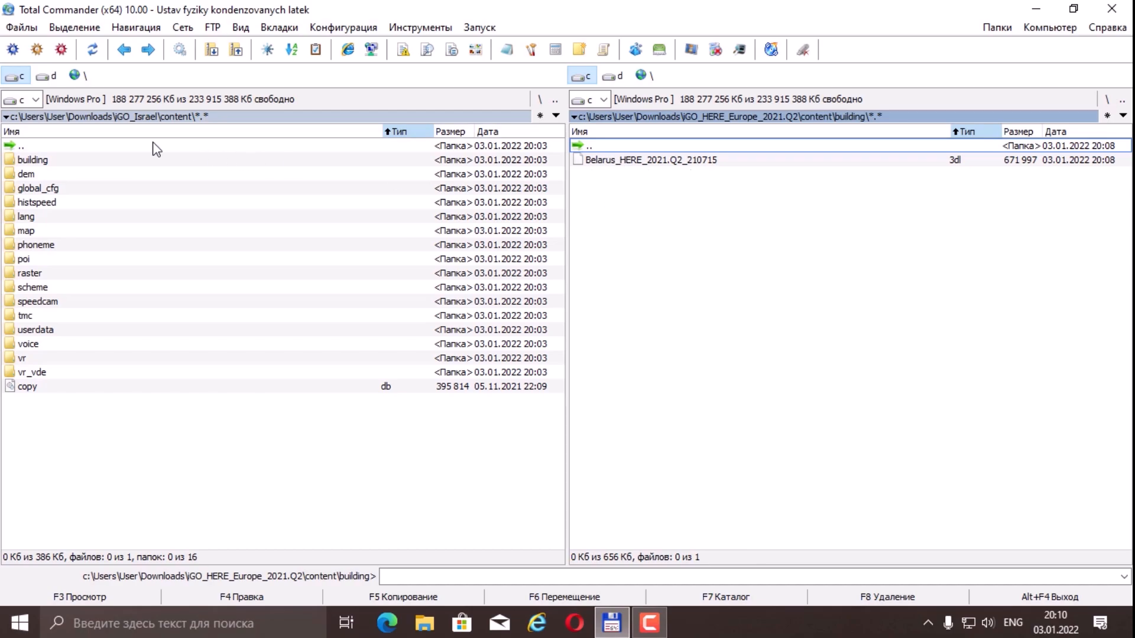
{"action": "double_click", "coordinate": [32, 159]}
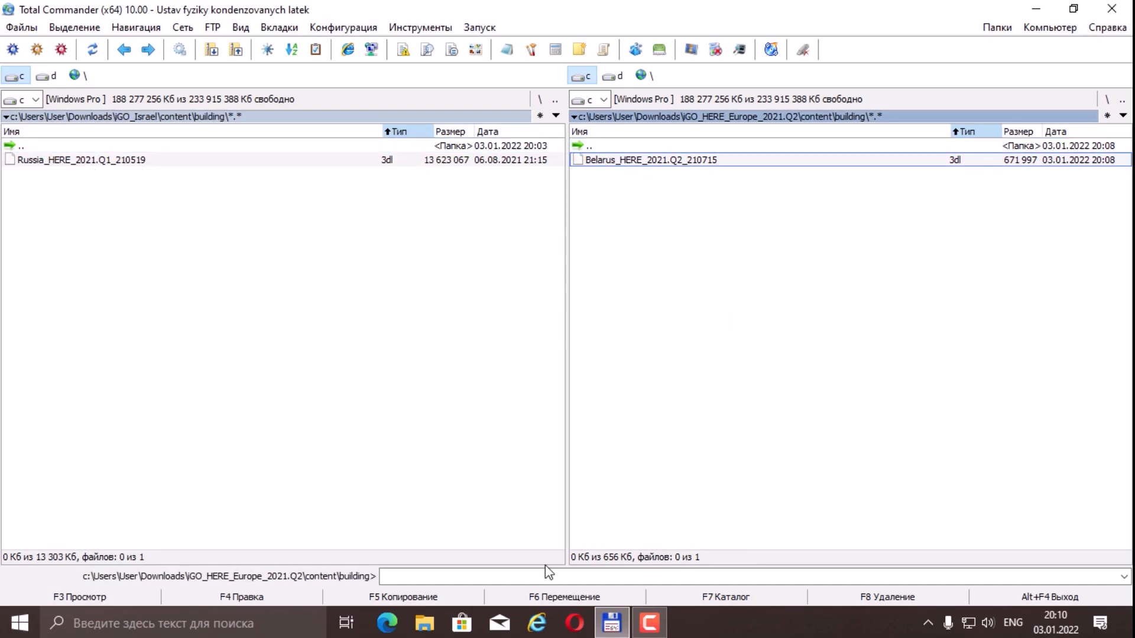
{"action": "left_click", "coordinate": [648, 161]}
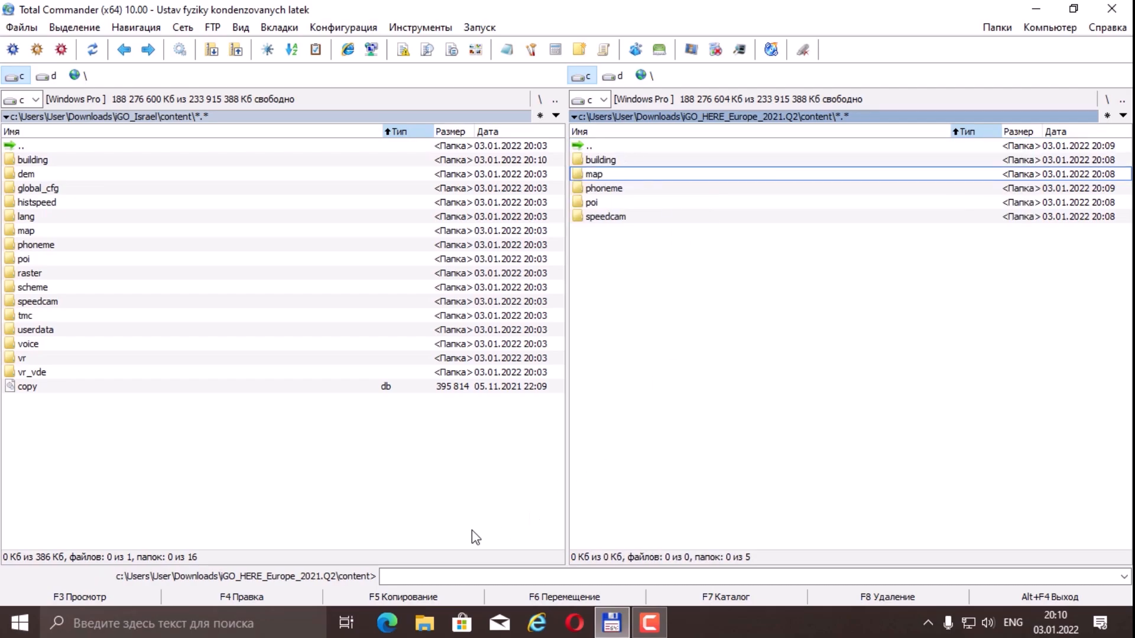
- Copy the Belarus map, poi and speedcam folders into iGO_Israel's content folder
{"action": "left_click", "coordinate": [593, 174]}
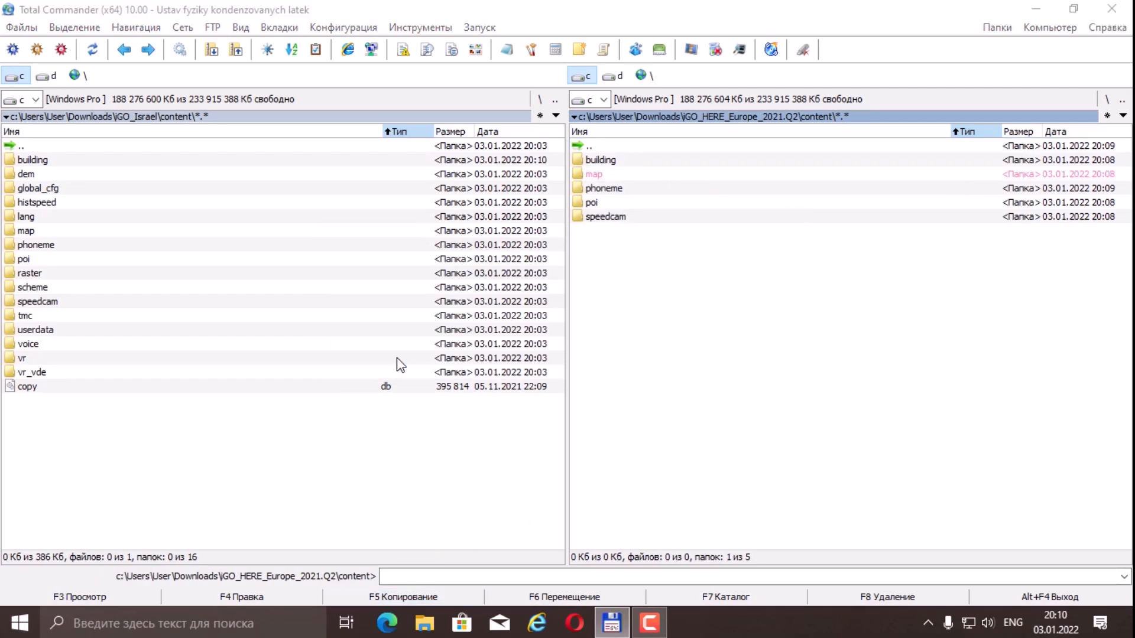
{"action": "left_click", "coordinate": [594, 173]}
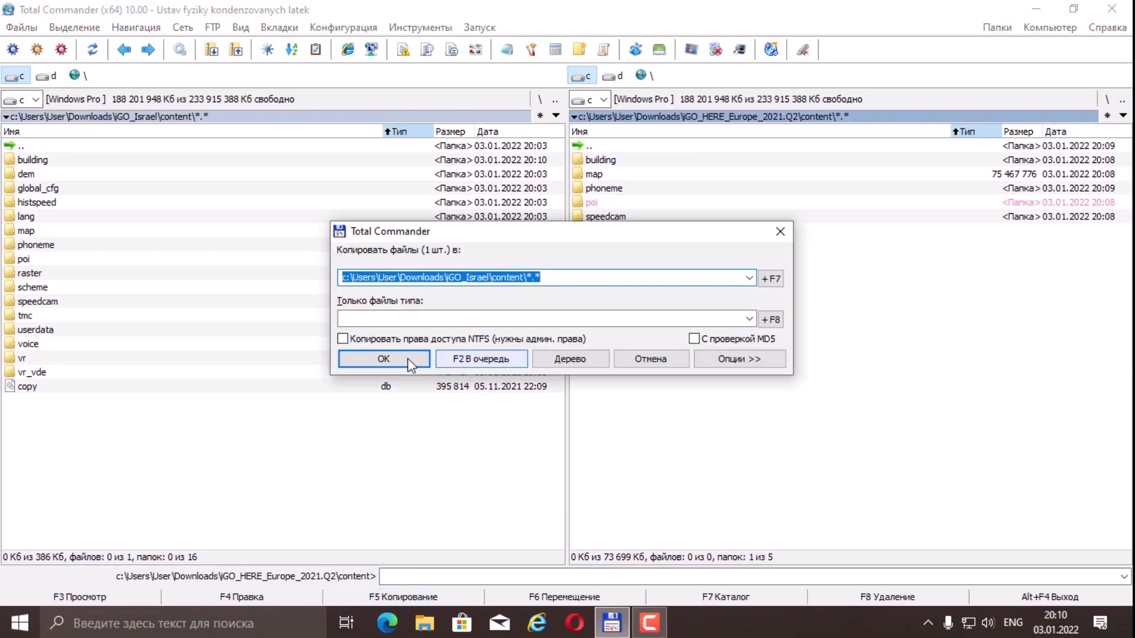
{"action": "left_click", "coordinate": [384, 359]}
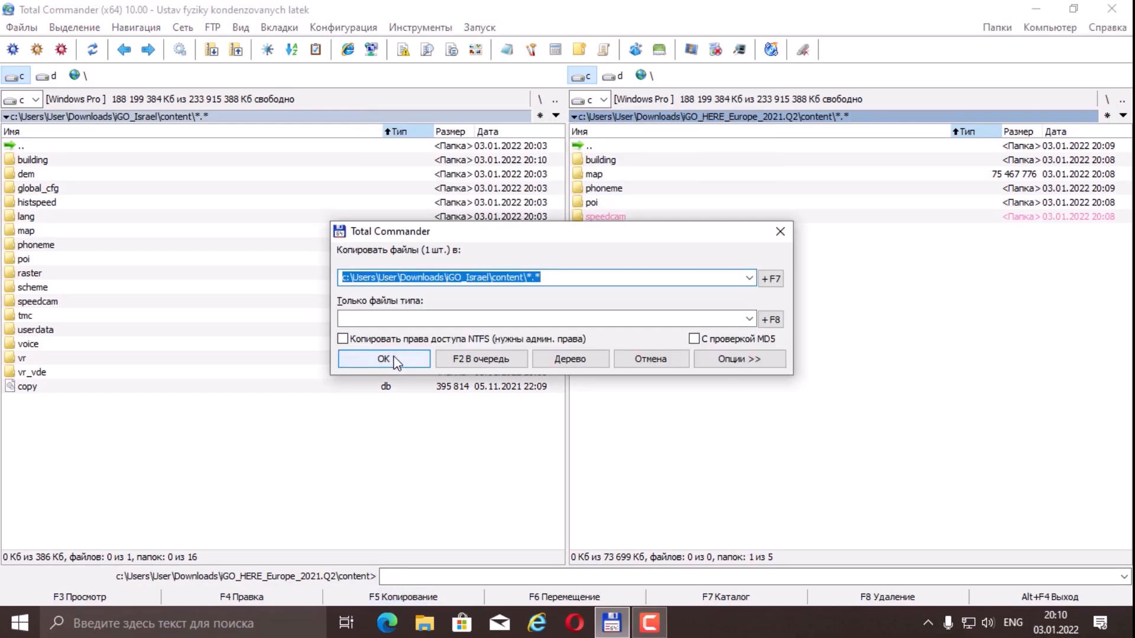
{"action": "left_click", "coordinate": [383, 359]}
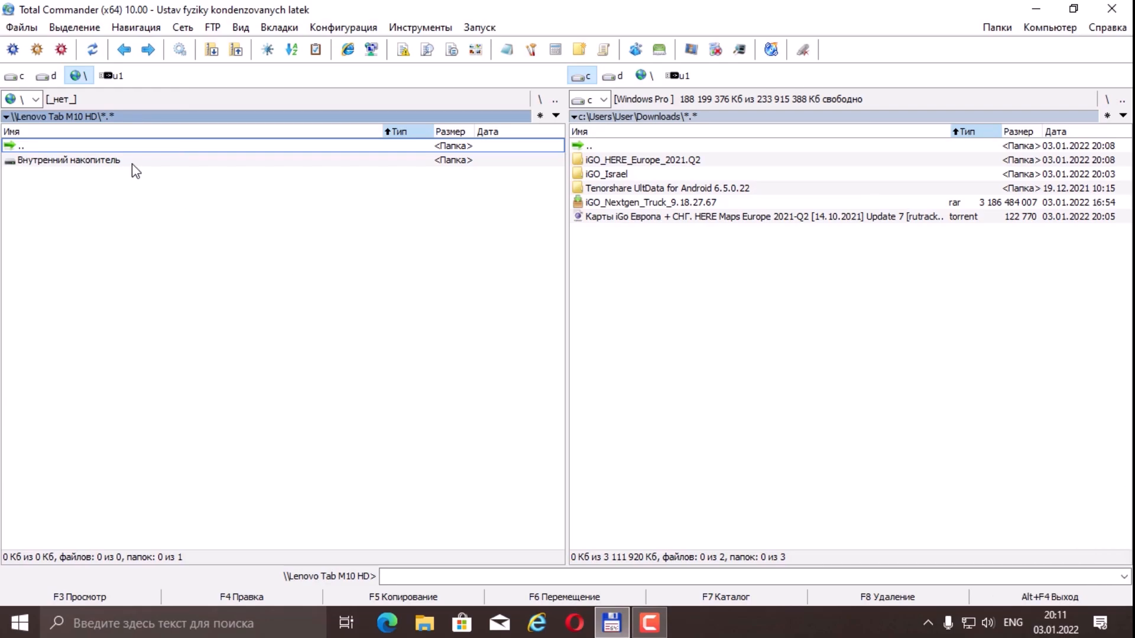
- Copy the computer's iGO_Israel folder onto the tablet's Внутренний накопитель with F5
{"action": "double_click", "coordinate": [70, 160]}
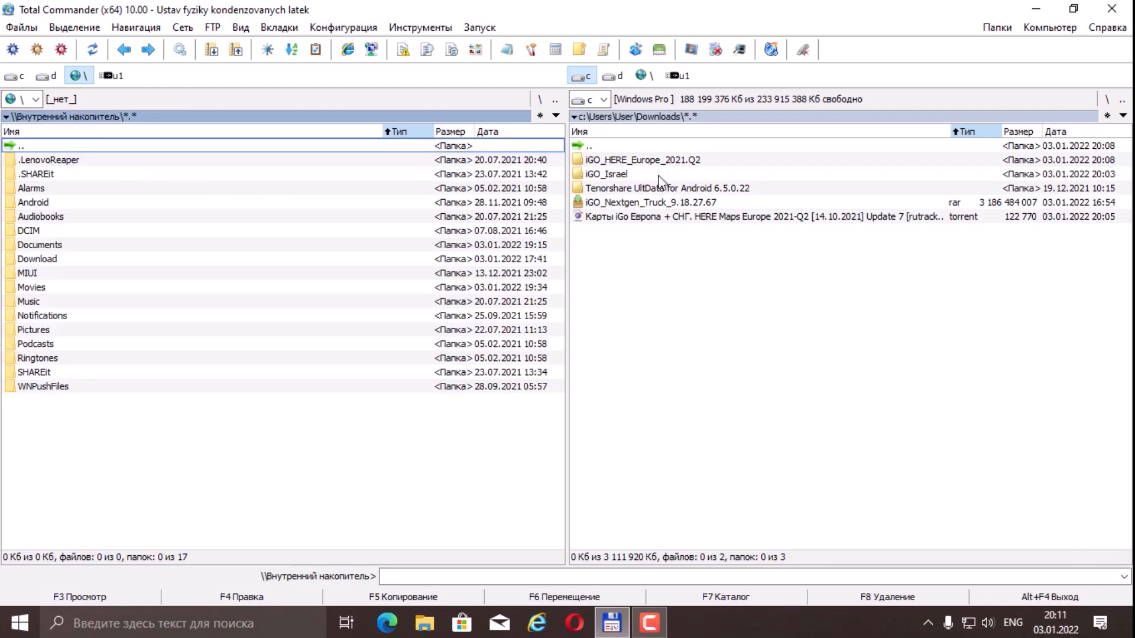
{"action": "left_click", "coordinate": [616, 174]}
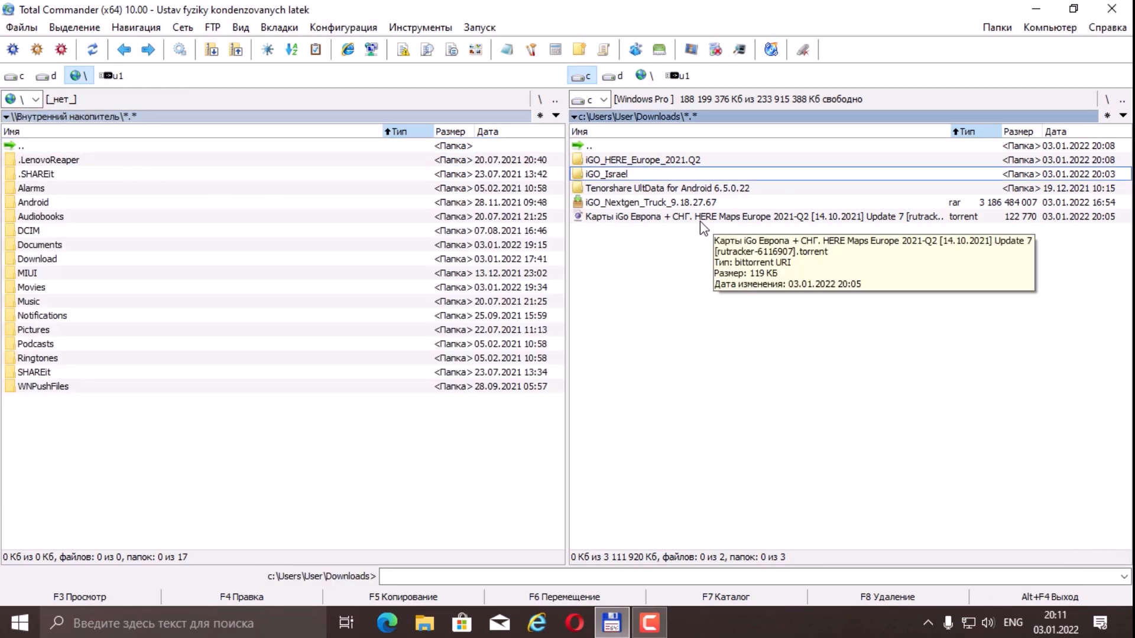
{"action": "key", "text": "f5"}
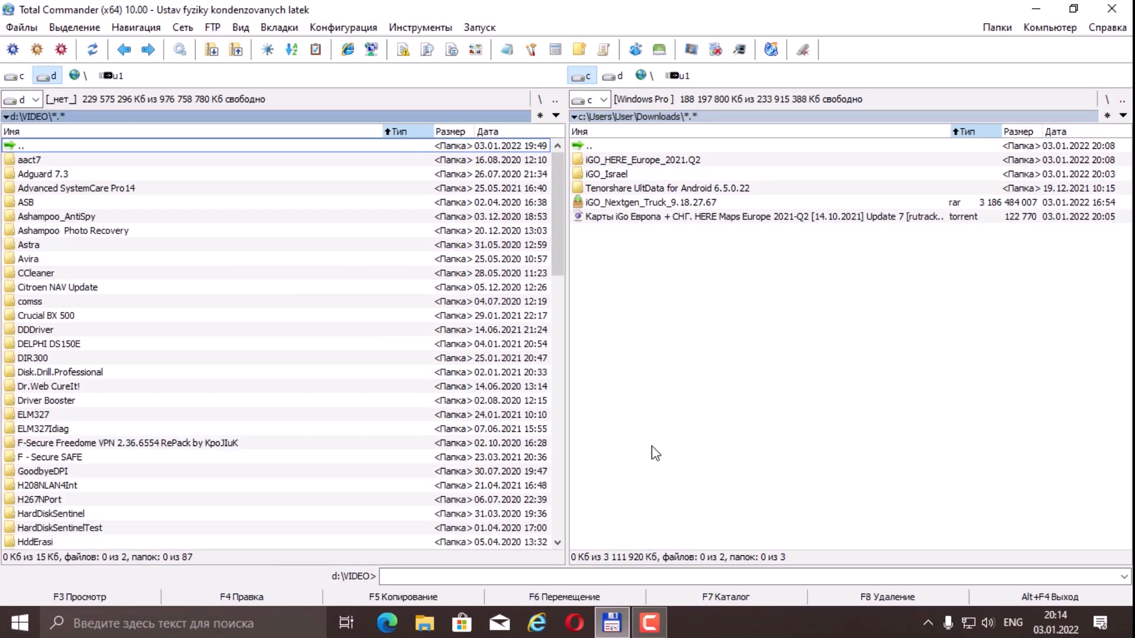
{"action": "mouse_move", "coordinate": [657, 455]}
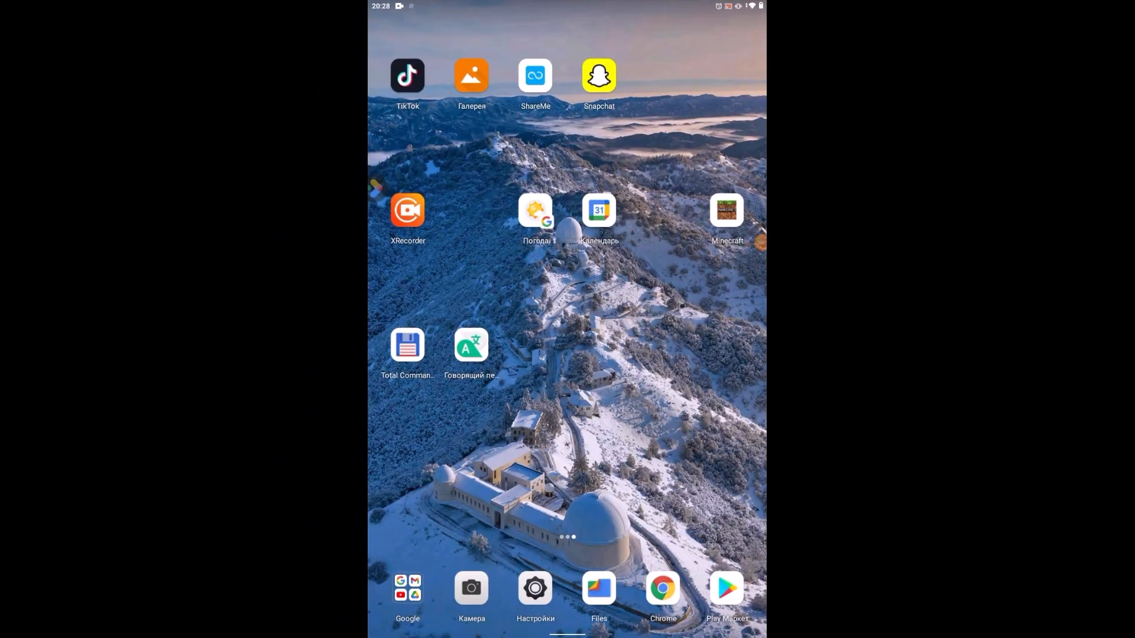
- Look through the tablet's Настройки and its Система section, then return home
{"action": "left_click", "coordinate": [535, 587]}
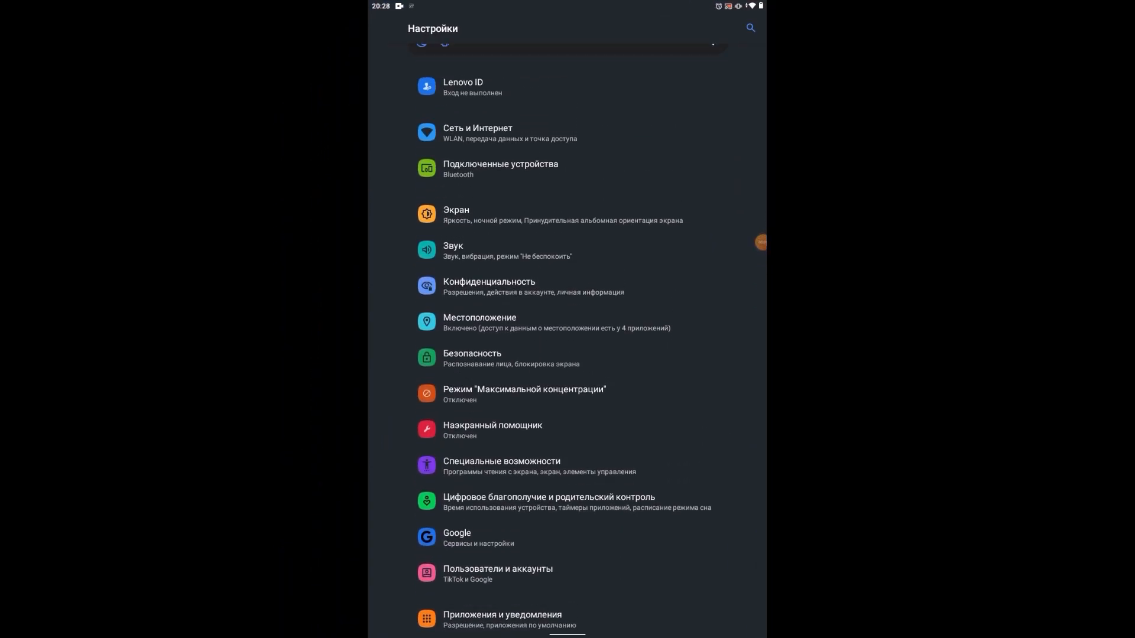
{"action": "scroll", "scroll_direction": "down", "scroll_amount": 3}
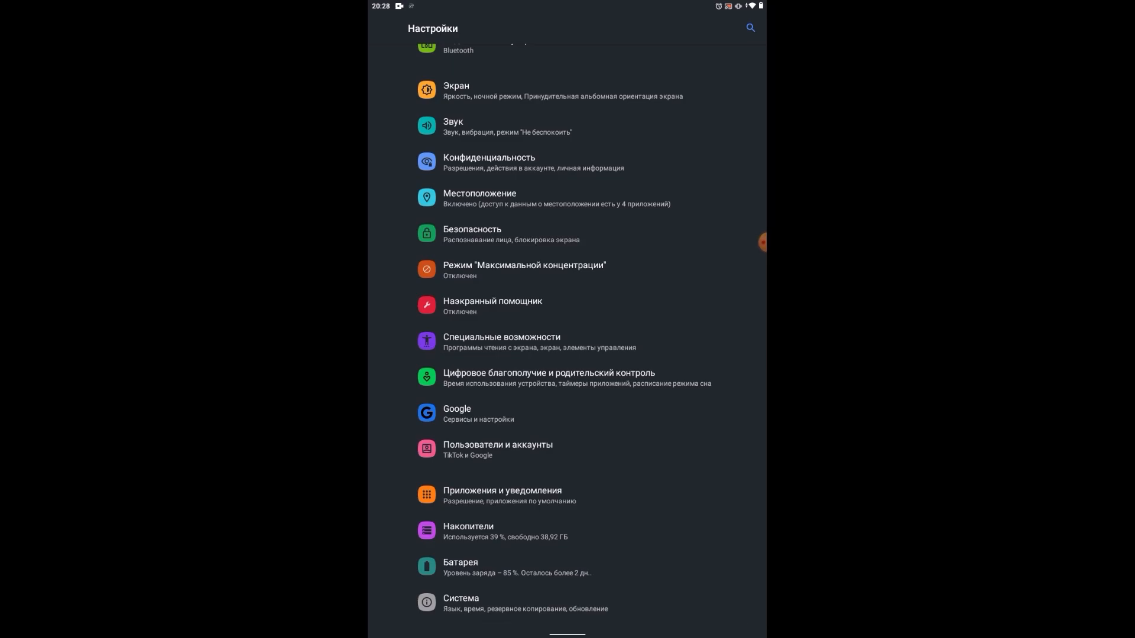
{"action": "left_click", "coordinate": [461, 603]}
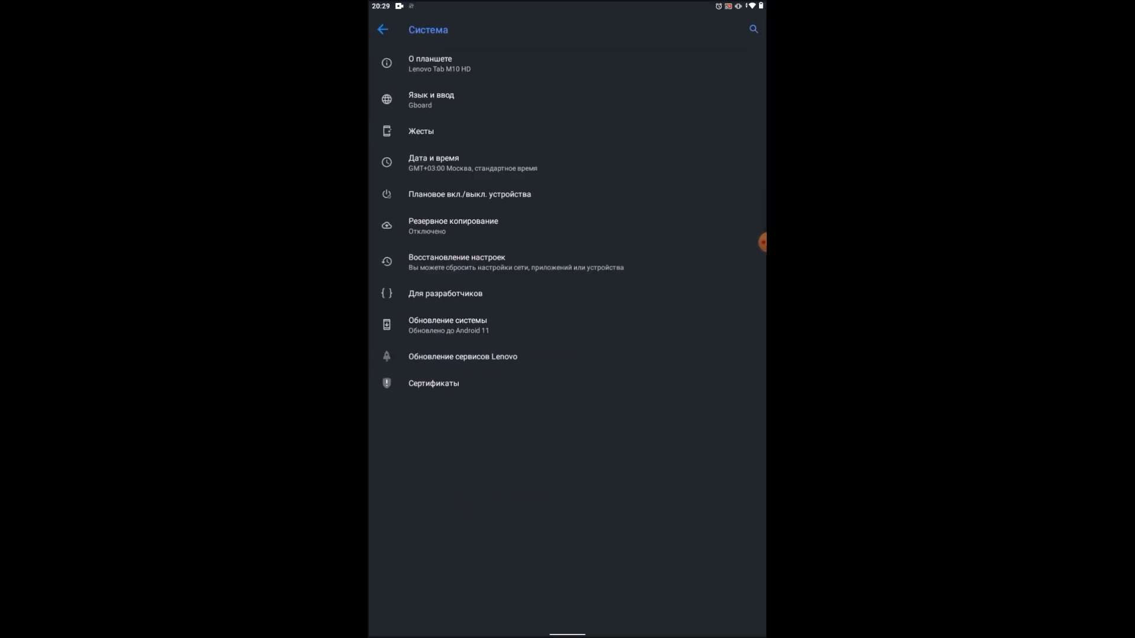
{"action": "left_click", "coordinate": [383, 30]}
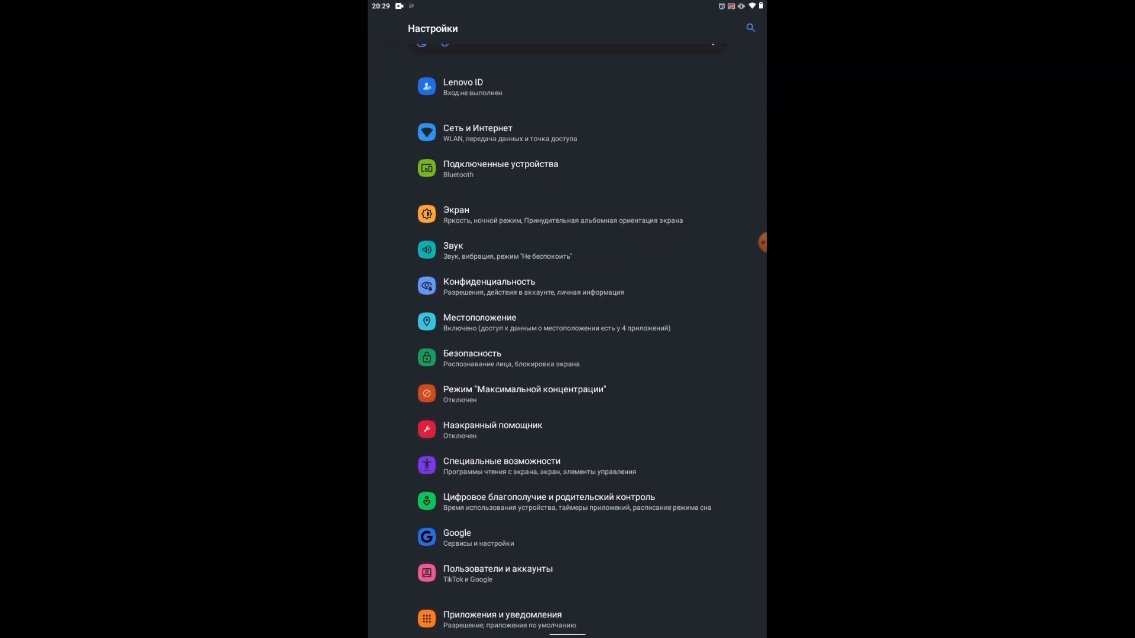
{"action": "key", "text": "home"}
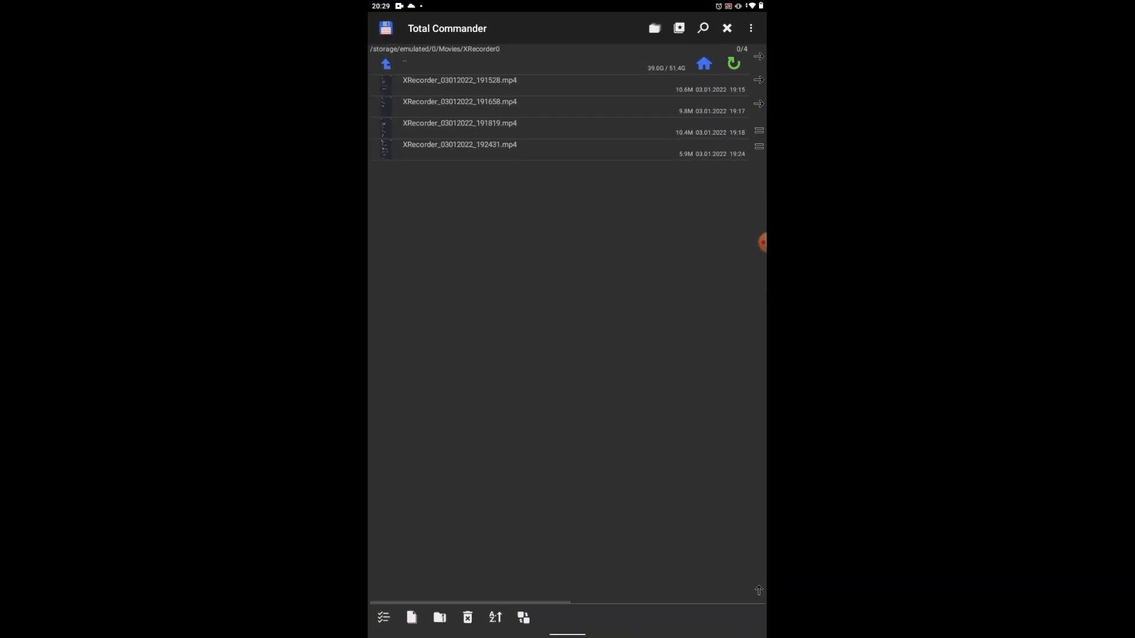
- Browse from storage locations through Внутренний накопитель to the copied iGO_Israel folder
{"action": "left_click", "coordinate": [387, 63]}
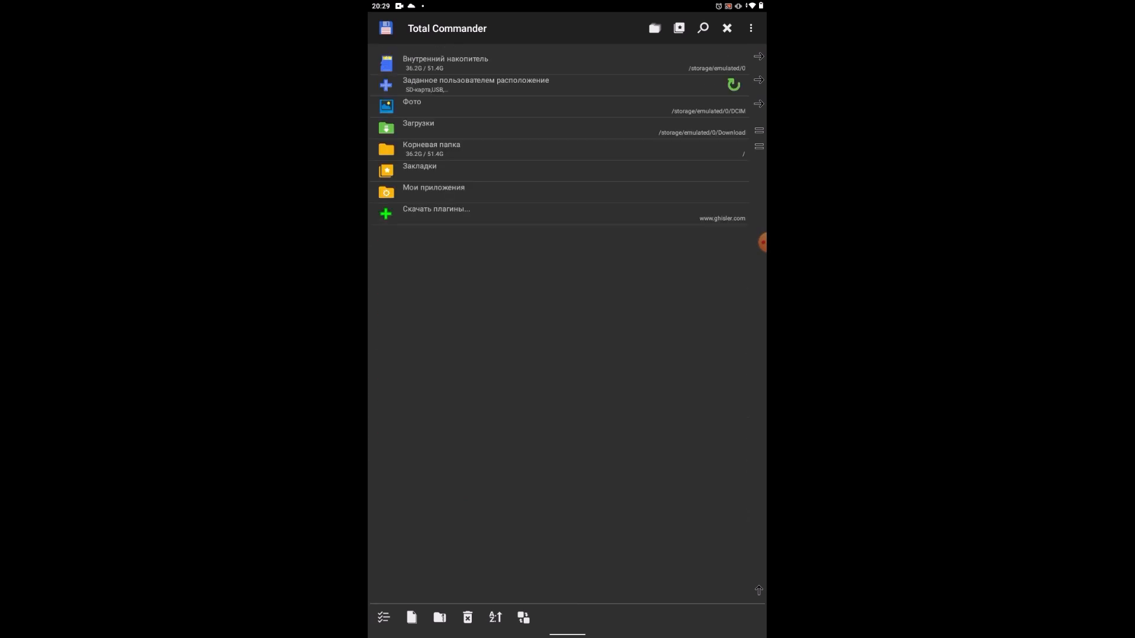
{"action": "left_click", "coordinate": [446, 64]}
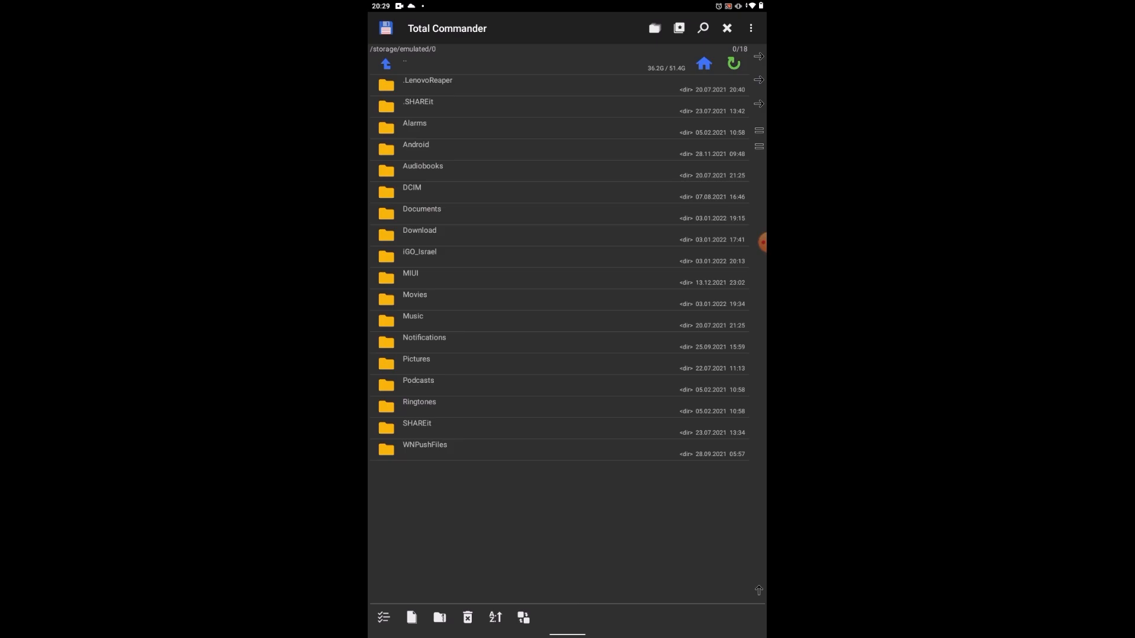
{"action": "left_click", "coordinate": [419, 256]}
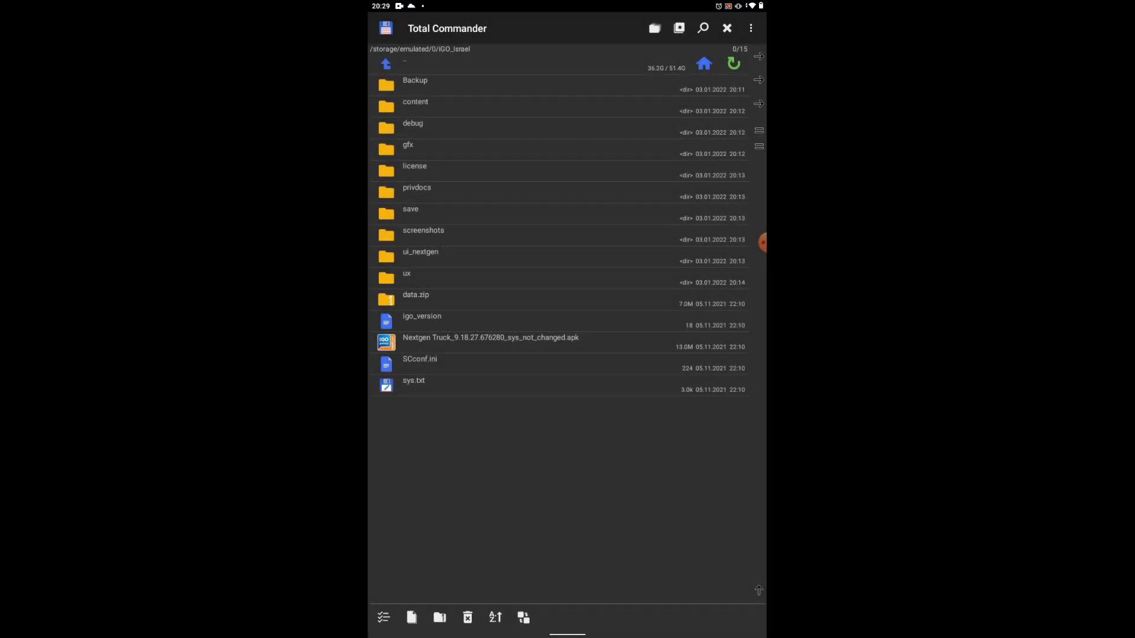
- Install the Nextgen Truck apk as the ISRAEL app with УСТАНОВИТЬ
{"action": "left_click", "coordinate": [490, 338]}
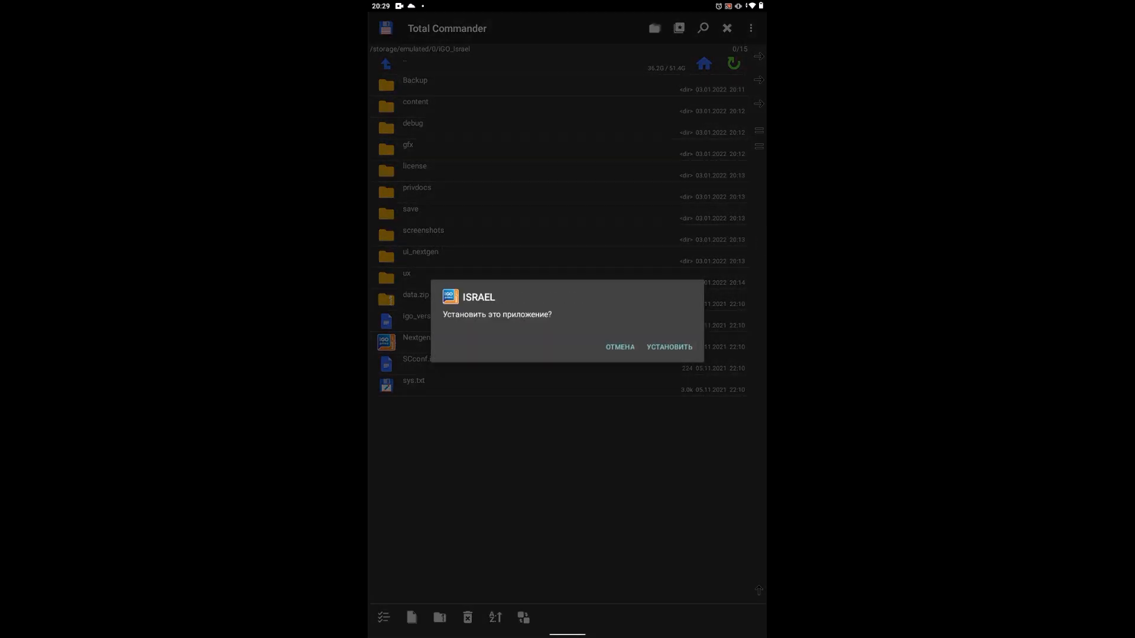
{"action": "left_click", "coordinate": [668, 347]}
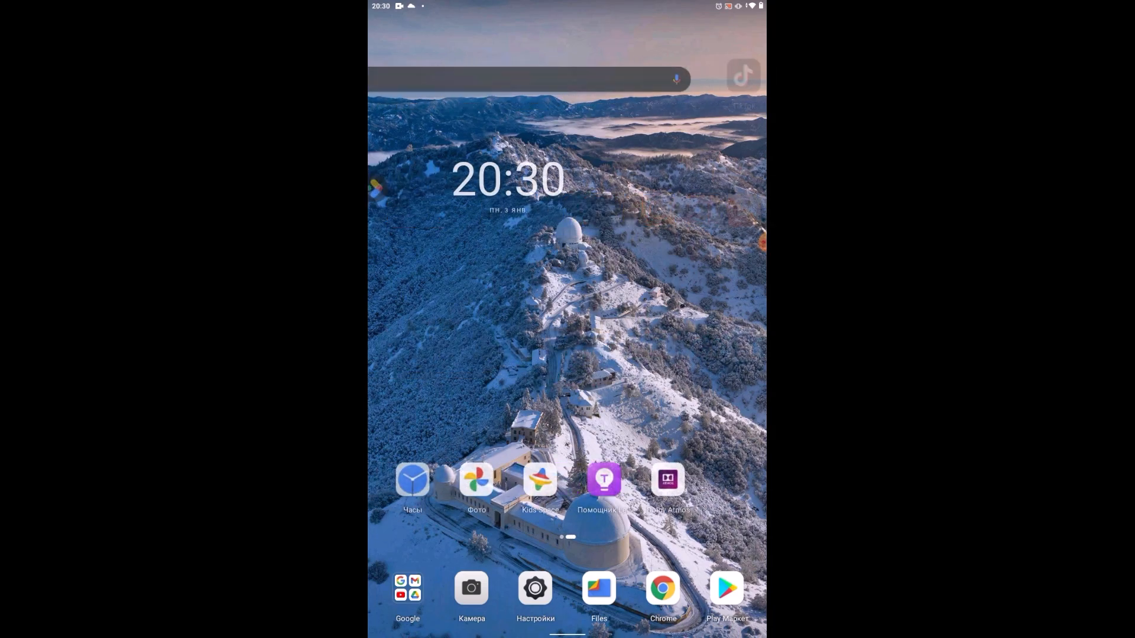
- Launch the ISRAEL app and keep all permissions granted with ПРОДОЛЖИТЬ
{"action": "scroll", "scroll_direction": "left", "scroll_amount": 3}
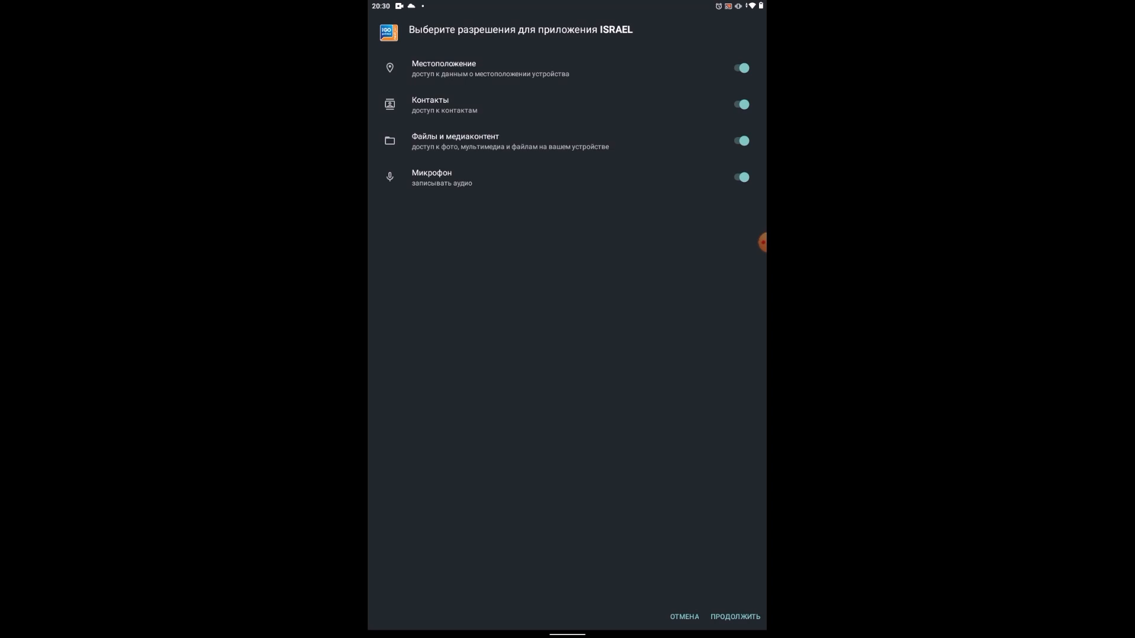
{"action": "left_click", "coordinate": [735, 617]}
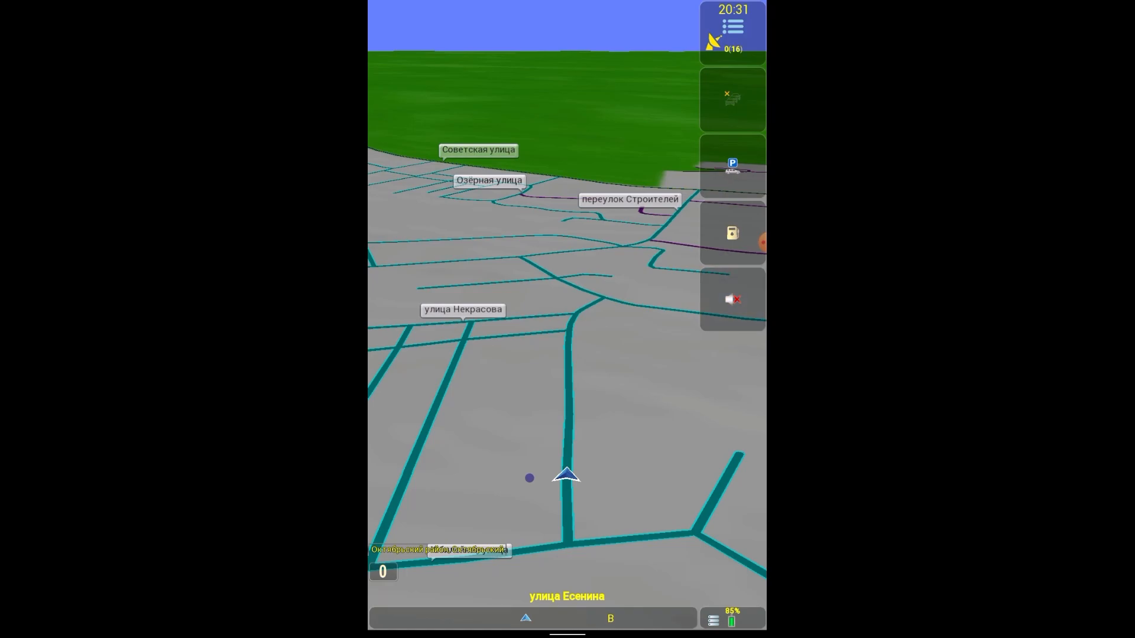
- Plan a new route by address with Москва, Россия as the destination
{"action": "left_click", "coordinate": [731, 28]}
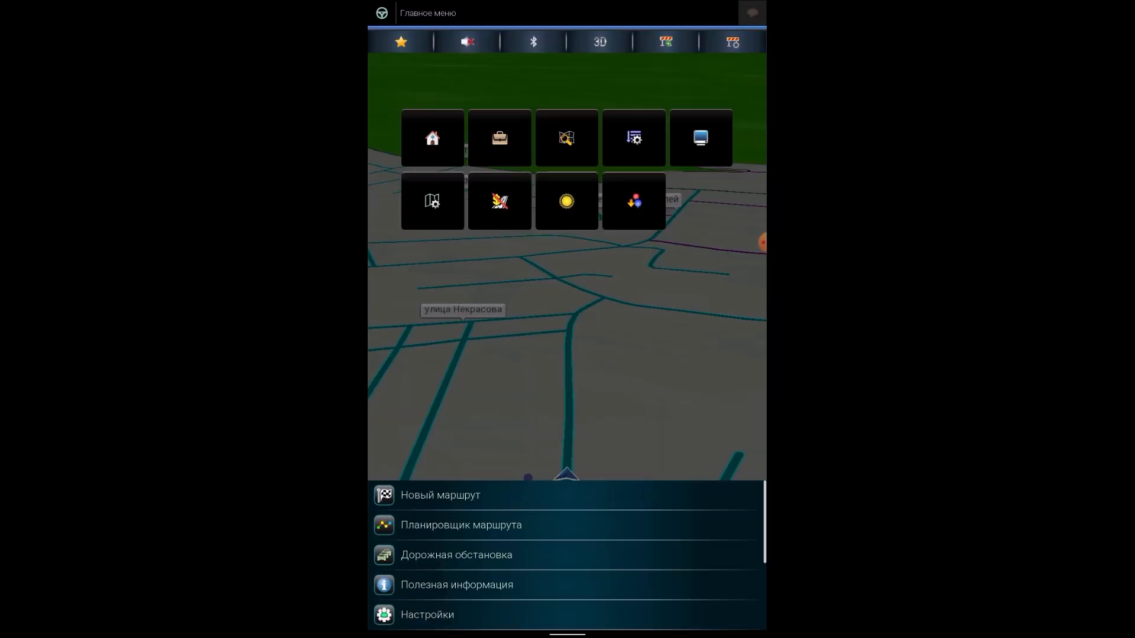
{"action": "left_click", "coordinate": [439, 496]}
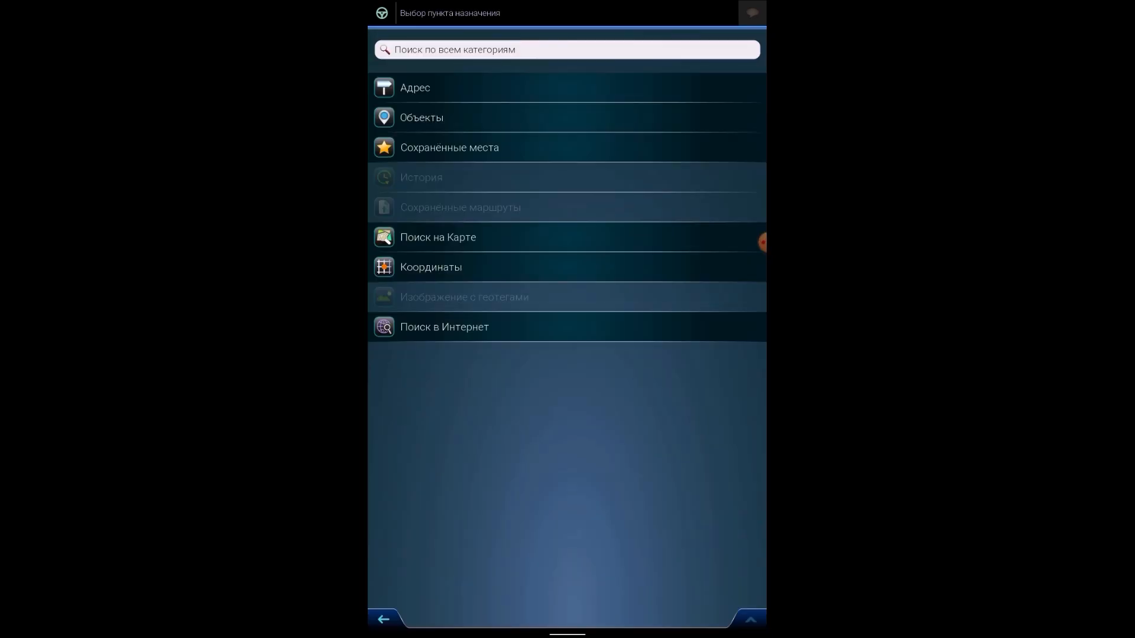
{"action": "left_click", "coordinate": [415, 87]}
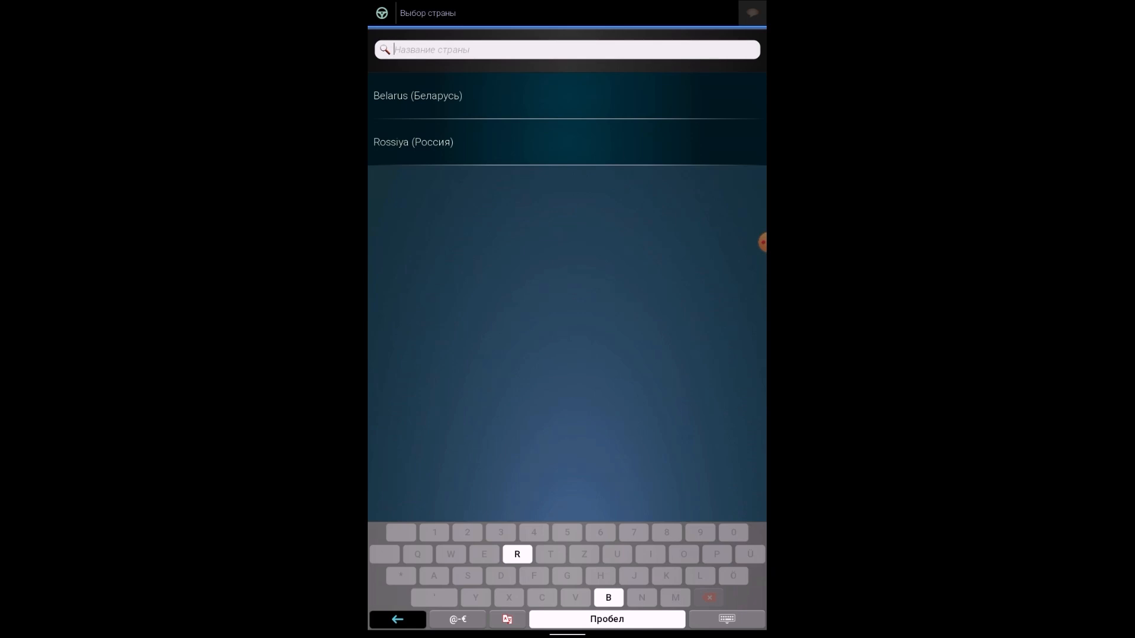
{"action": "left_click", "coordinate": [413, 142]}
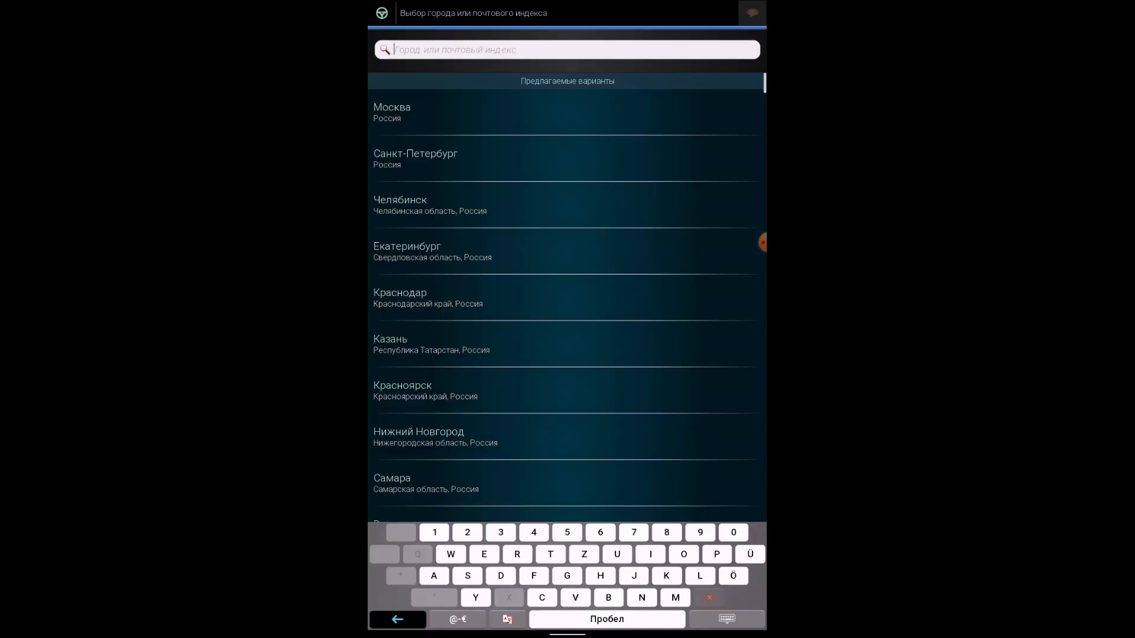
{"action": "left_click", "coordinate": [391, 107]}
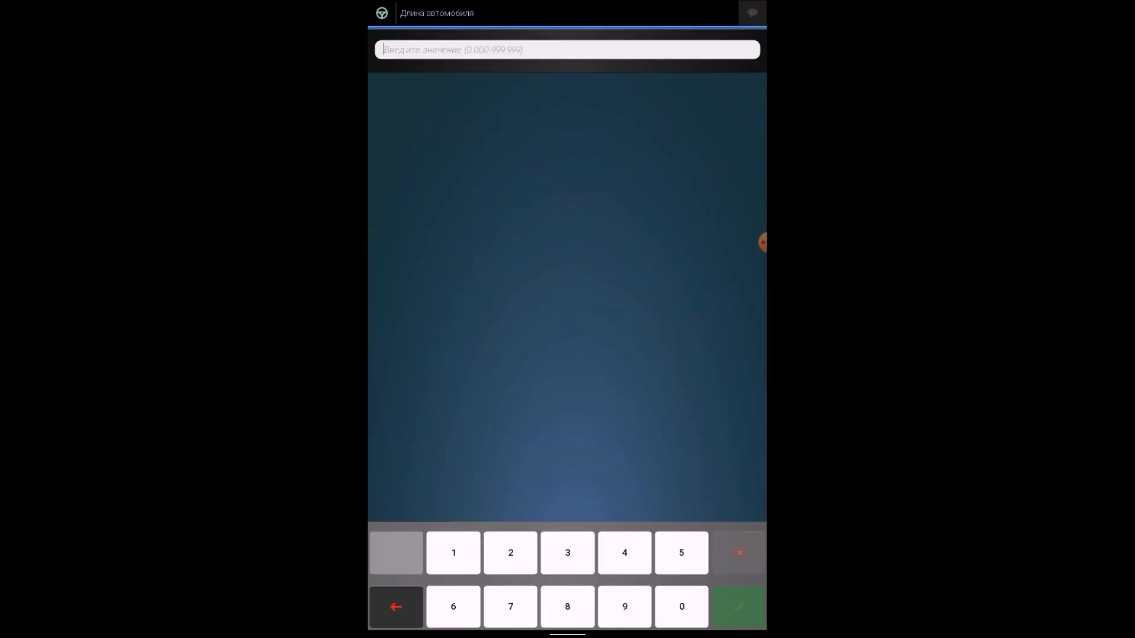
- Confirm the truck length, review cargo types, and accept the profile to calculate the route
{"action": "left_click", "coordinate": [737, 607]}
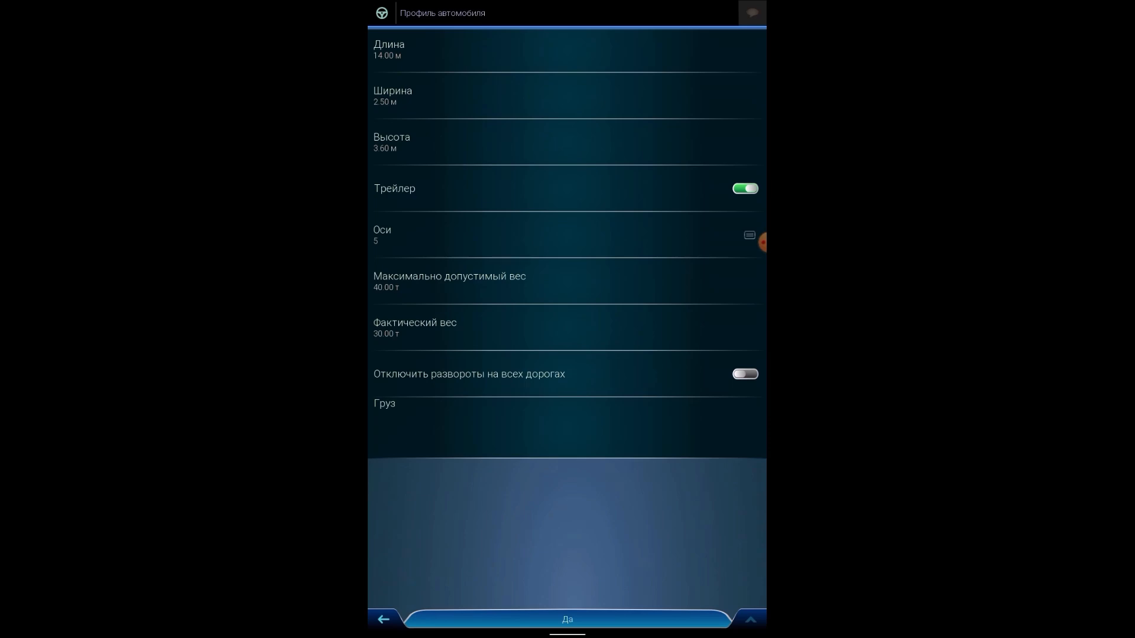
{"action": "left_click", "coordinate": [385, 403]}
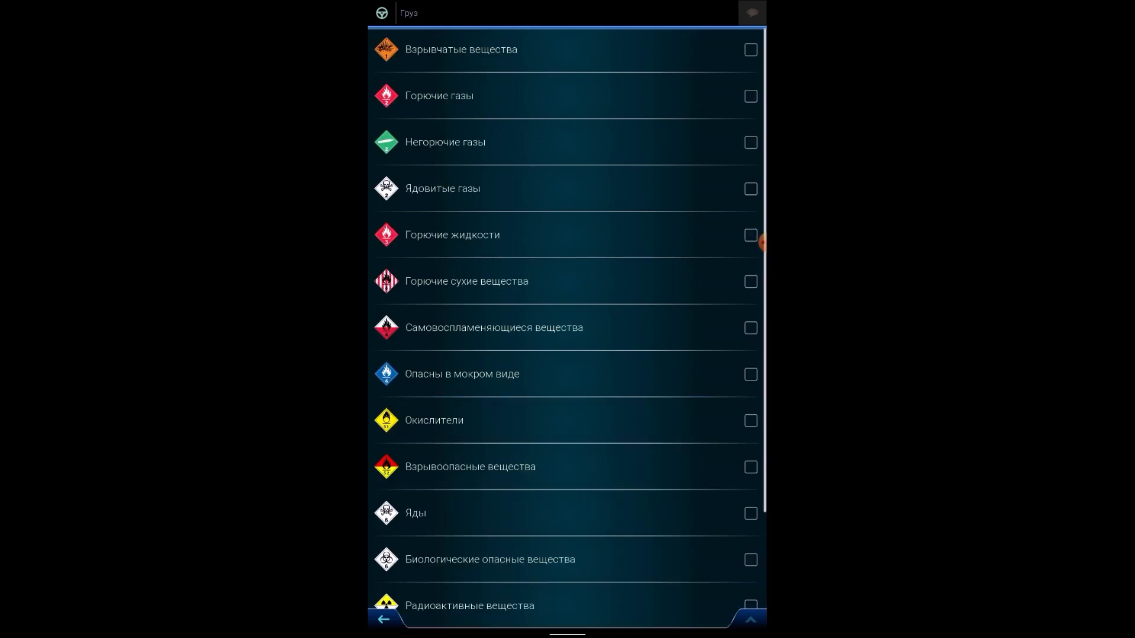
{"action": "scroll", "scroll_direction": "down", "scroll_amount": 3}
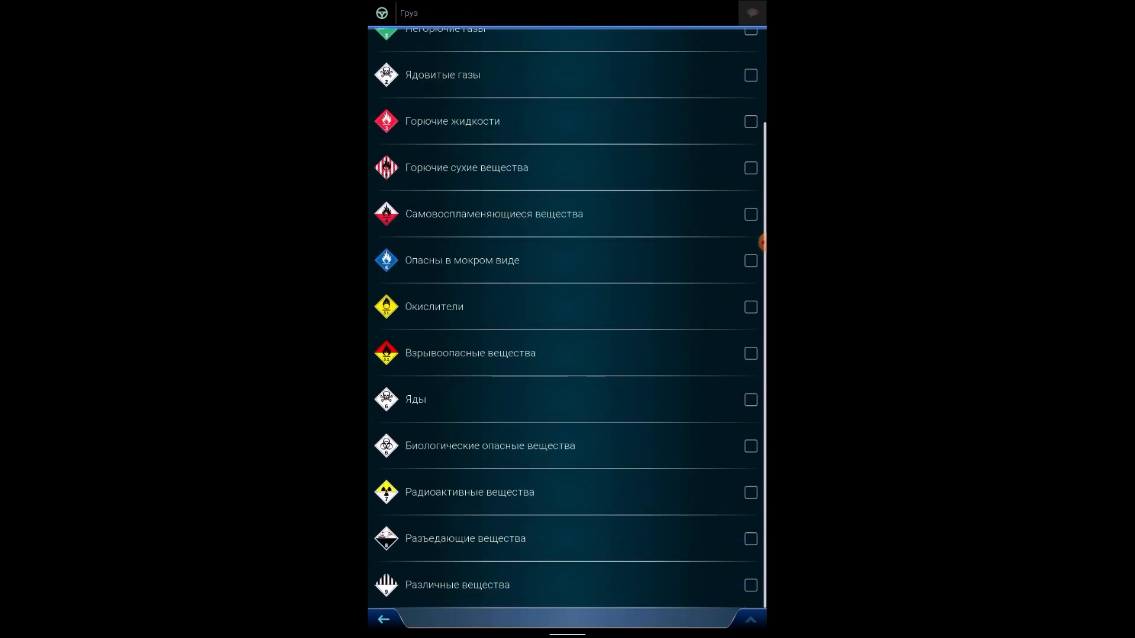
{"action": "scroll", "scroll_direction": "down", "scroll_amount": 3}
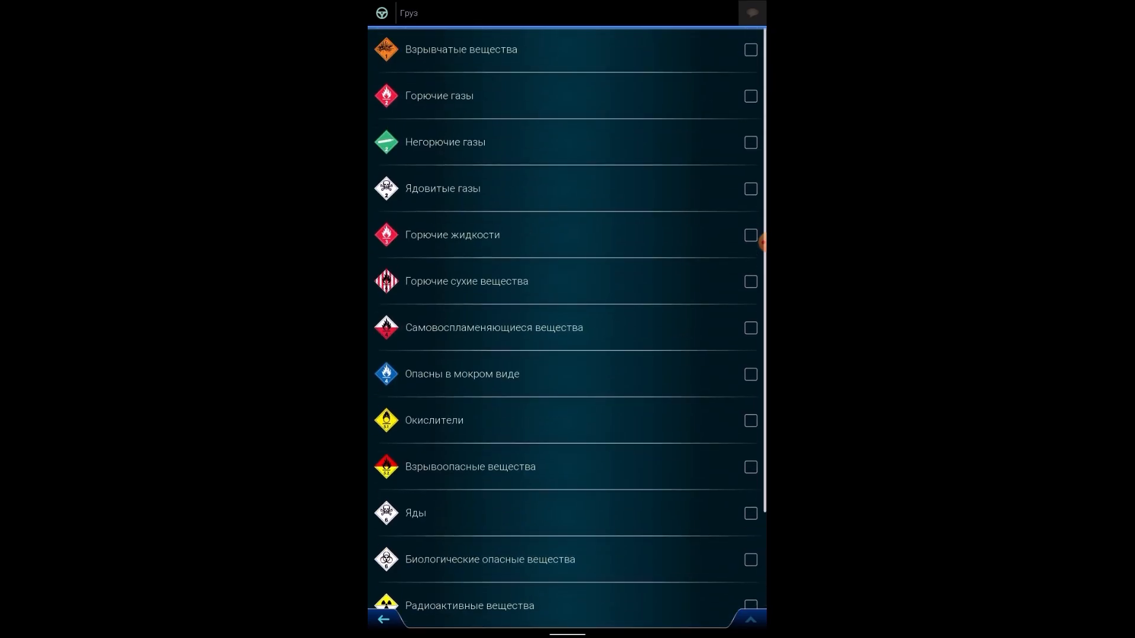
{"action": "left_click", "coordinate": [751, 96]}
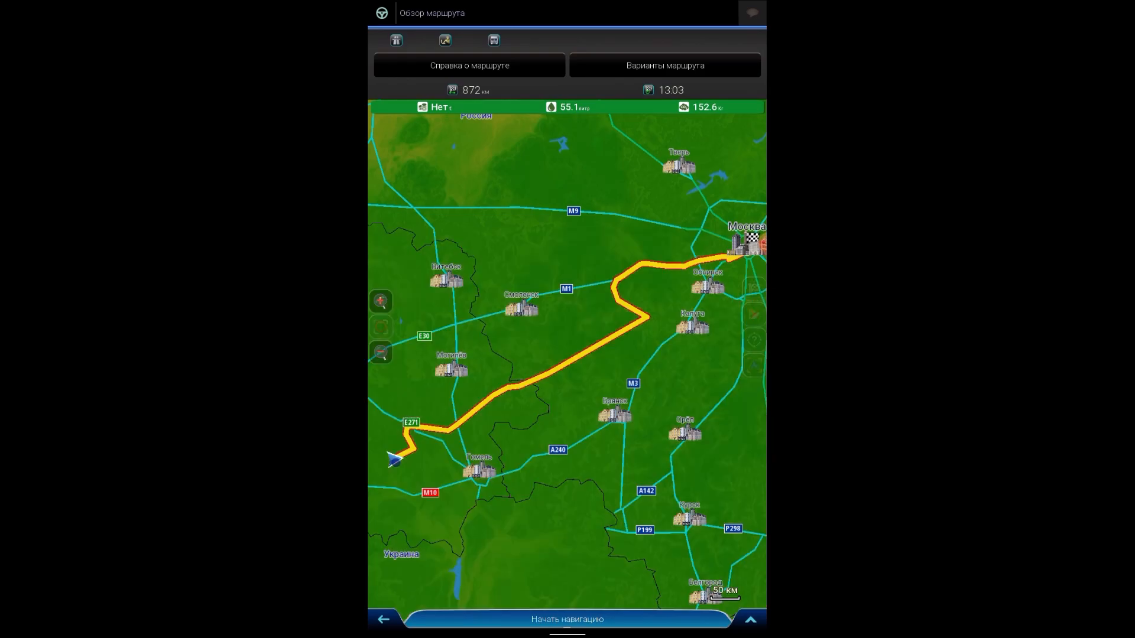
- Start navigating toward Moscow and scroll through the 215-step route plan
{"action": "left_click", "coordinate": [567, 619]}
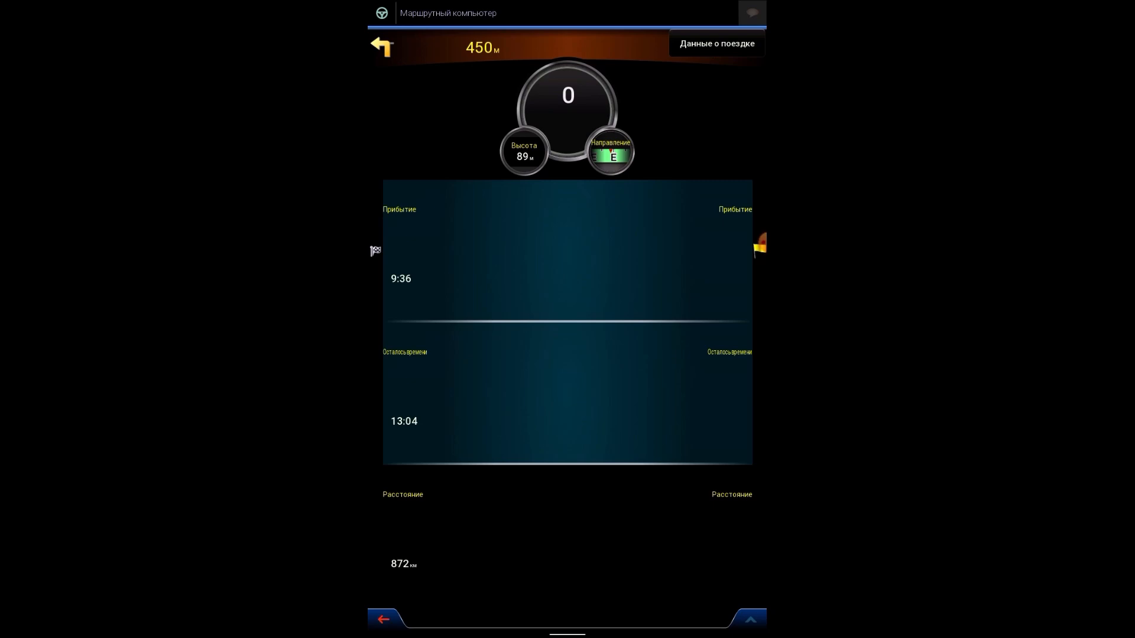
{"action": "left_click", "coordinate": [384, 619]}
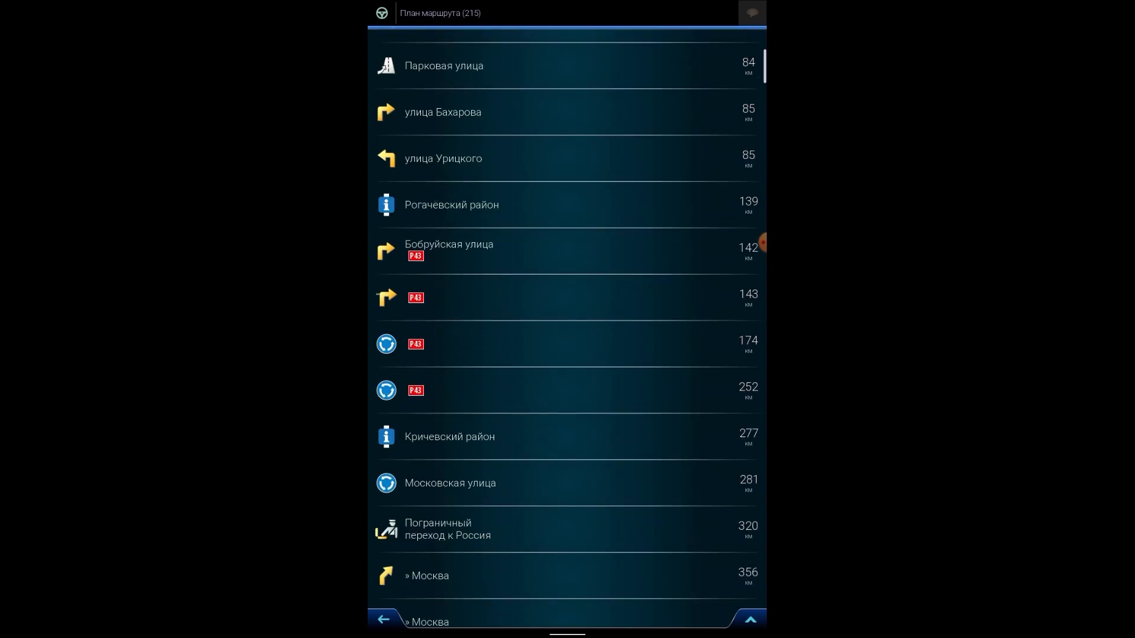
{"action": "scroll", "scroll_direction": "down", "scroll_amount": 3}
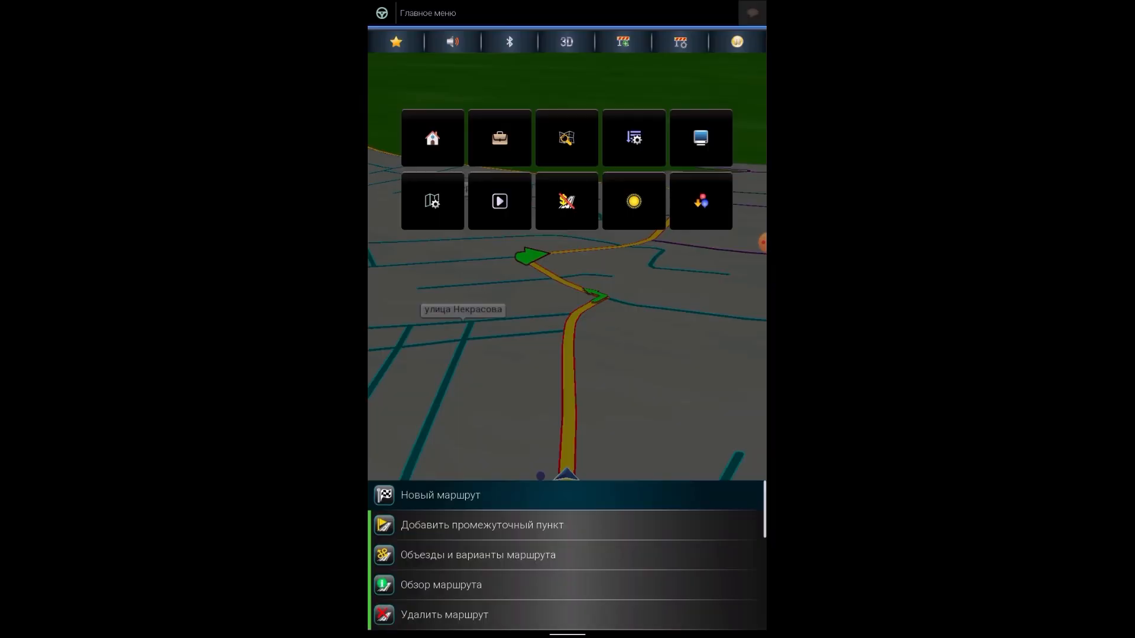
{"action": "left_click", "coordinate": [482, 525]}
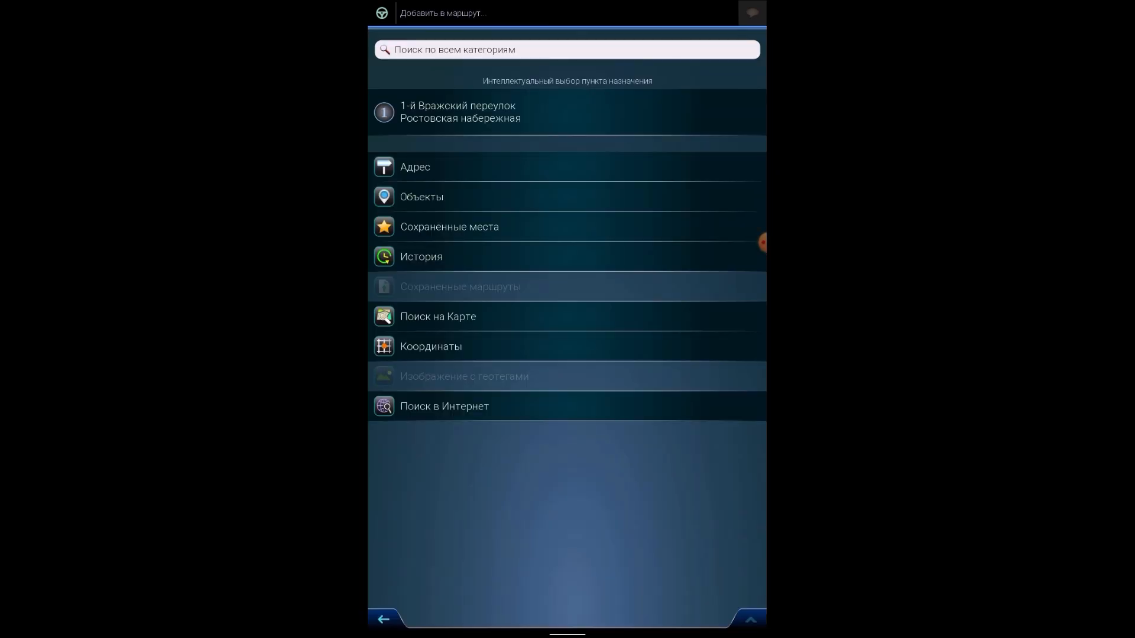
{"action": "left_click", "coordinate": [414, 167]}
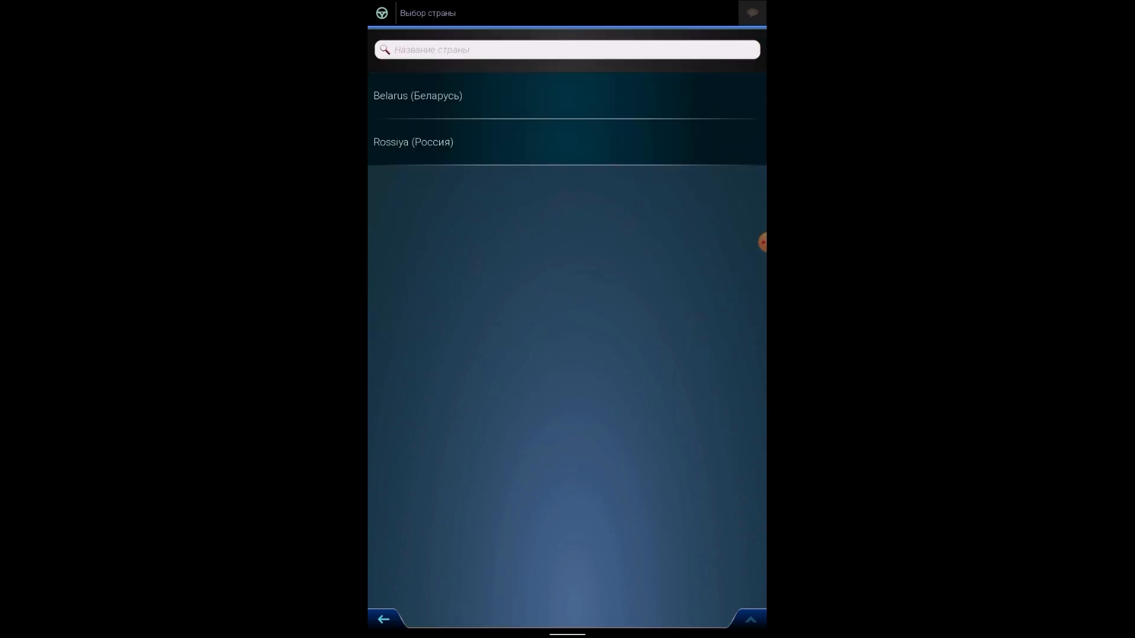
{"action": "left_click", "coordinate": [417, 94]}
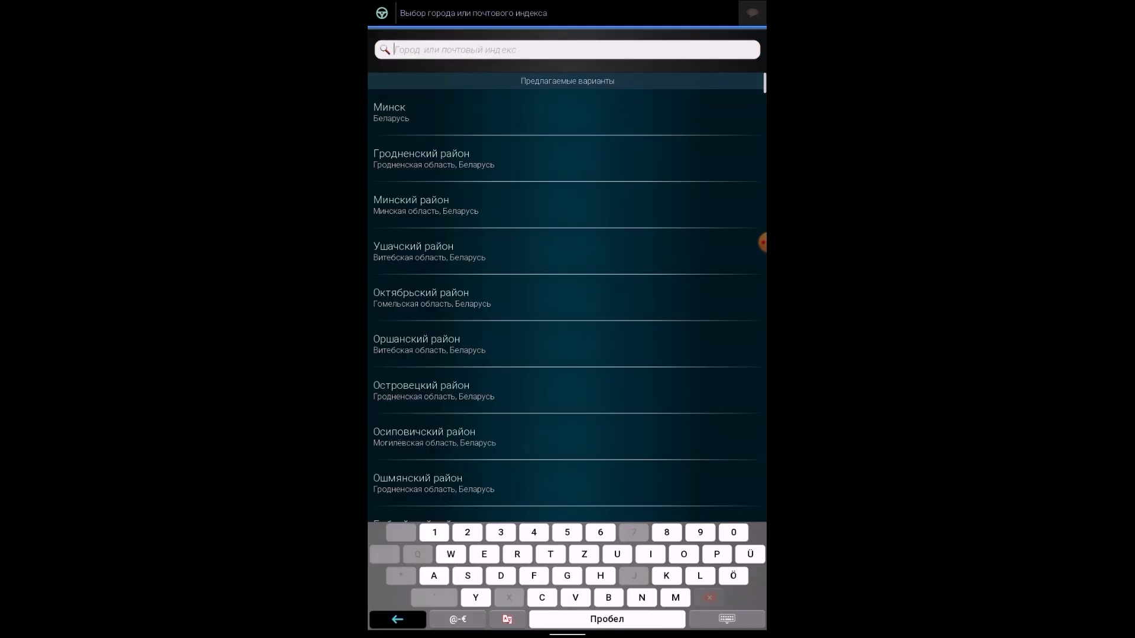
{"action": "type", "text": "5"}
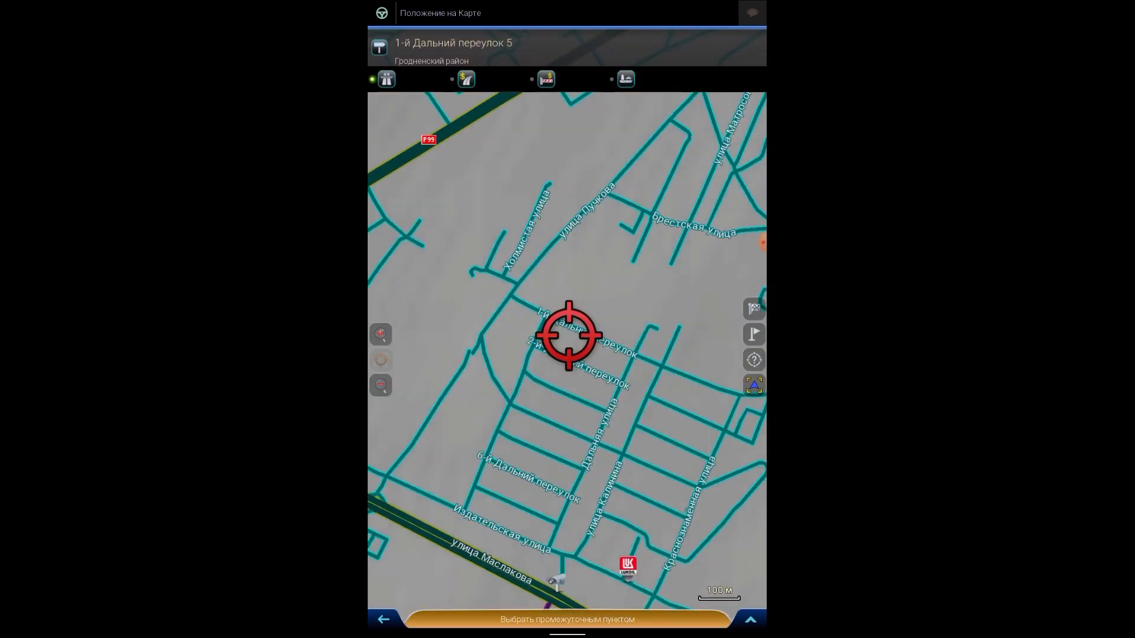
{"action": "left_click", "coordinate": [568, 620]}
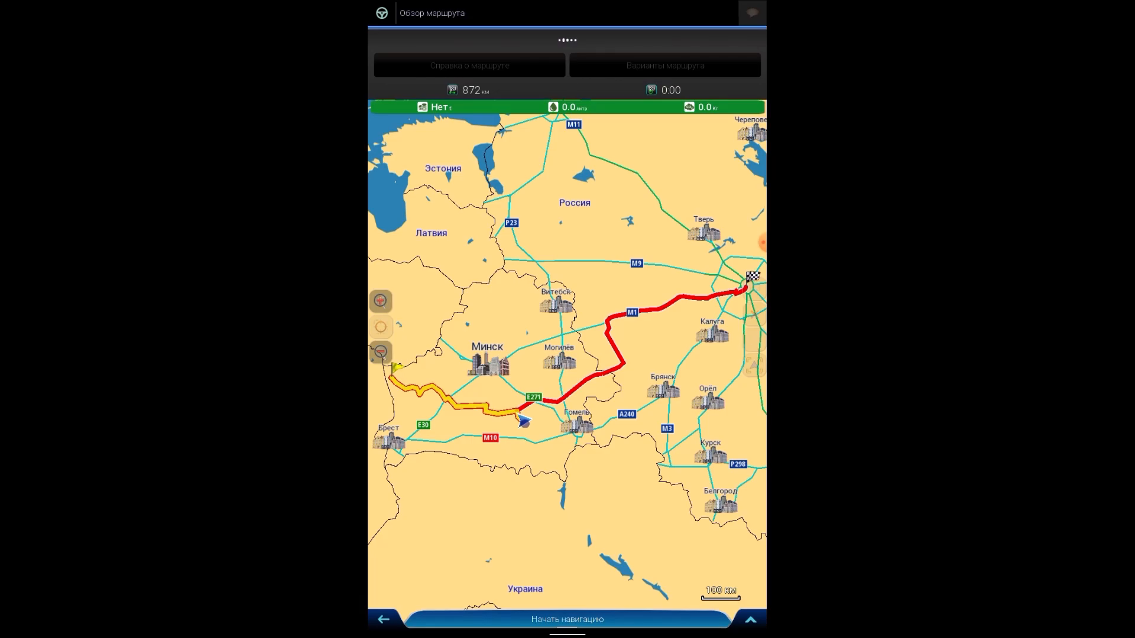
{"action": "left_click", "coordinate": [567, 619]}
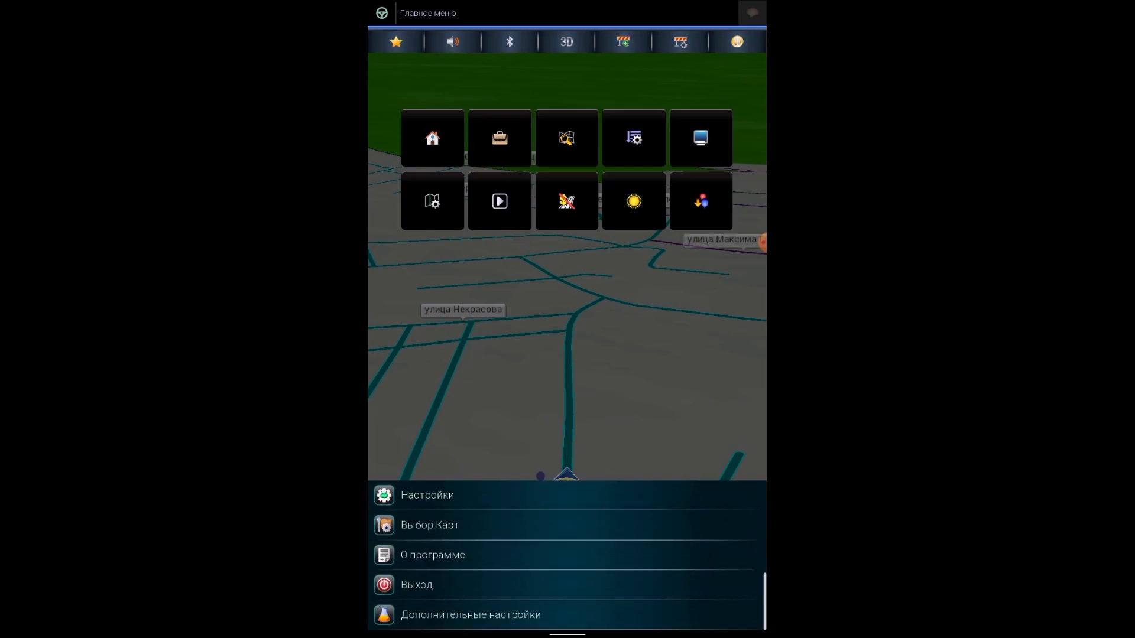
{"action": "left_click", "coordinate": [432, 555]}
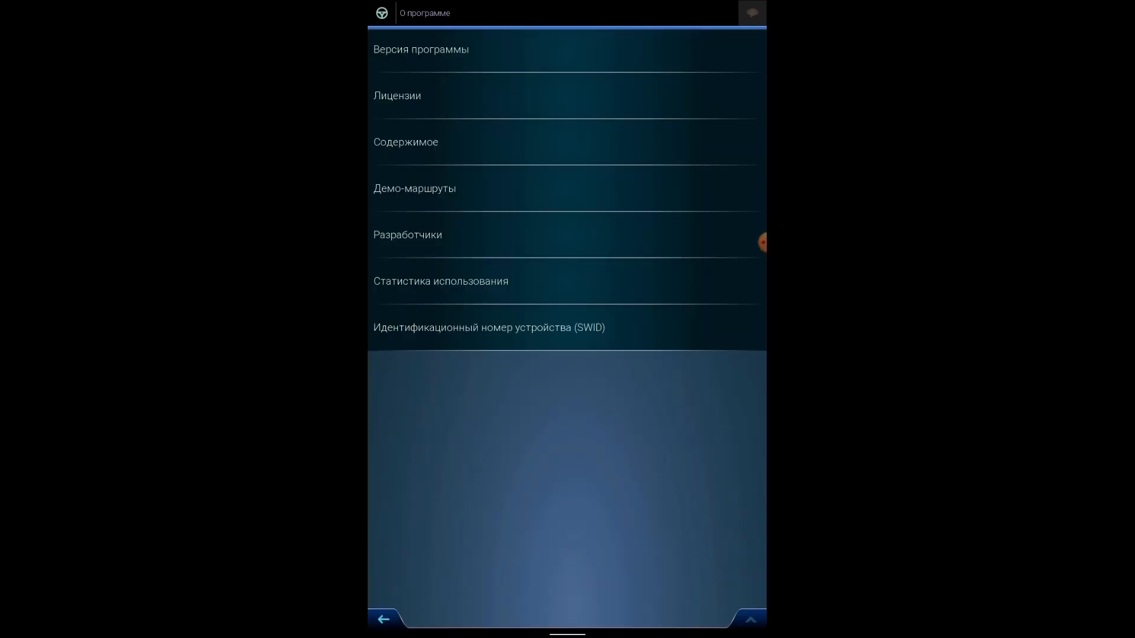
{"action": "left_click", "coordinate": [420, 49]}
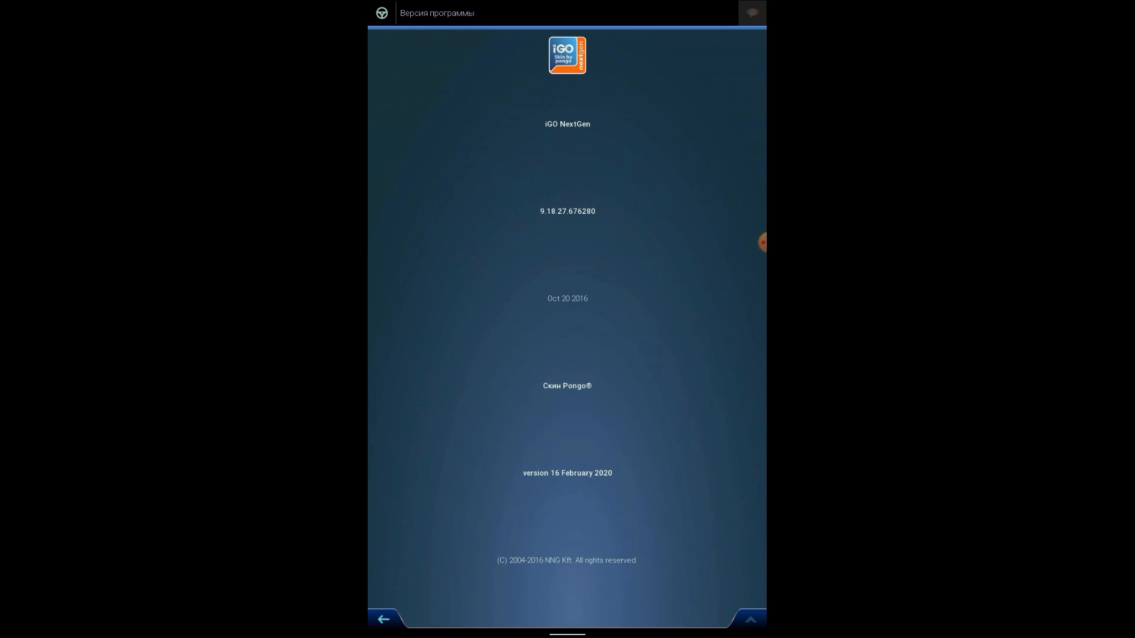
{"action": "left_click", "coordinate": [382, 619]}
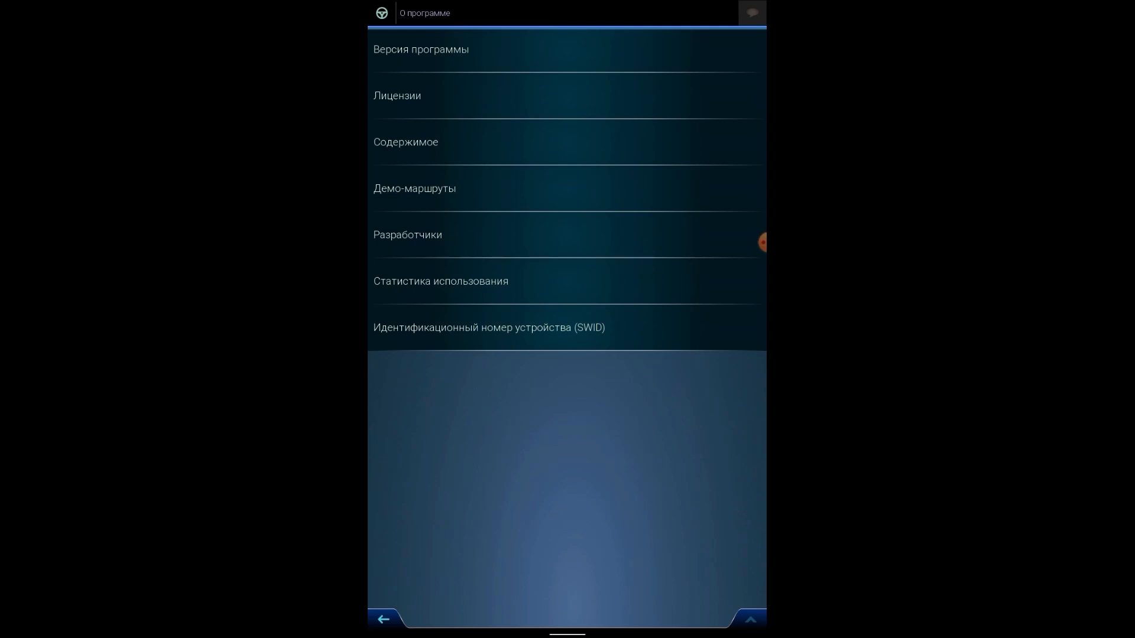
{"action": "left_click", "coordinate": [383, 619]}
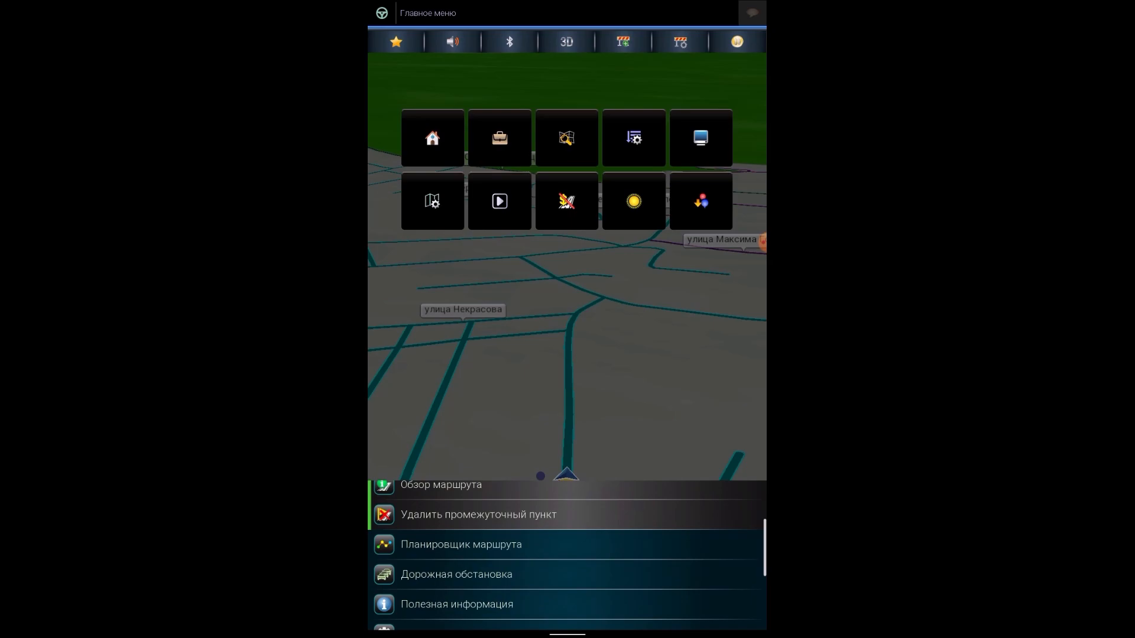
{"action": "scroll", "scroll_direction": "down", "scroll_amount": 3}
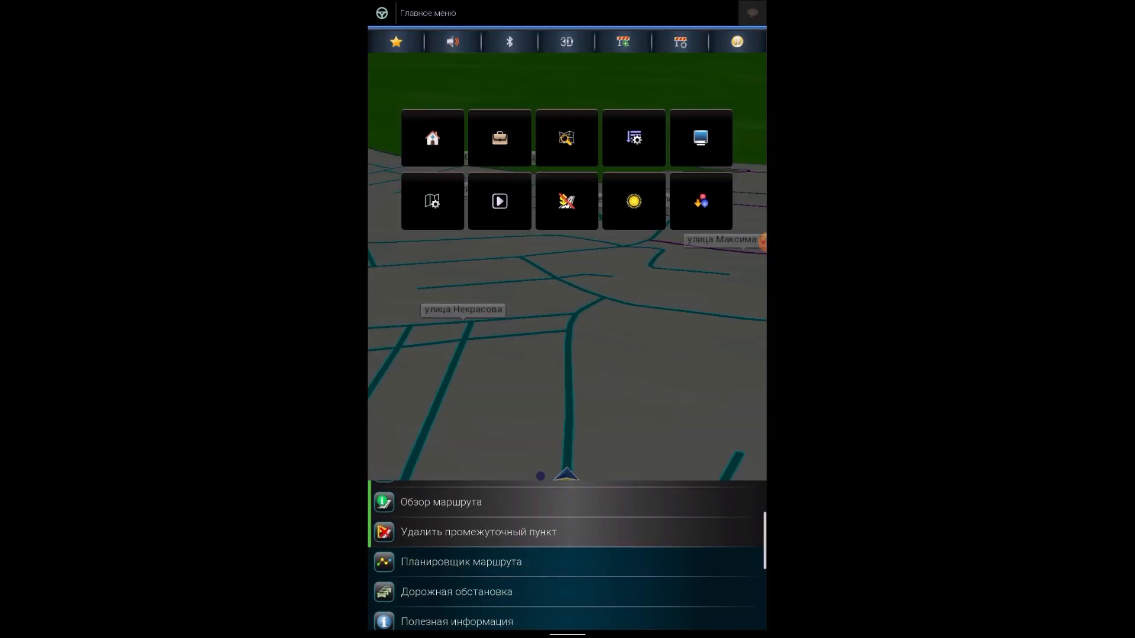
- Browse Настройки and Настройка скина, then back out to the live route map
{"action": "scroll", "scroll_direction": "down", "scroll_amount": 3}
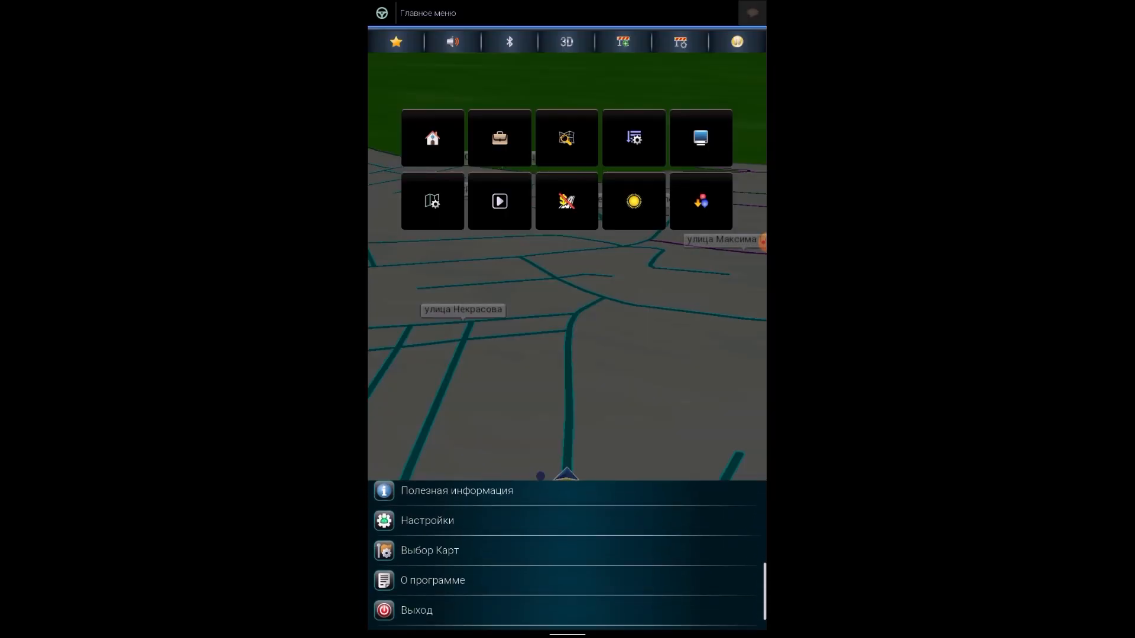
{"action": "left_click", "coordinate": [426, 519]}
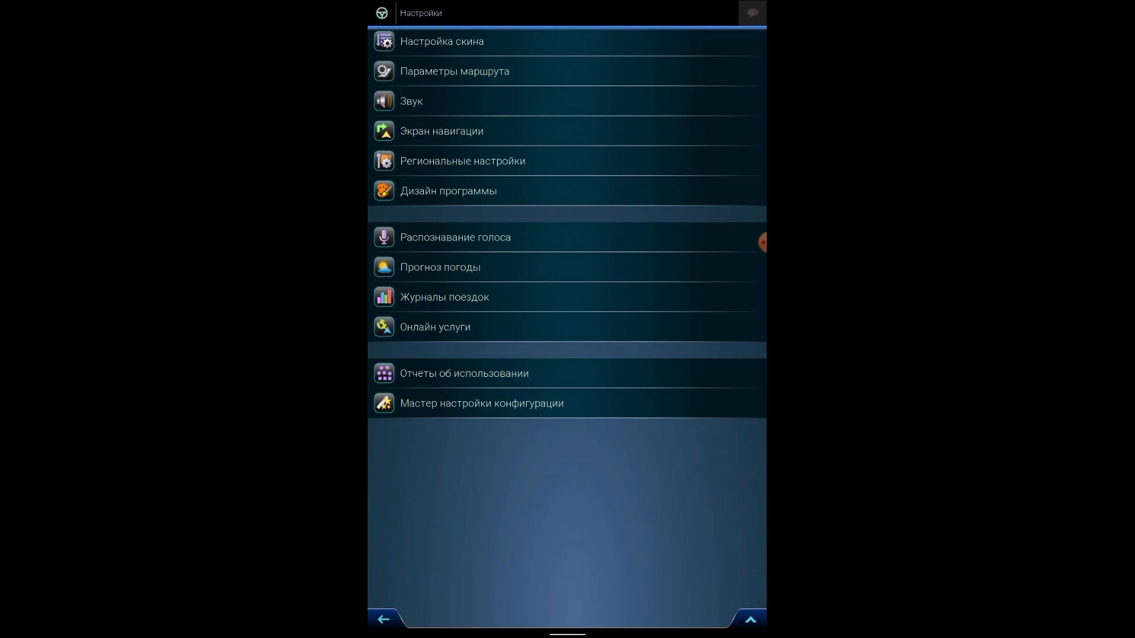
{"action": "left_click", "coordinate": [442, 42]}
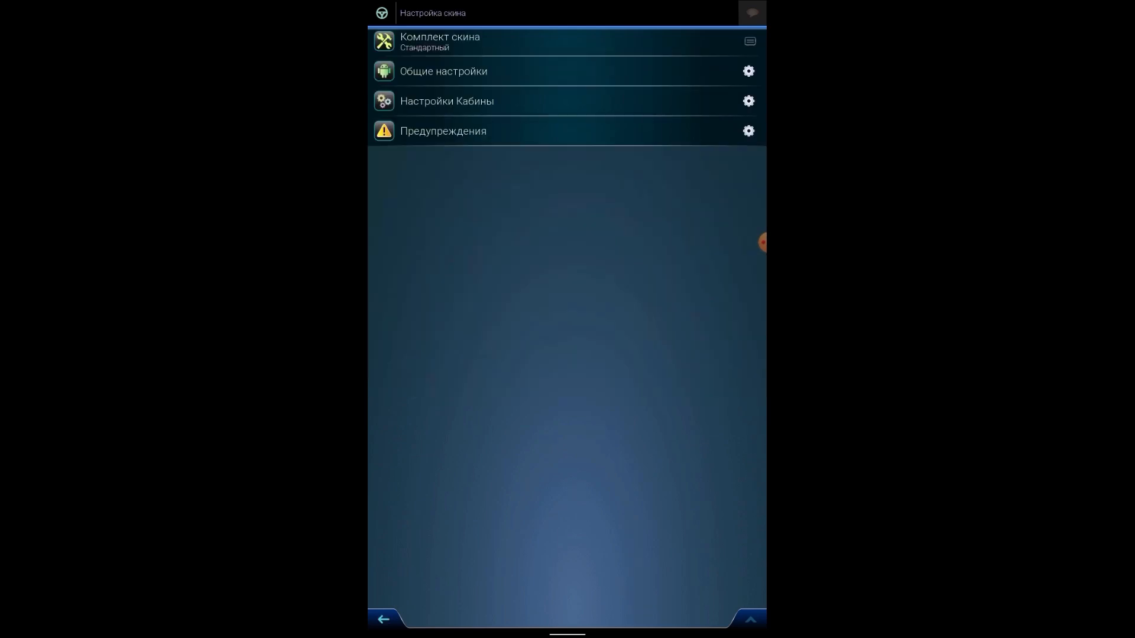
{"action": "left_click", "coordinate": [382, 619]}
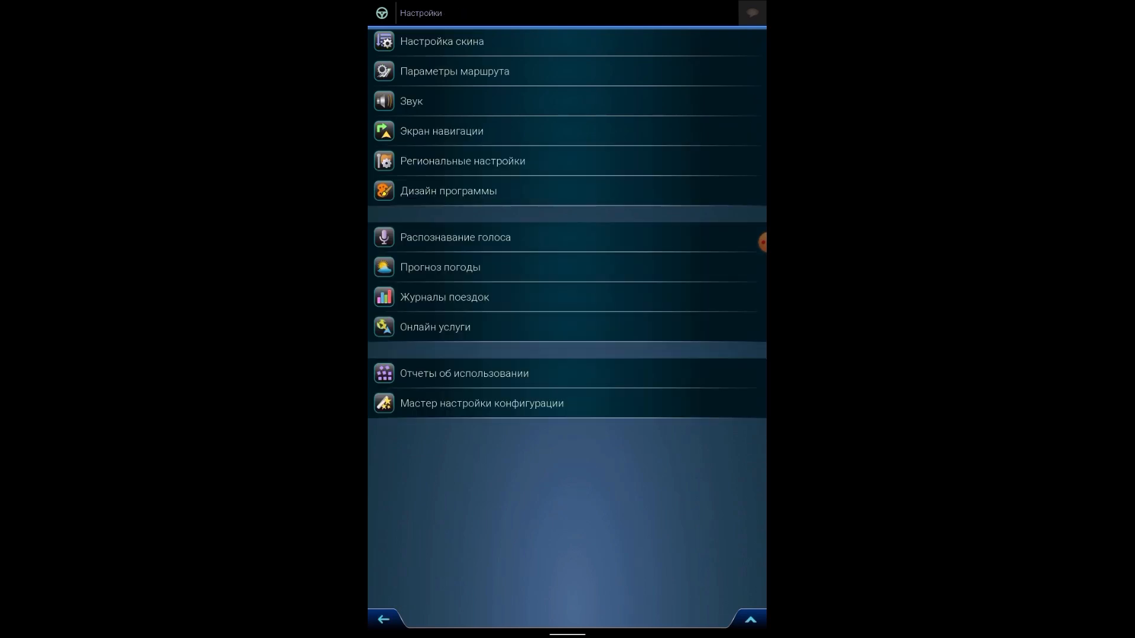
{"action": "left_click", "coordinate": [383, 619]}
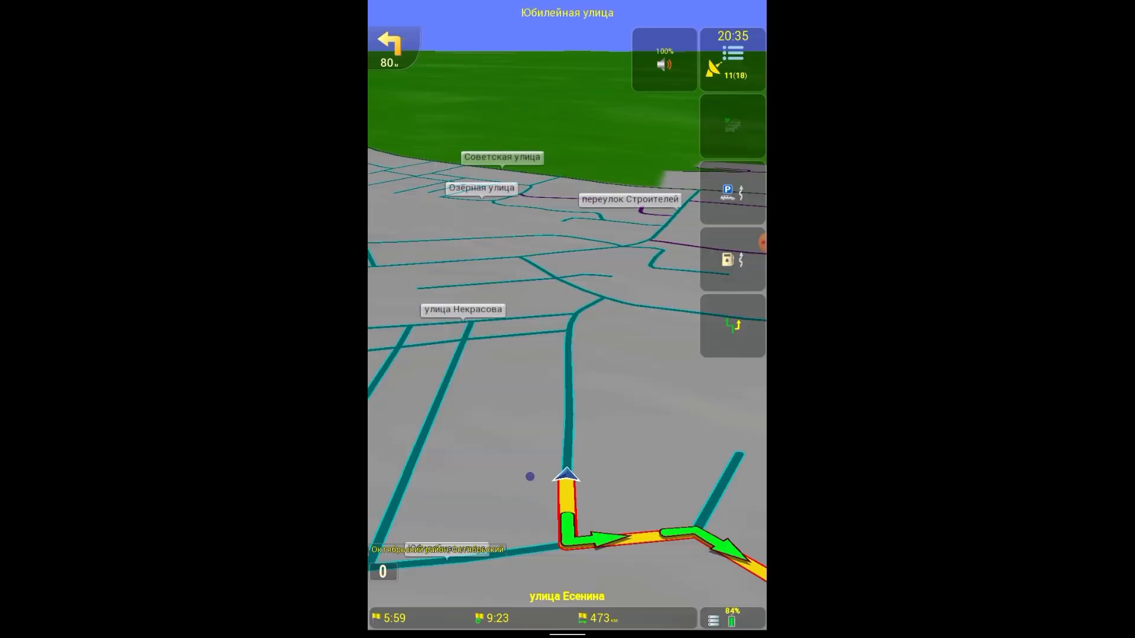